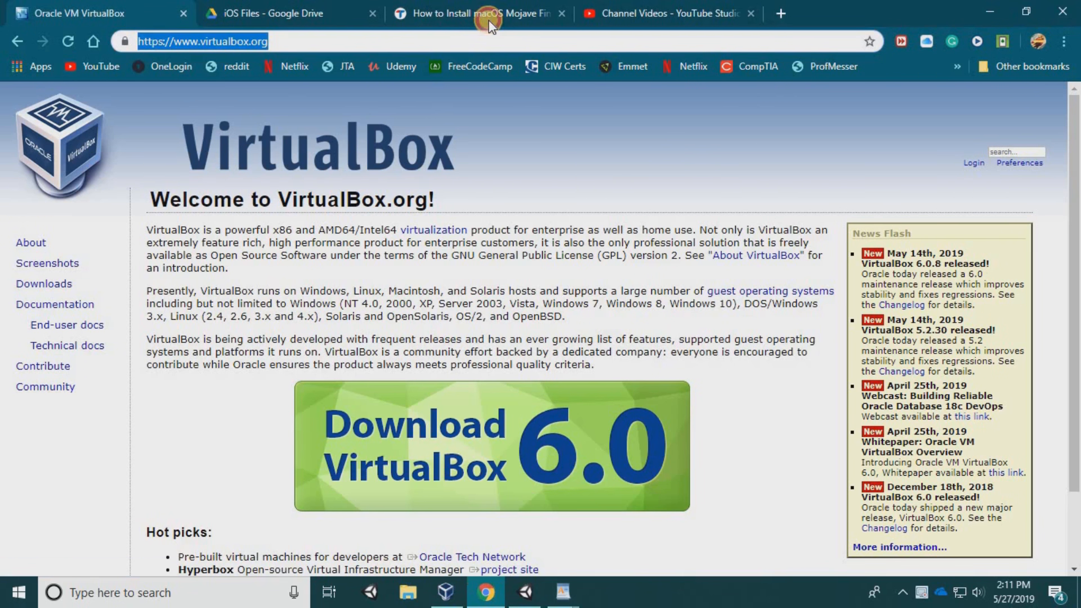
- Review the Mojave install guide, then select the Mojave 10.14.3 HFS disk file in Google Drive
click(480, 14)
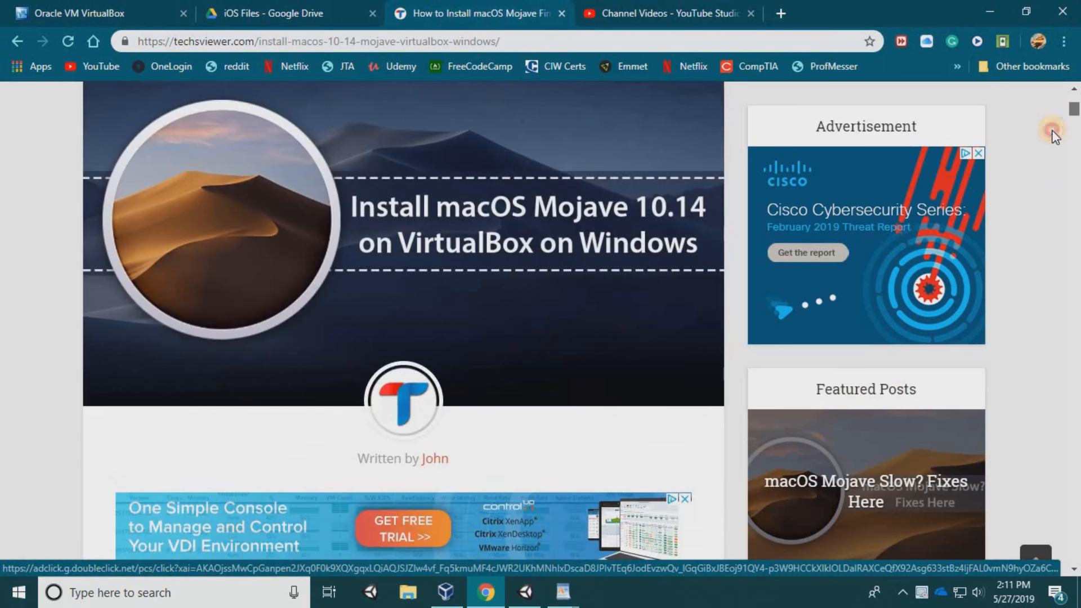
scroll(down, 3)
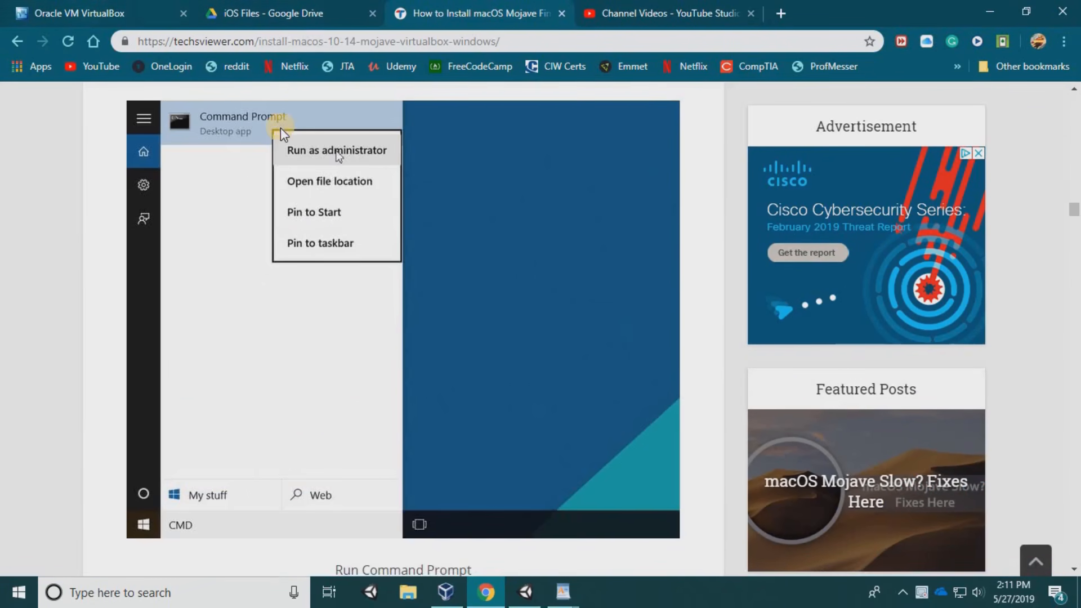
click(85, 12)
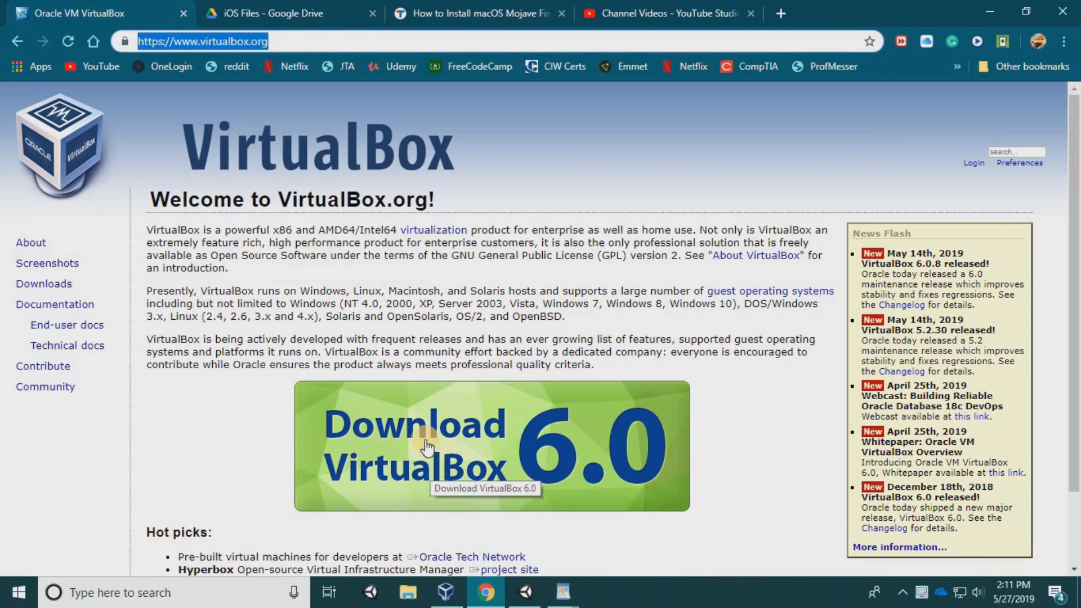
mouse_move(304, 12)
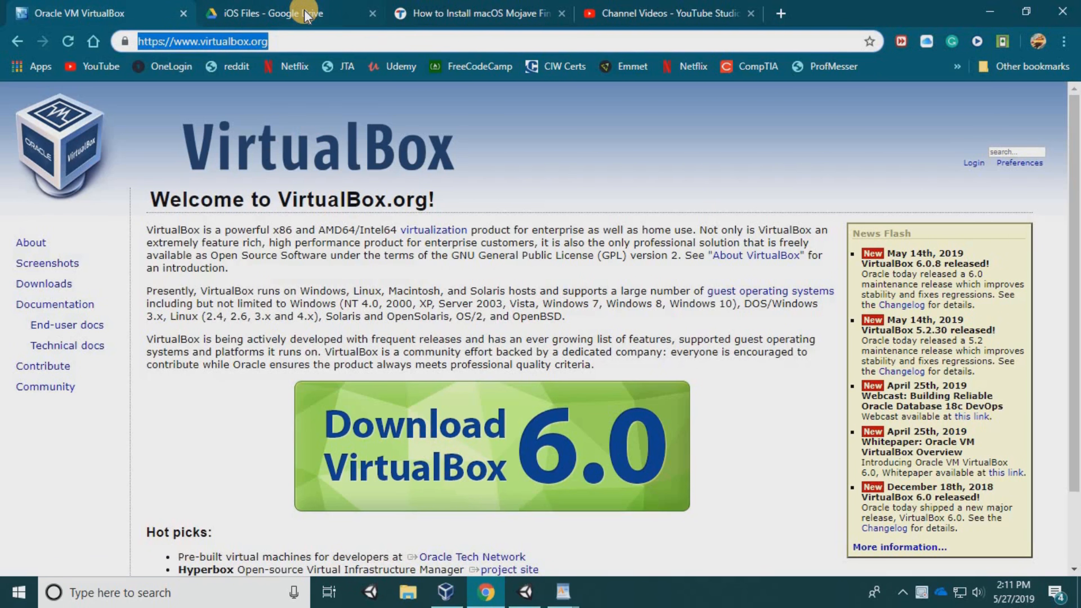
click(302, 13)
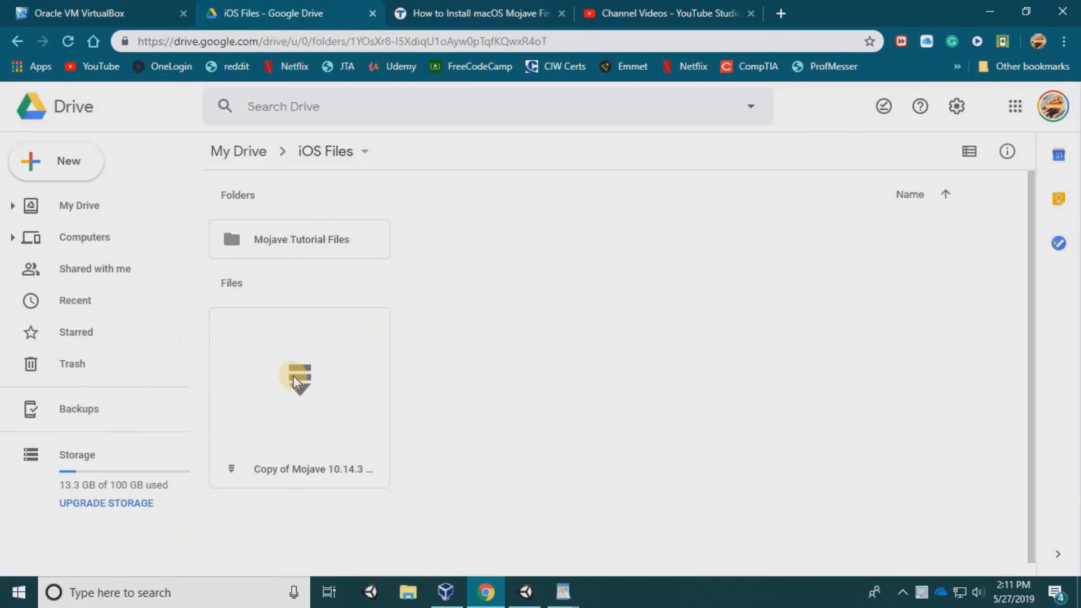
mouse_move(330, 395)
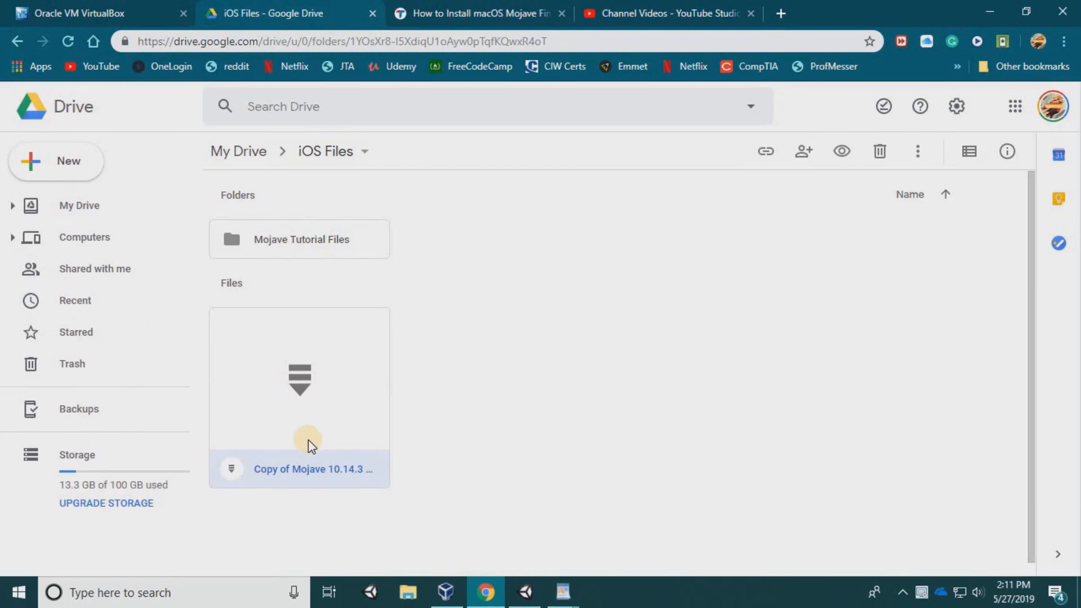
mouse_move(300, 405)
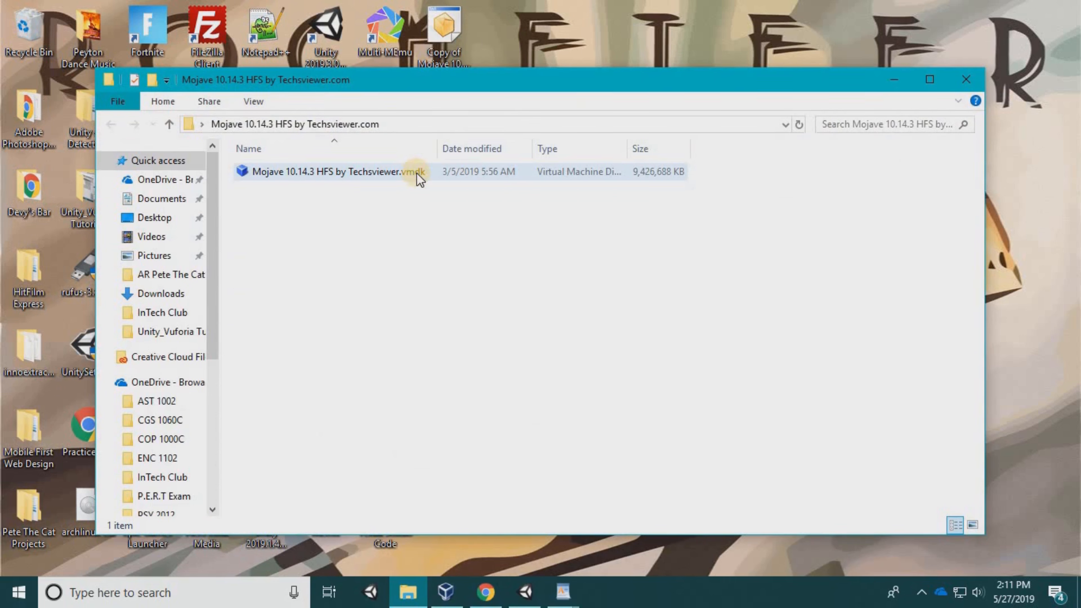
click(967, 79)
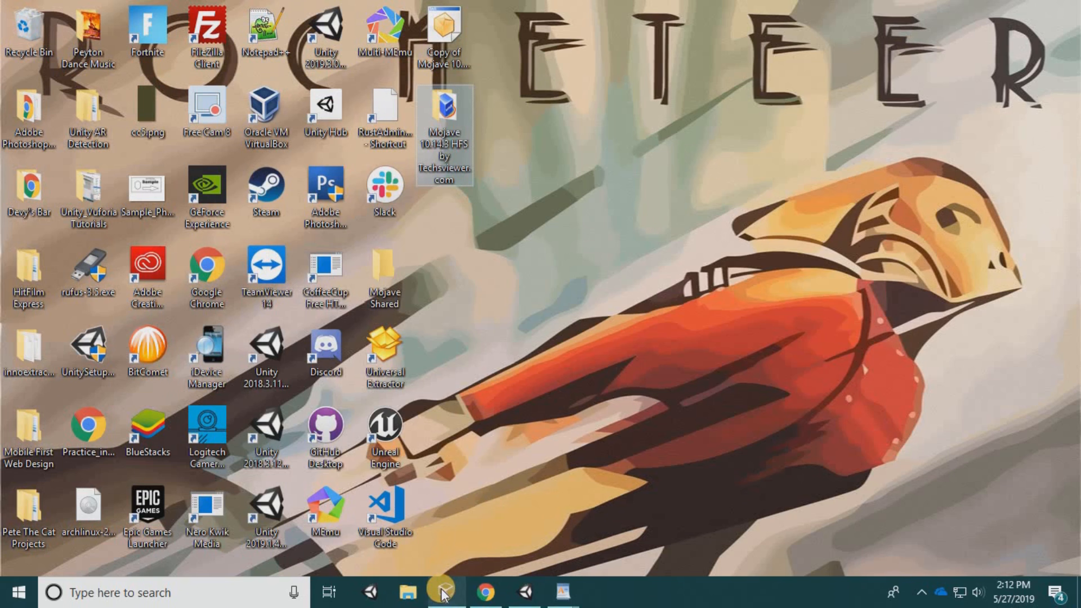
- Bring up VirtualBox Manager and move its window to the right of the desktop
click(445, 592)
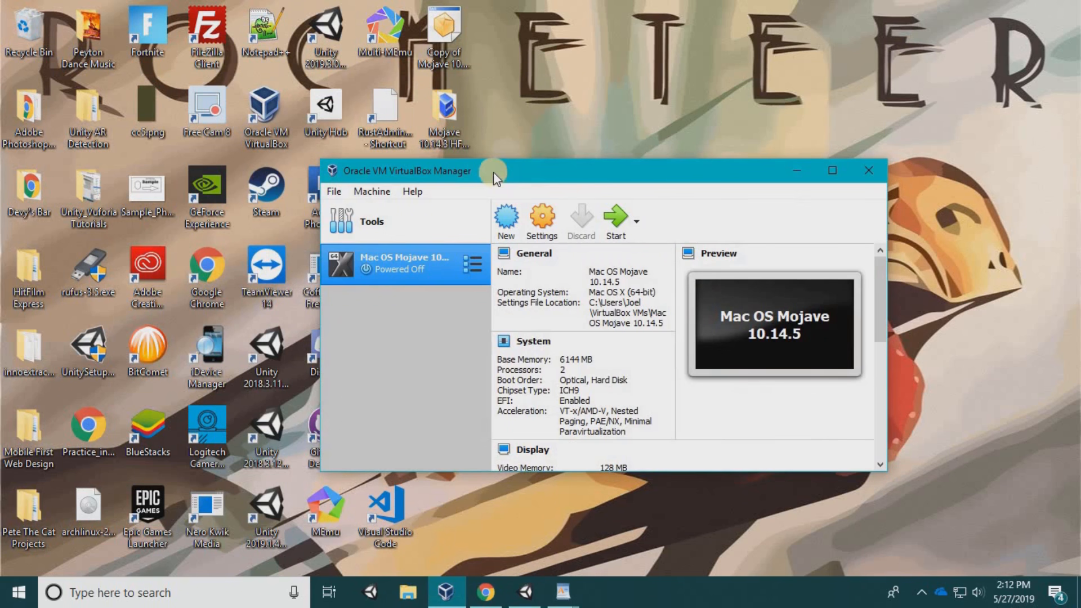
drag(493, 170, 658, 166)
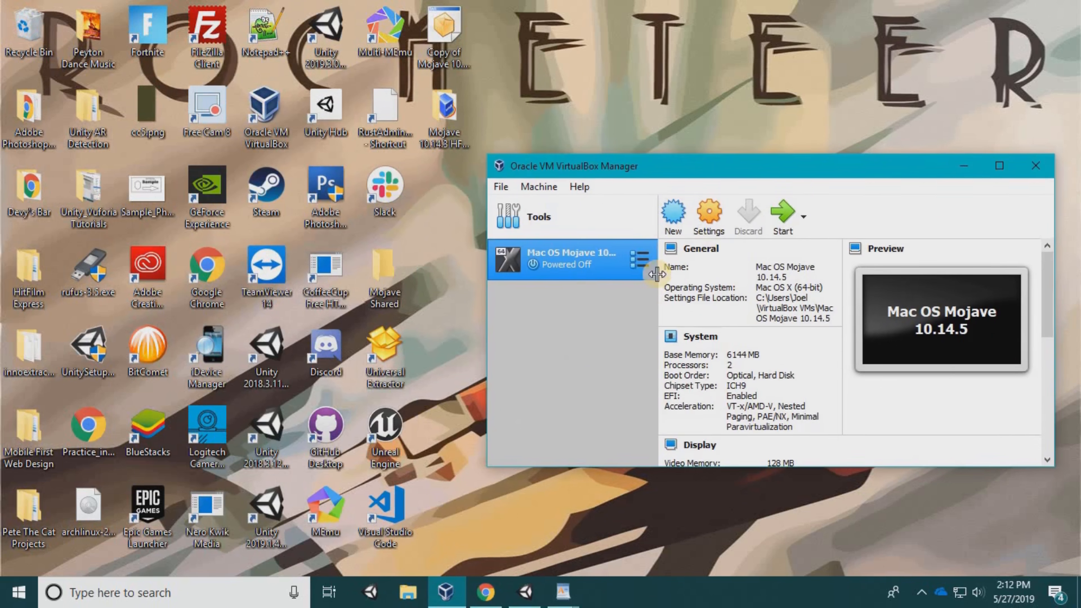
mouse_move(604, 281)
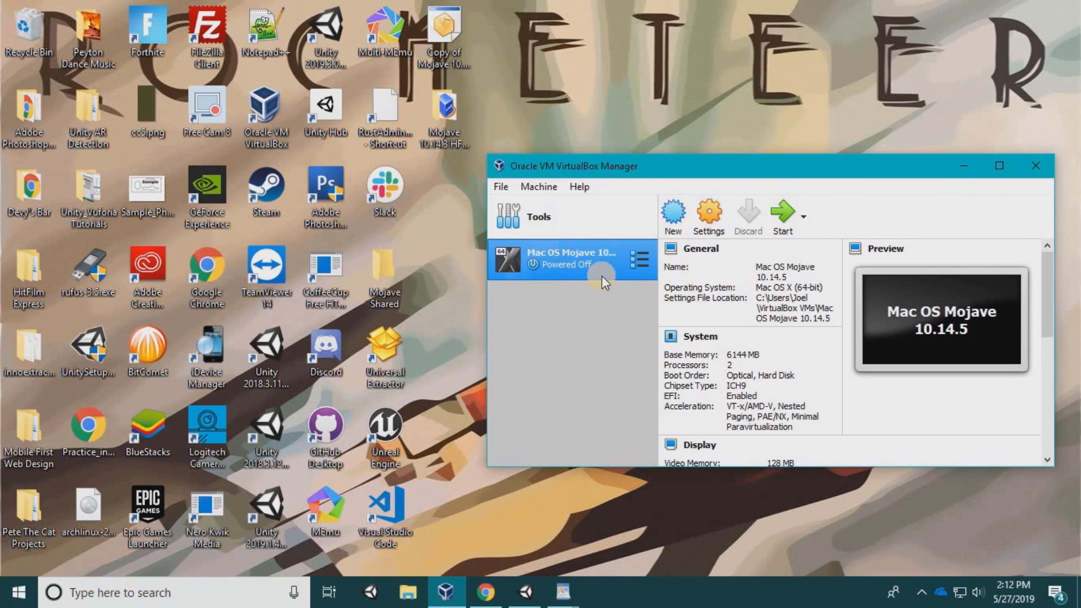
mouse_move(674, 213)
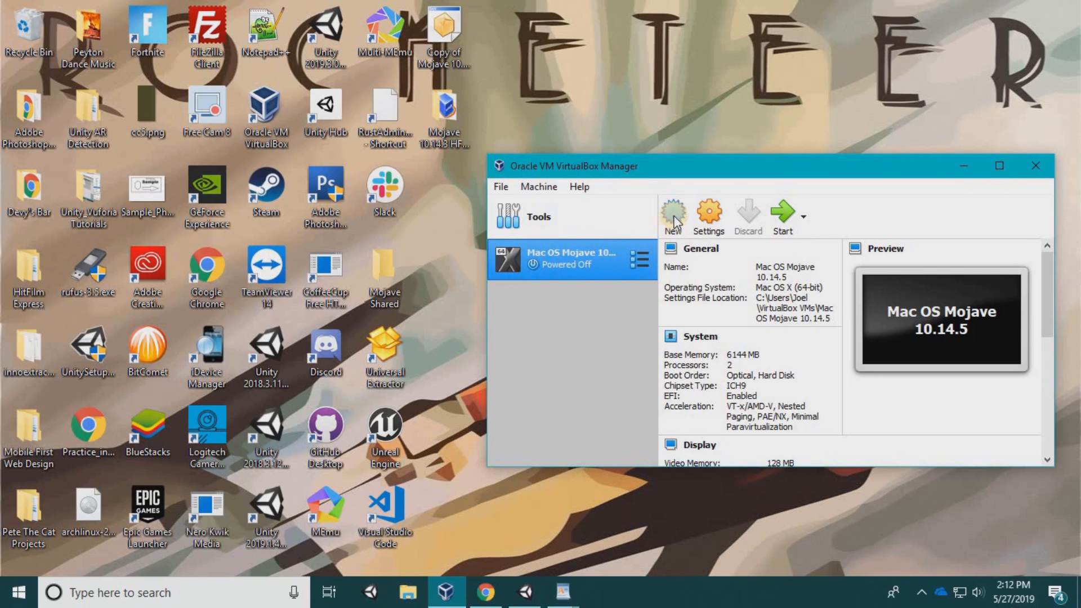
mouse_move(675, 219)
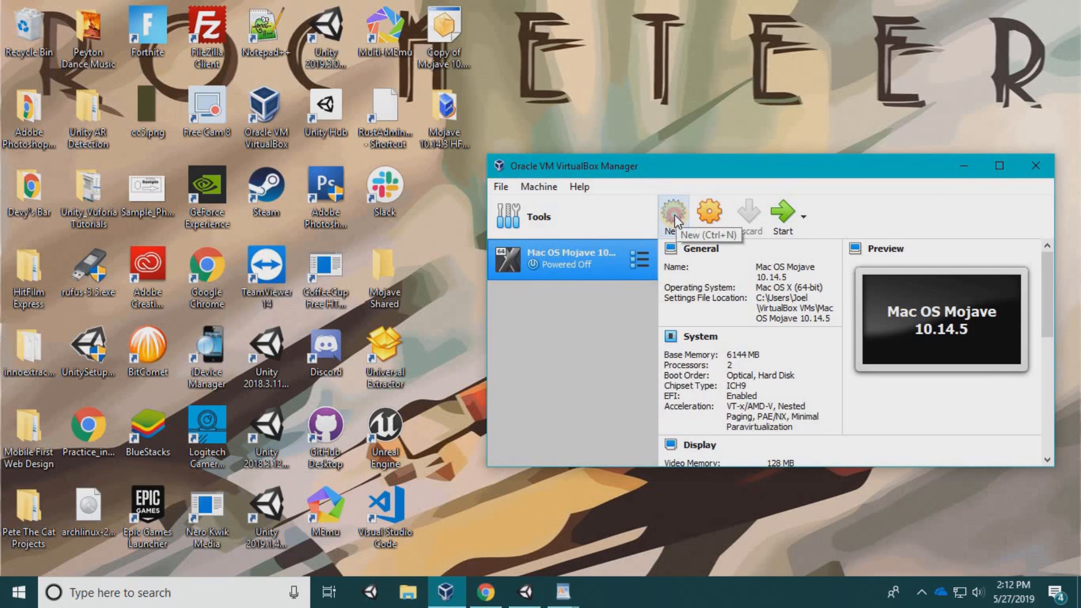
- Start a new machine named Mac OS Mojave, type Mac OS X, version Mac OS X (64-bit)
click(673, 214)
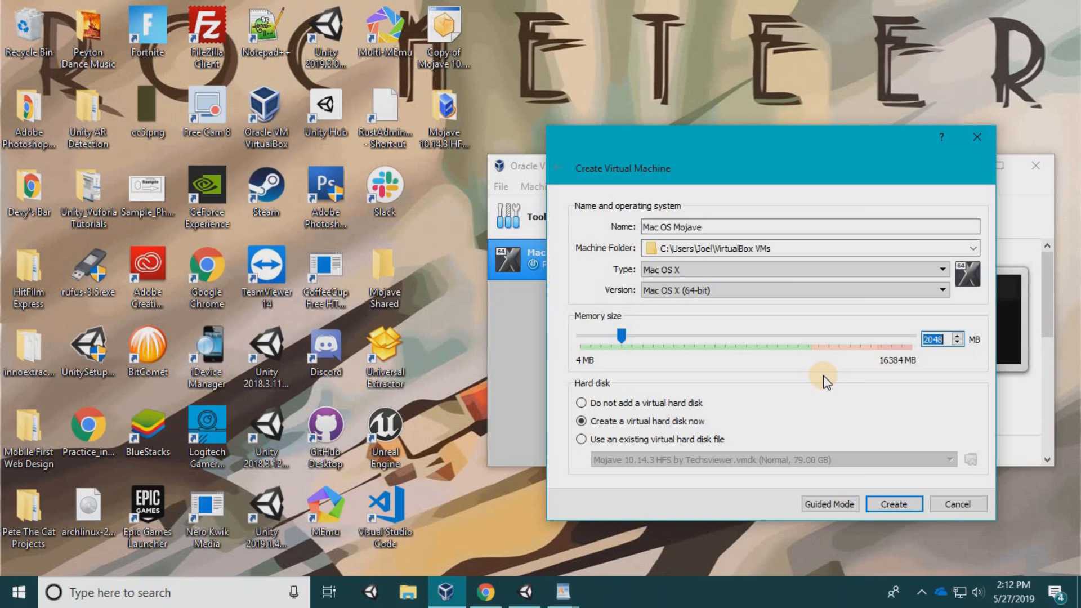
mouse_move(741, 248)
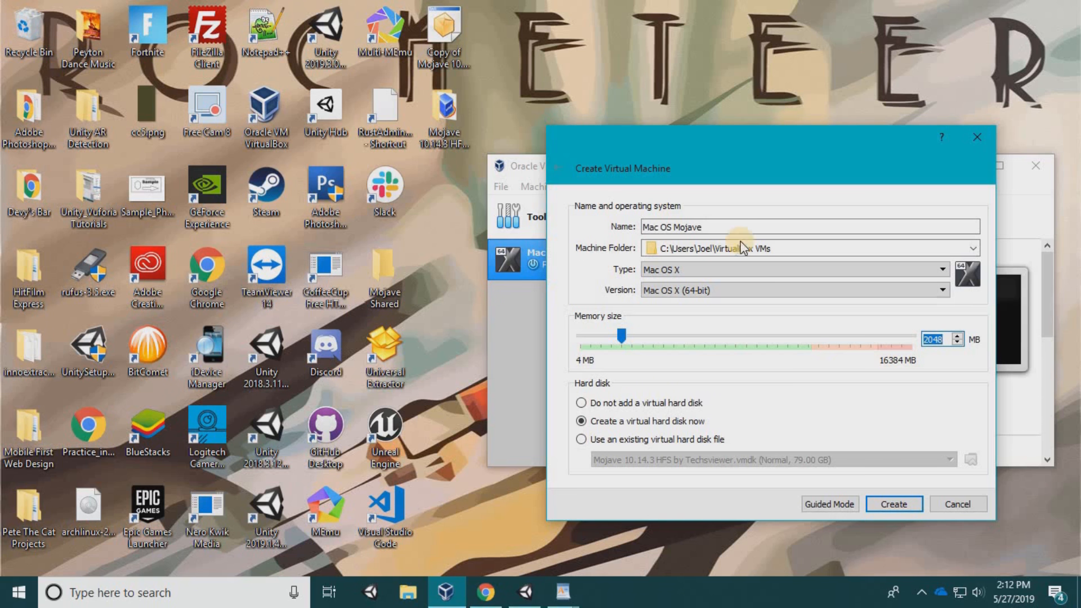
click(721, 227)
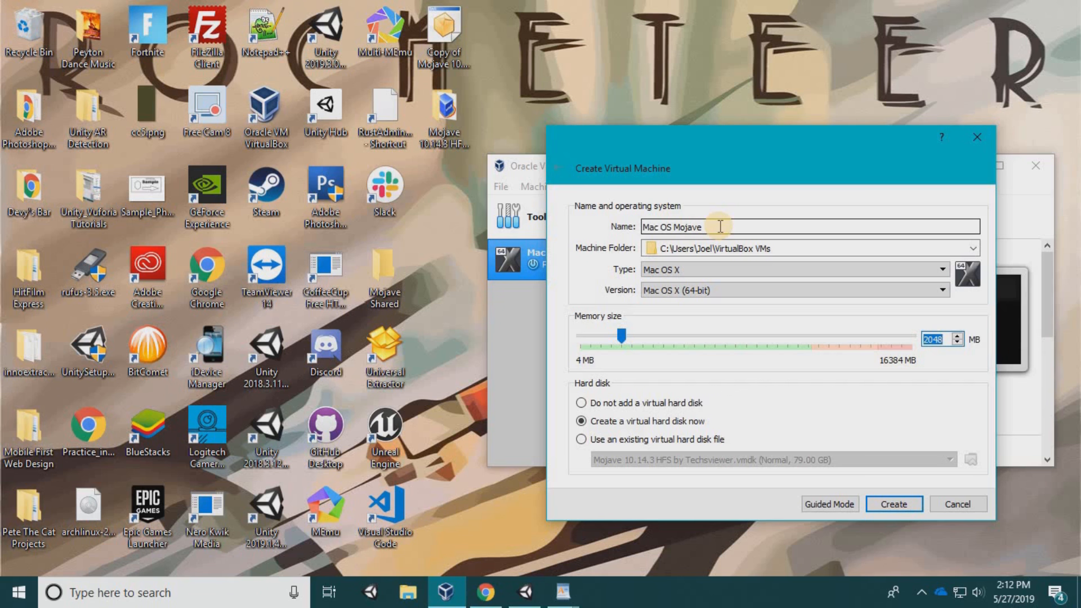
mouse_move(701, 262)
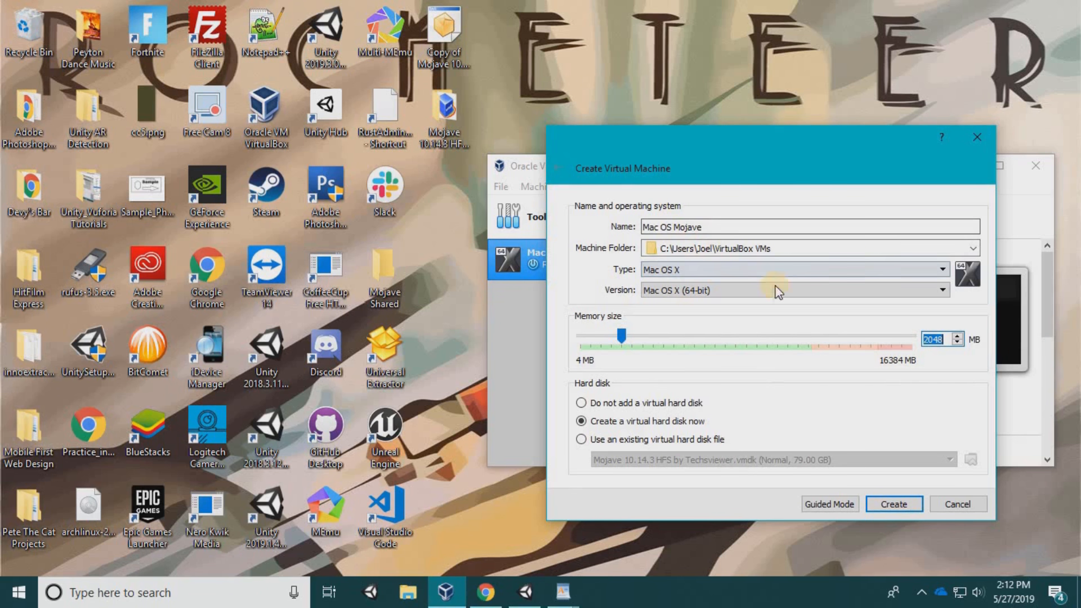
mouse_move(783, 366)
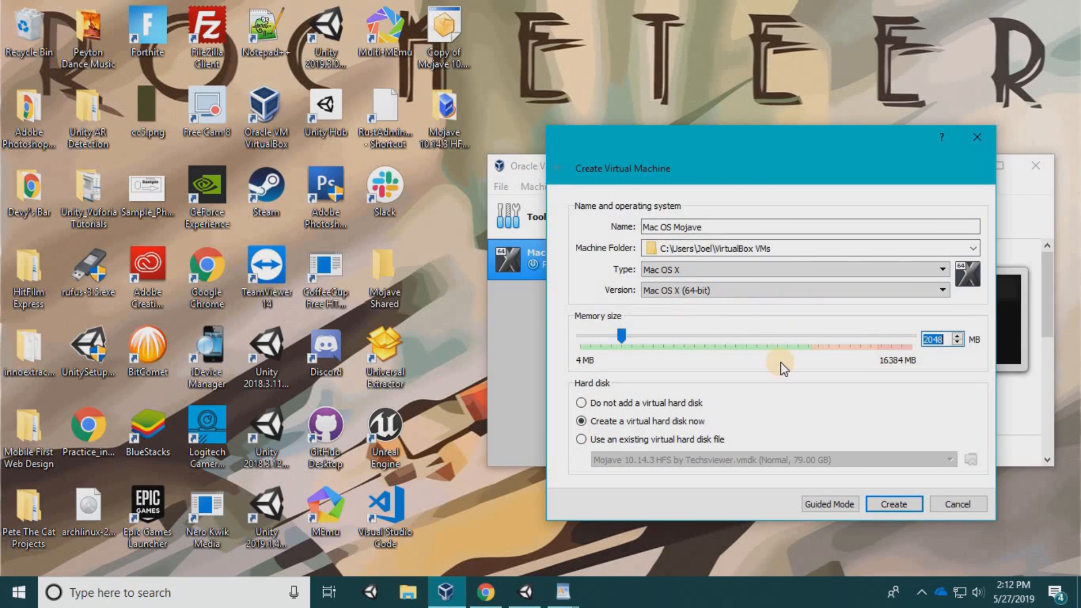
mouse_move(663, 403)
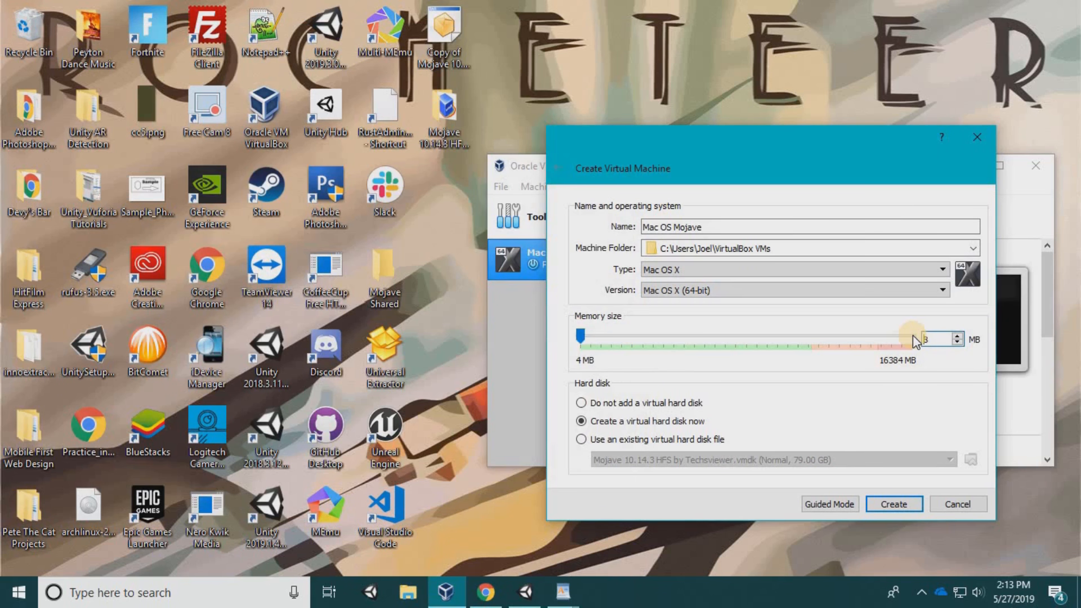
- Give the machine 6144 MB memory and the existing Desktop Mojave 10.14.3 HFS .vmdk disk
drag(910, 336, 703, 336)
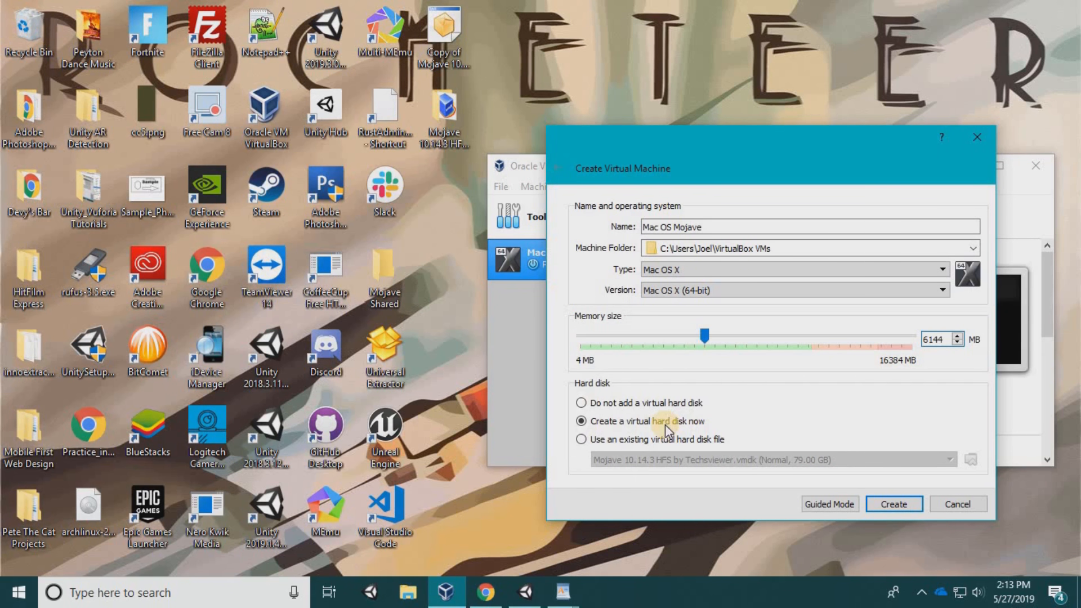
click(581, 439)
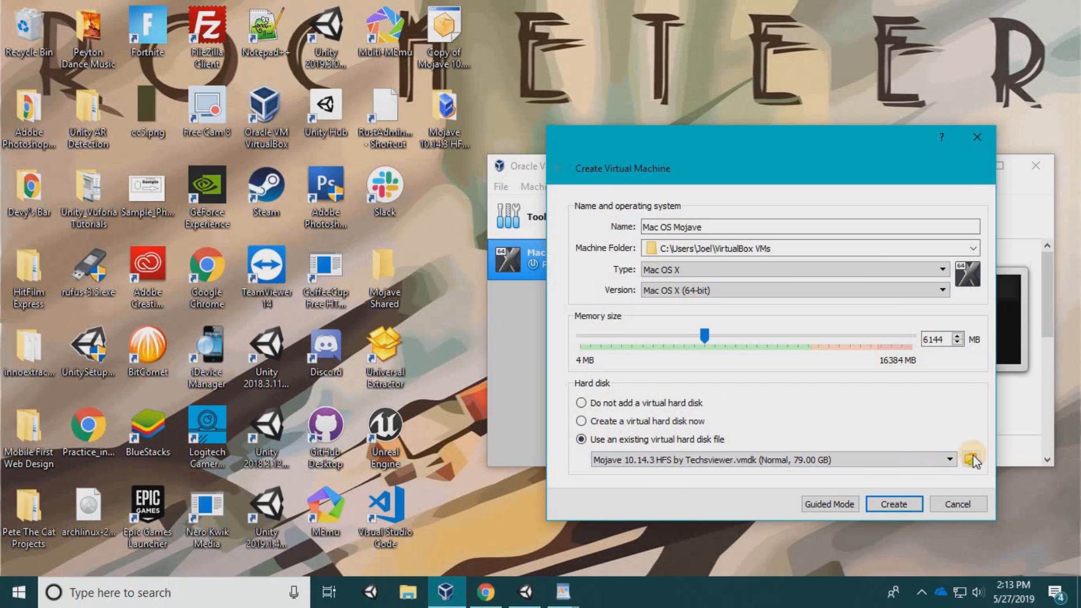
click(970, 459)
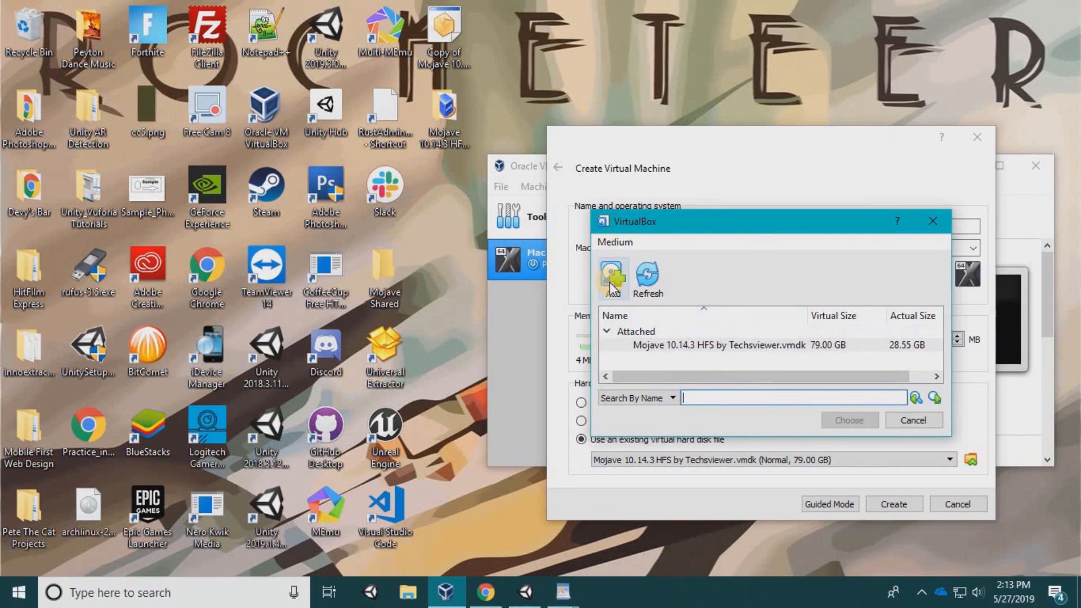
click(614, 272)
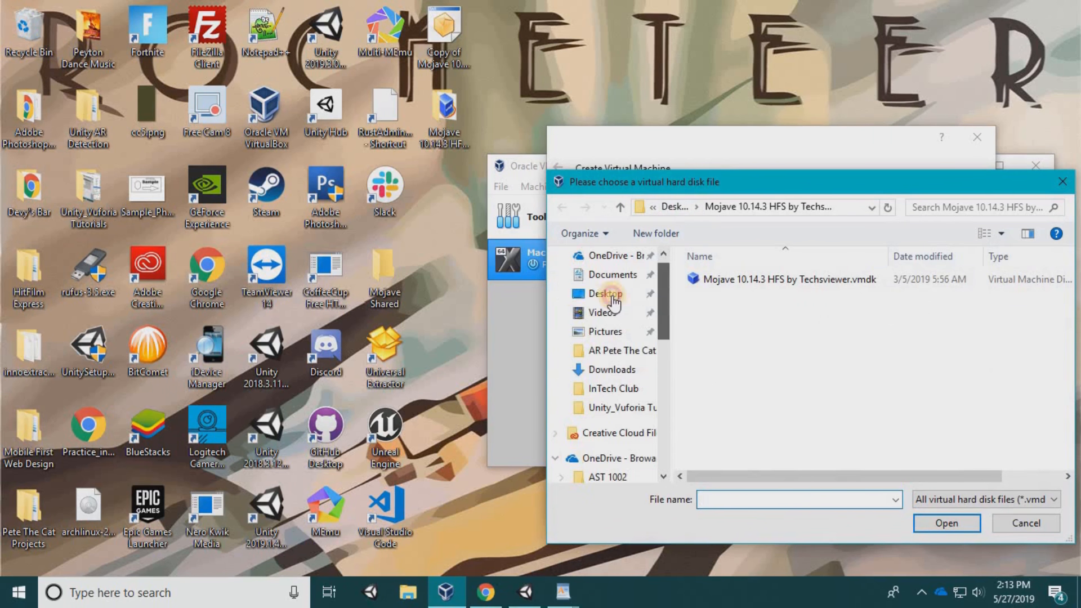
click(606, 293)
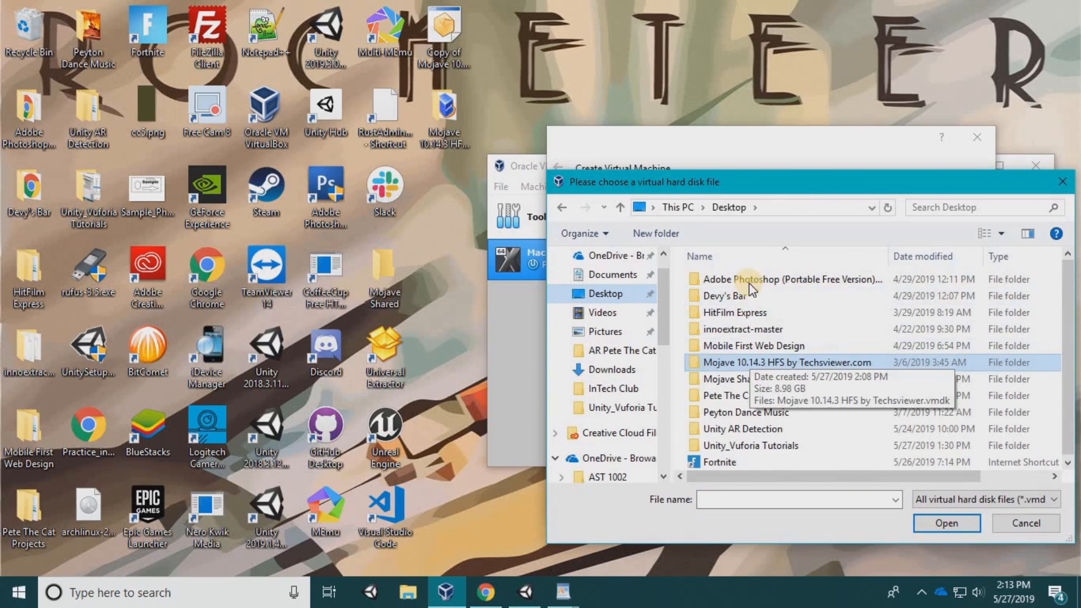
double_click(786, 362)
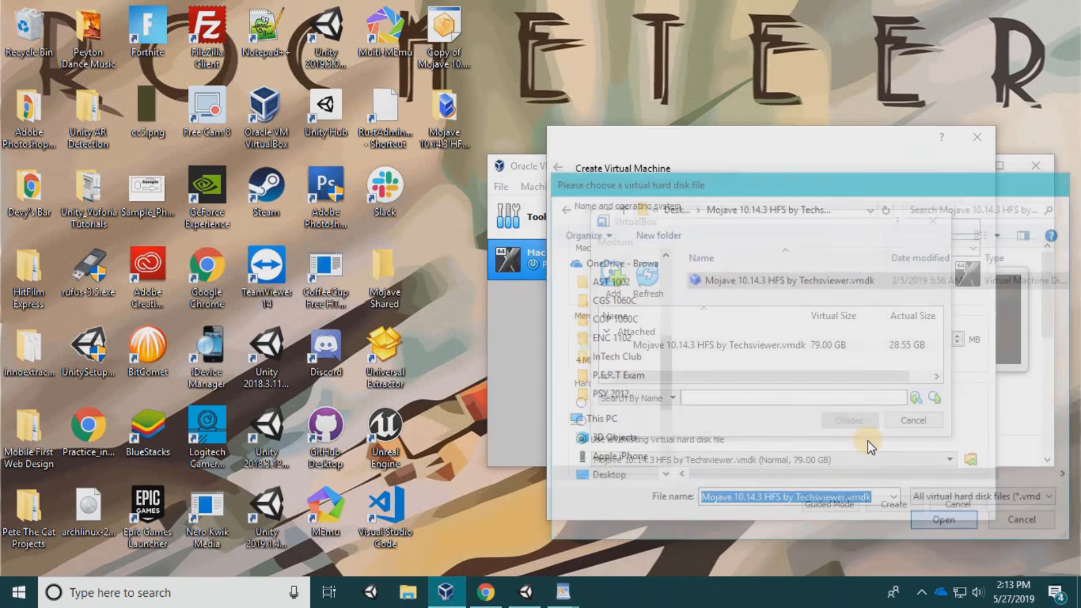
click(943, 520)
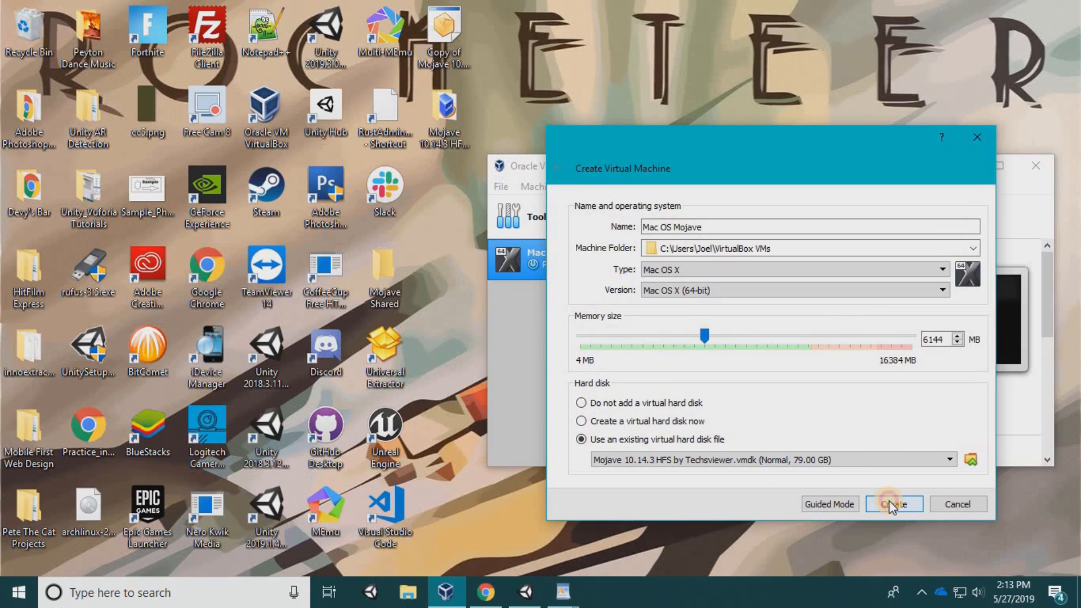
- Create the Mac OS Mojave machine and bring up its settings on the General page
click(893, 504)
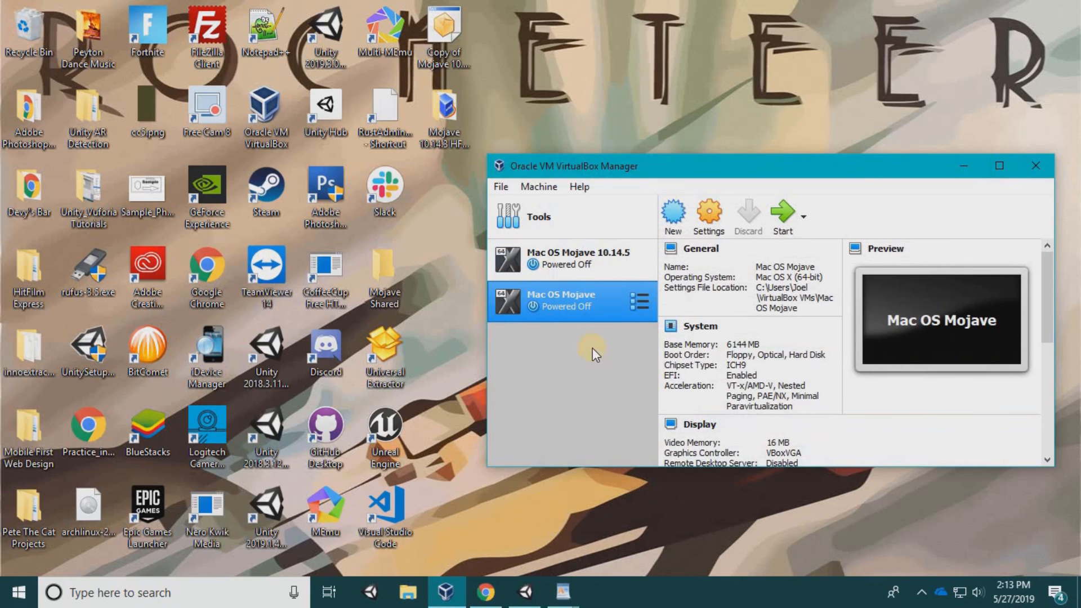
mouse_move(710, 222)
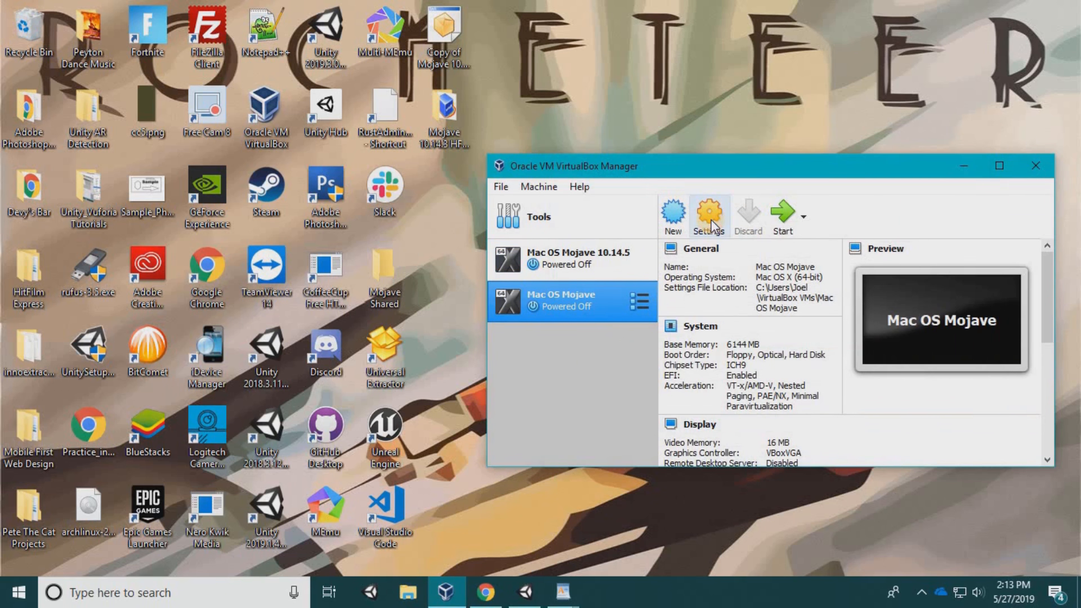
click(709, 213)
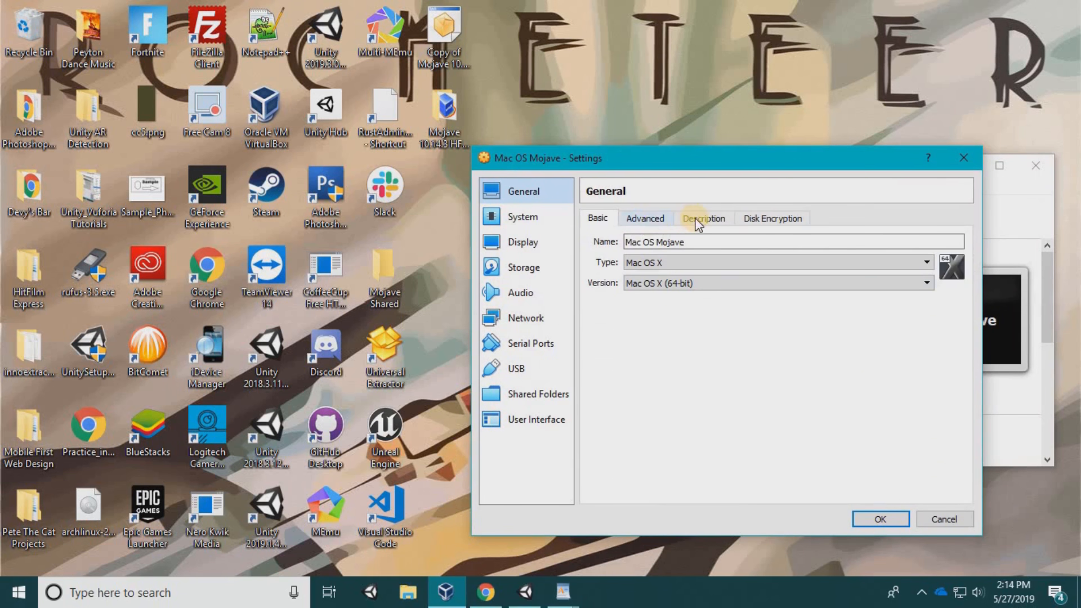
- Remove Floppy from the boot order and raise the processor count to 4
click(773, 218)
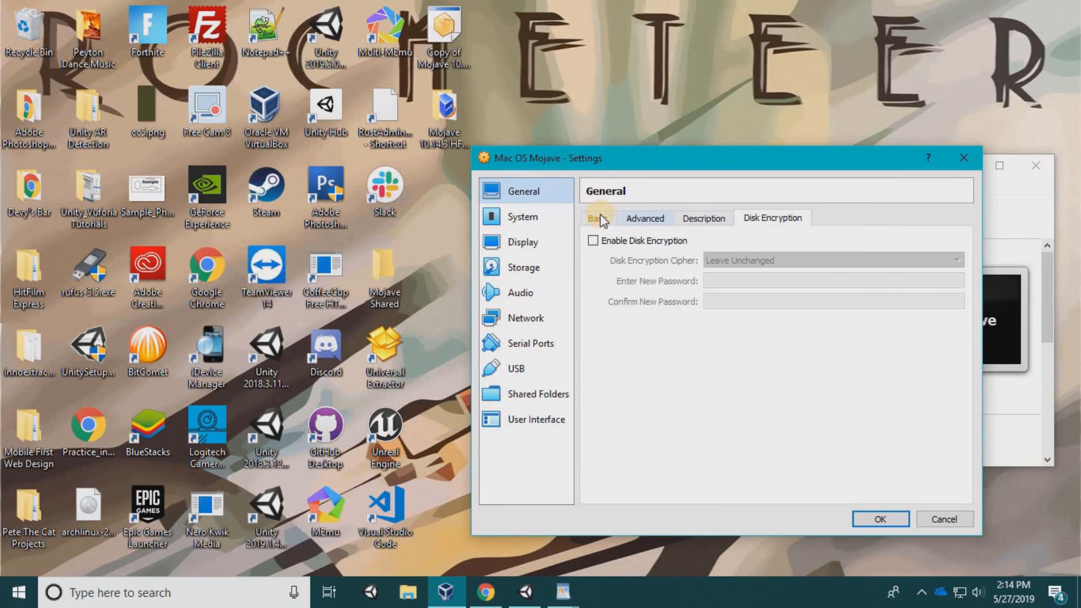
click(522, 217)
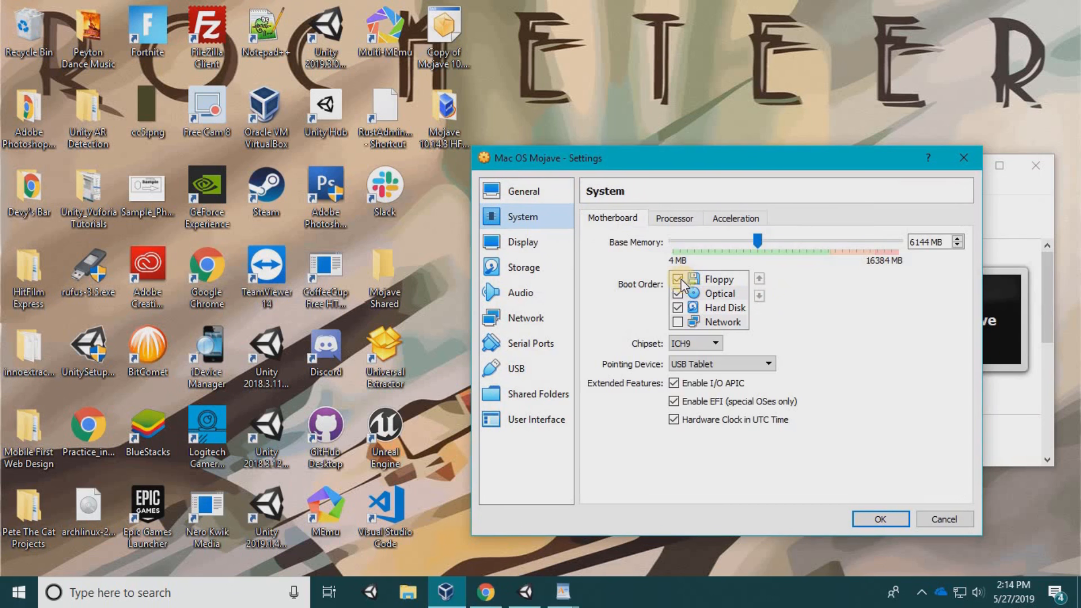
mouse_move(679, 282)
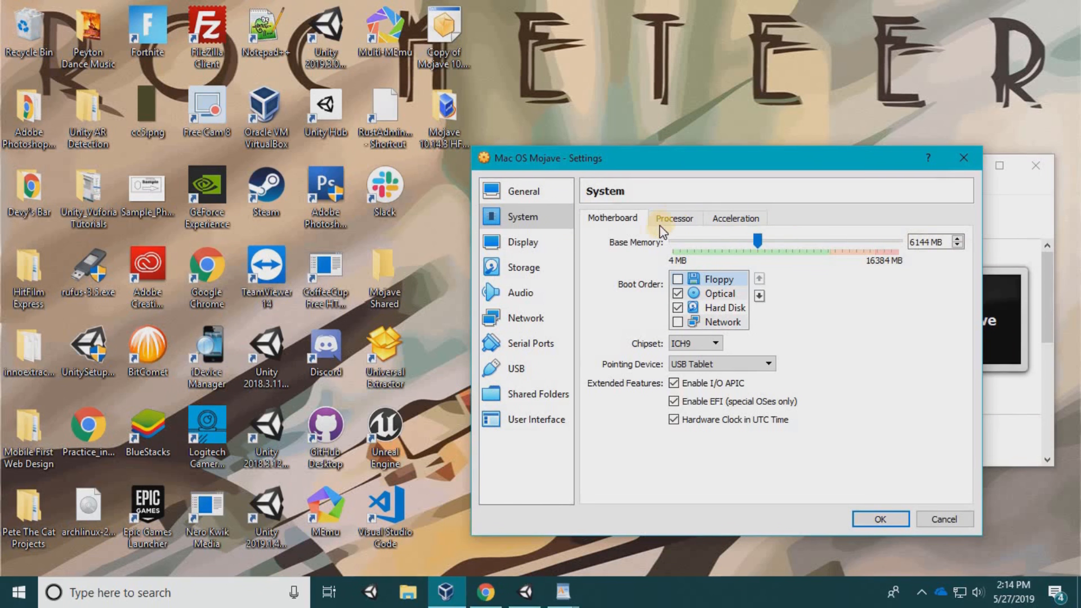
click(675, 218)
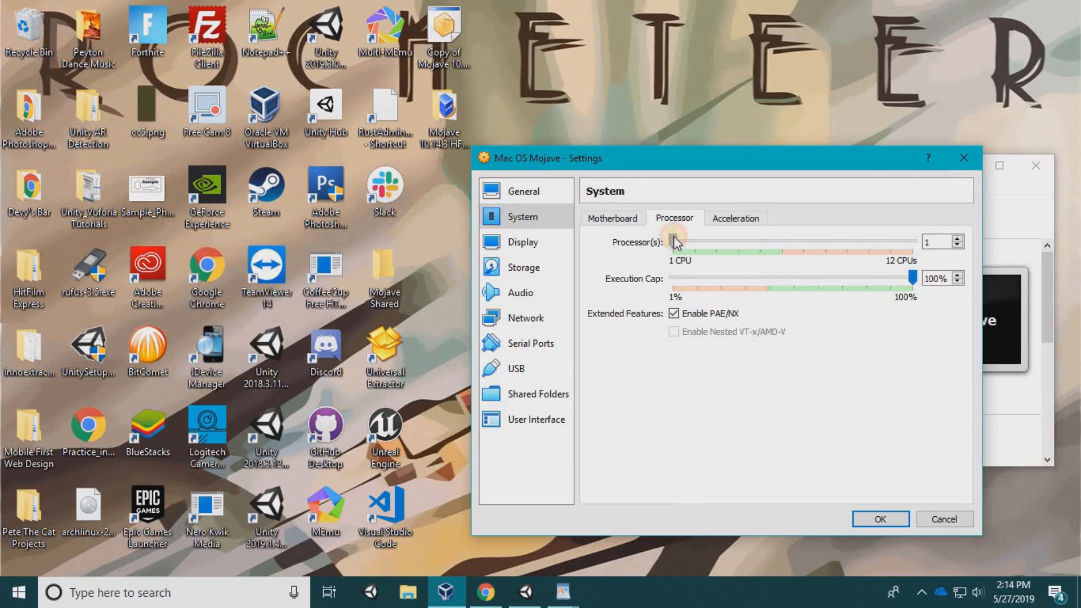
drag(675, 241, 734, 242)
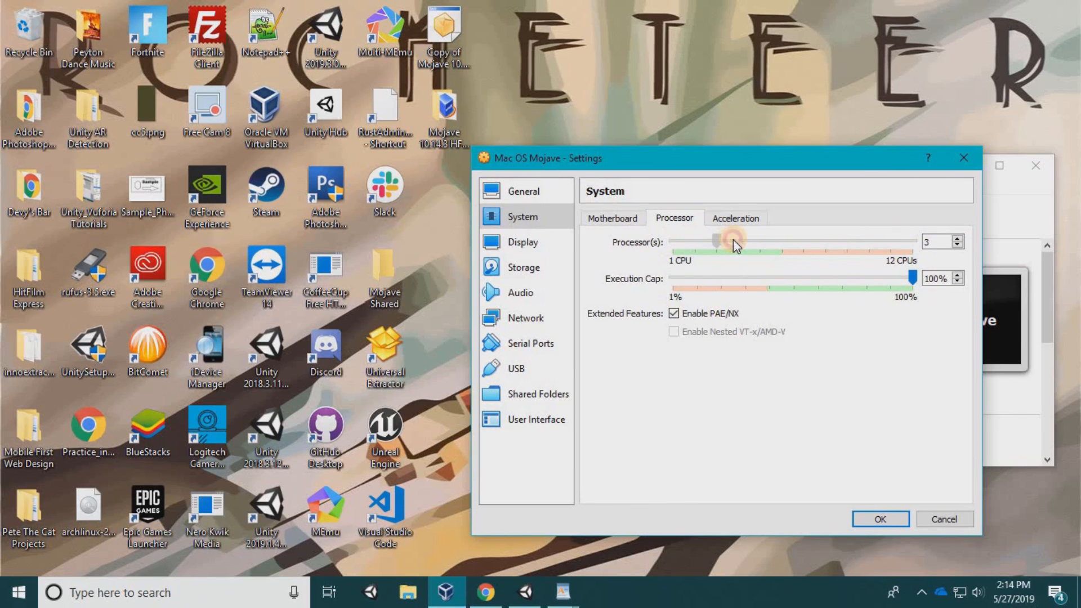
drag(725, 241, 739, 241)
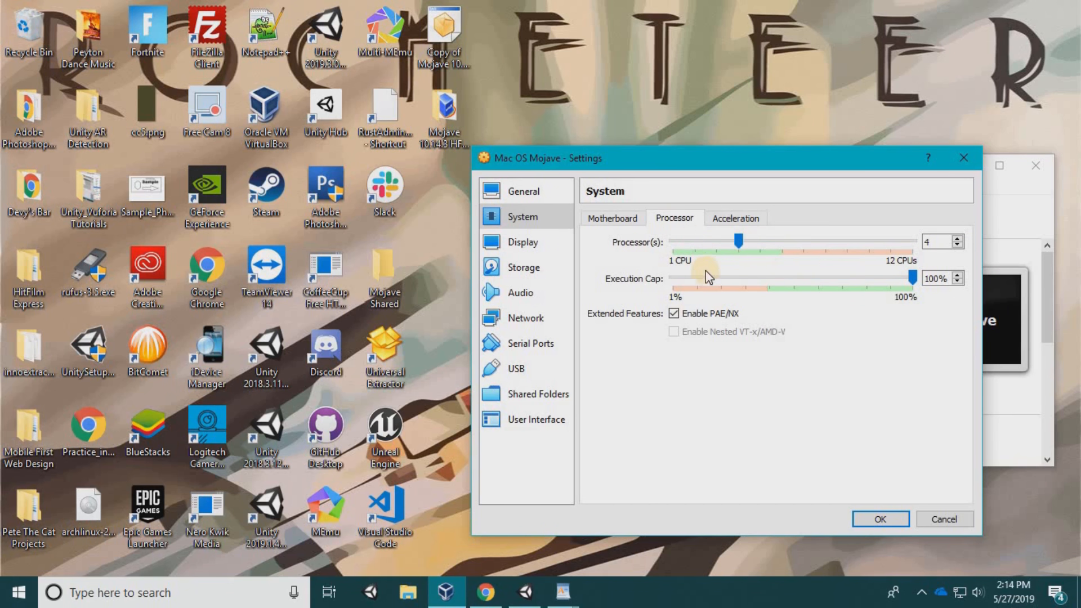
mouse_move(780, 269)
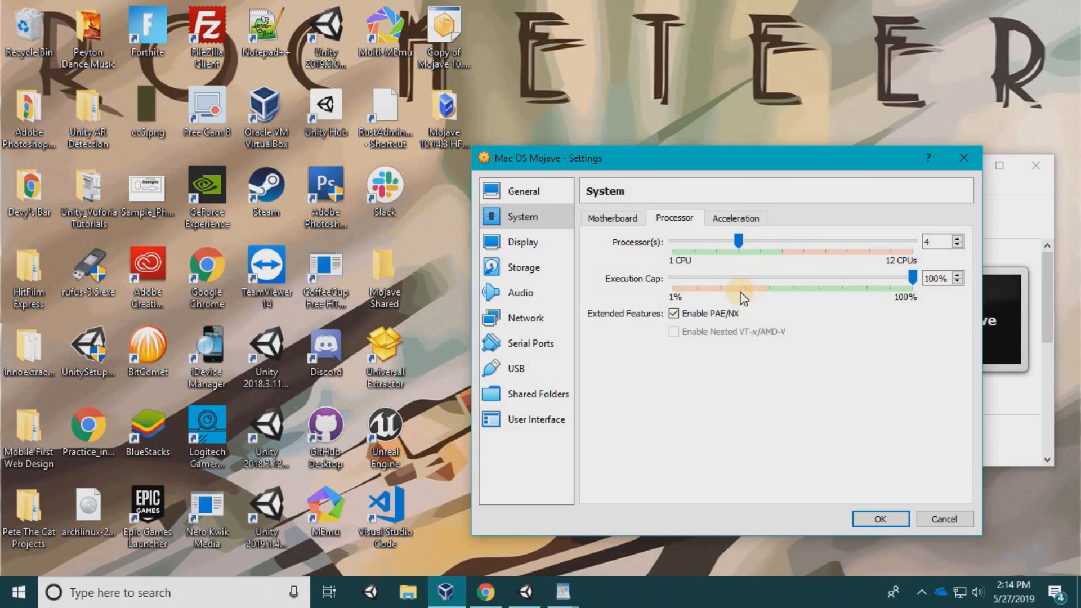
mouse_move(515, 304)
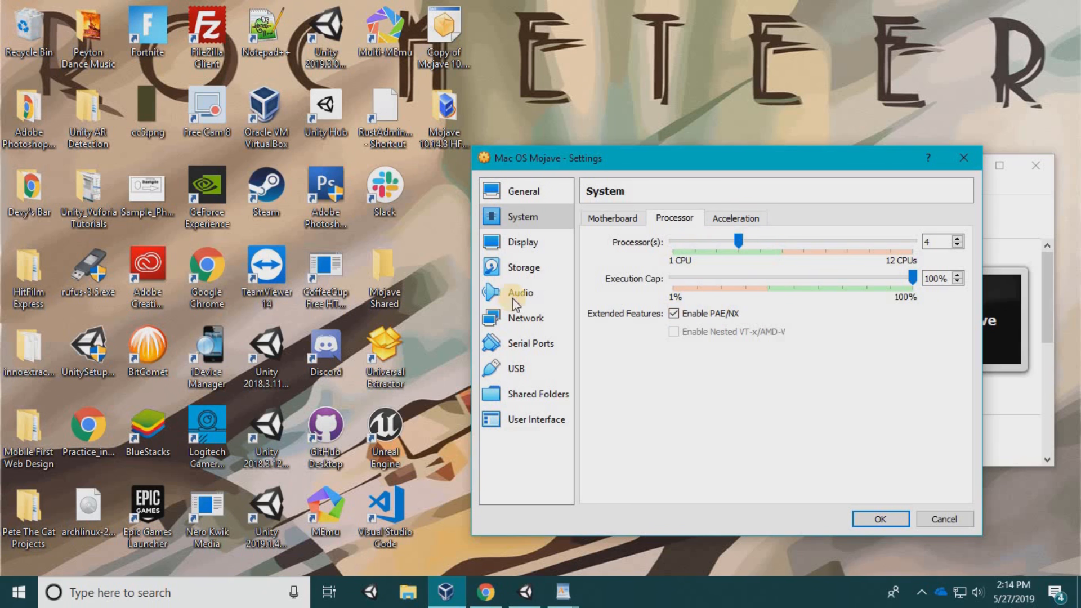
- Raise Display video memory to the 128 MB maximum, then check the Recording options
click(522, 242)
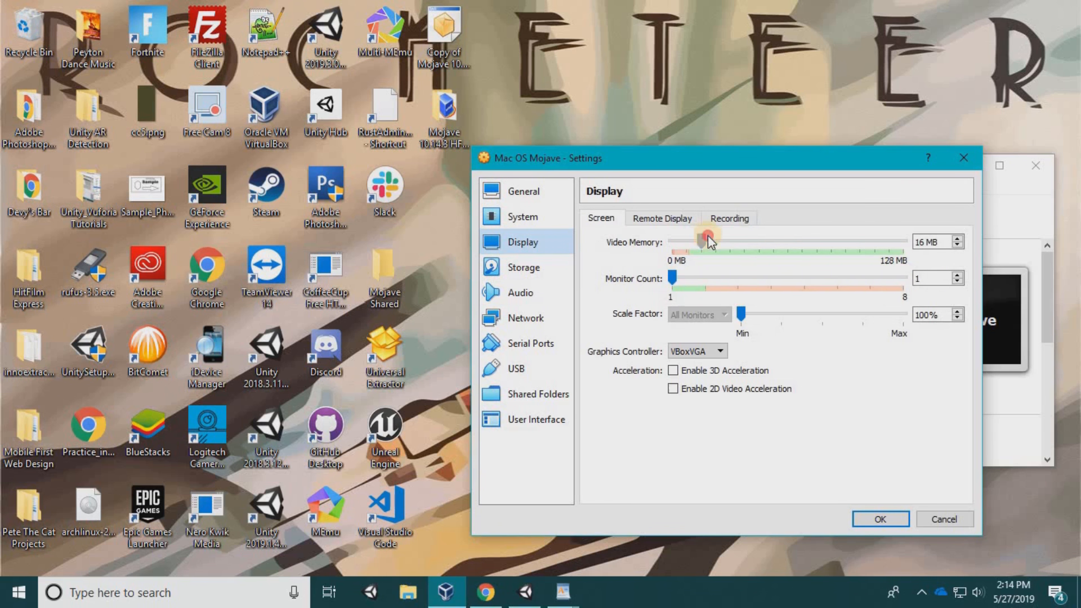
drag(703, 240, 875, 241)
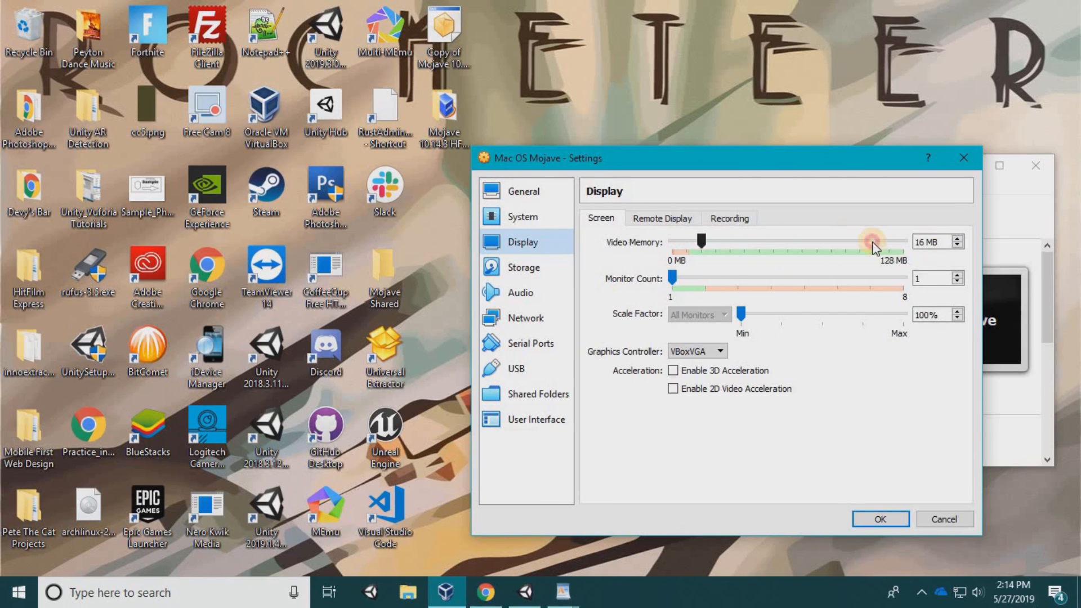
drag(876, 241, 900, 242)
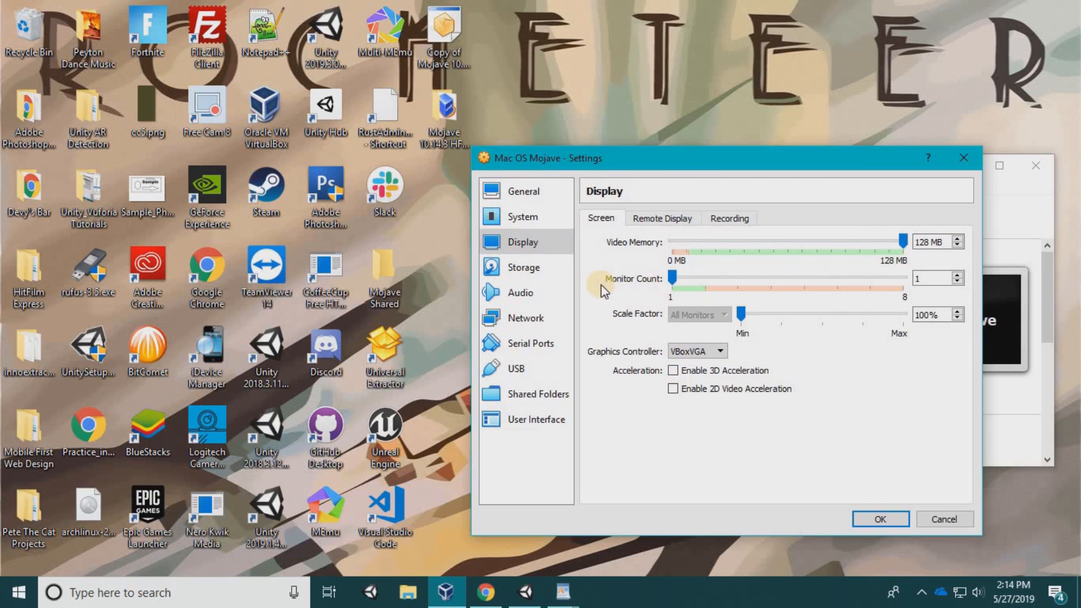
mouse_move(646, 251)
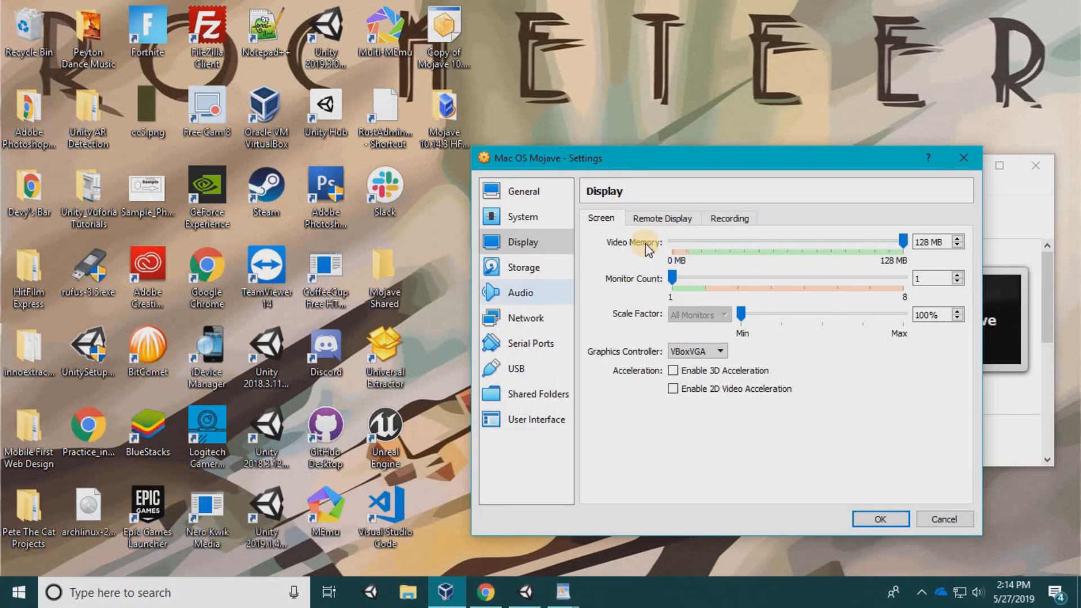
click(729, 218)
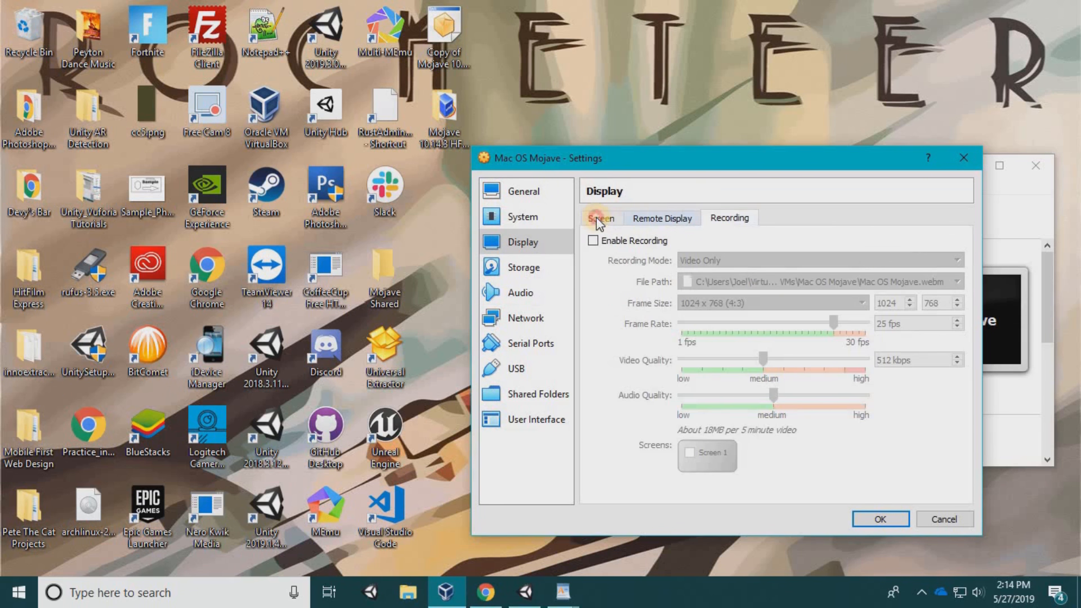
- Enable Use Host I/O Cache on the SATA controller and select the USB 3.0 (xHCI) controller
click(522, 267)
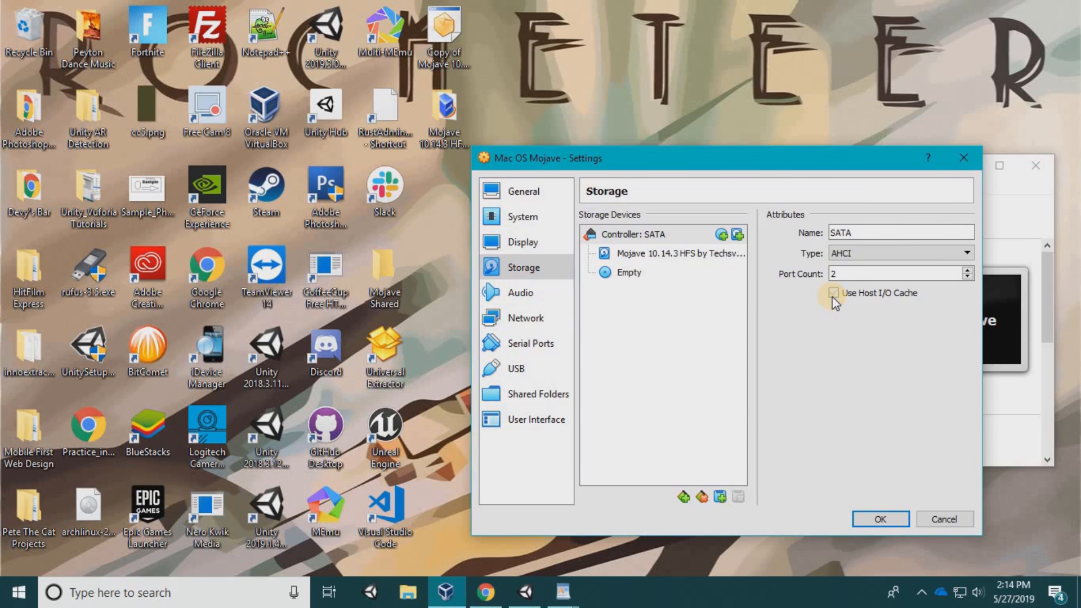
click(834, 293)
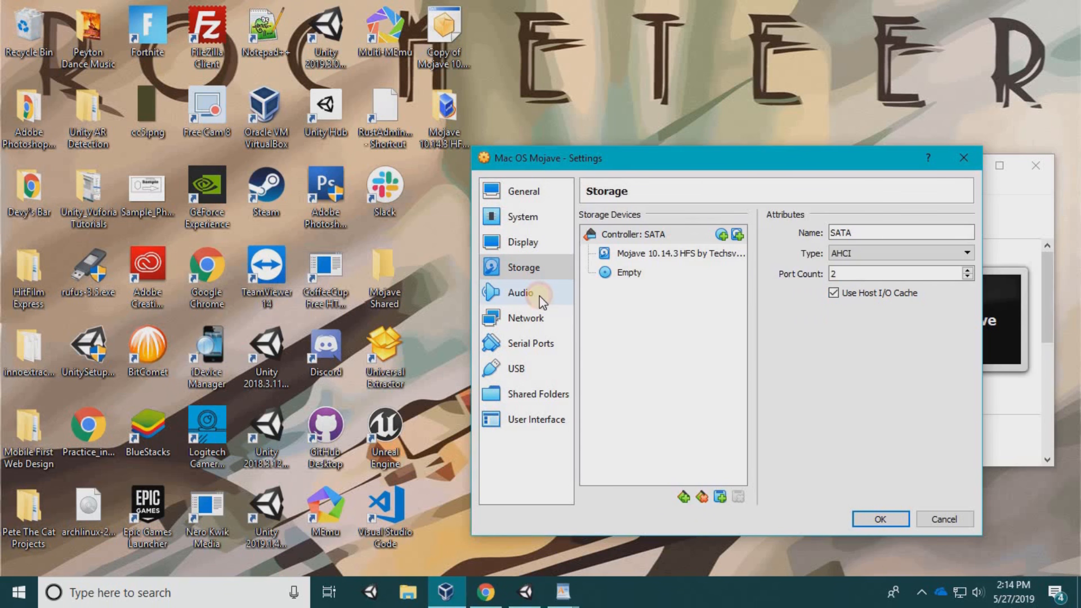
click(526, 318)
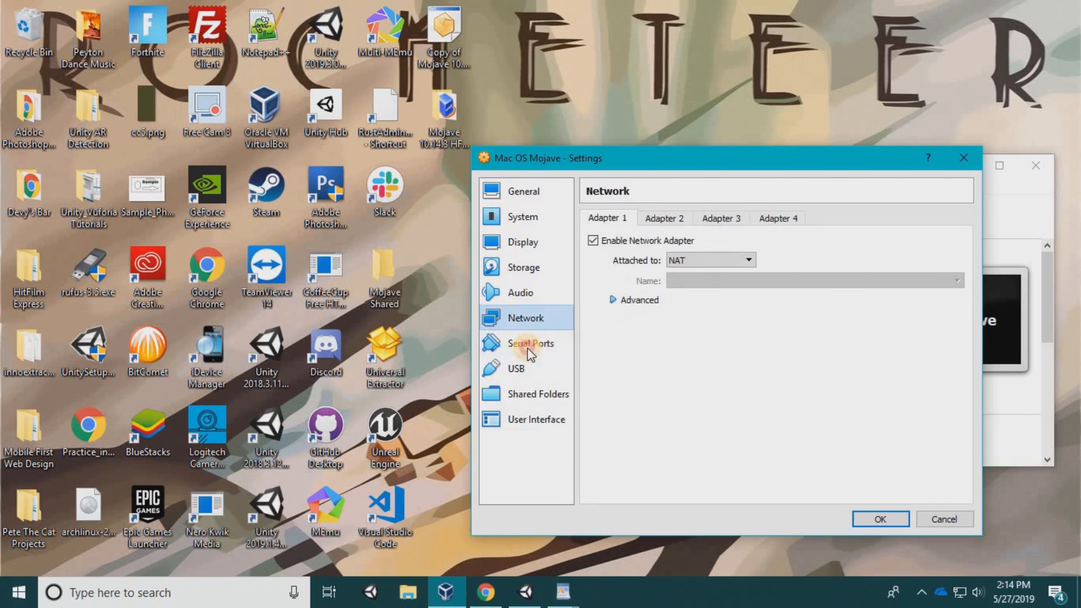
click(516, 369)
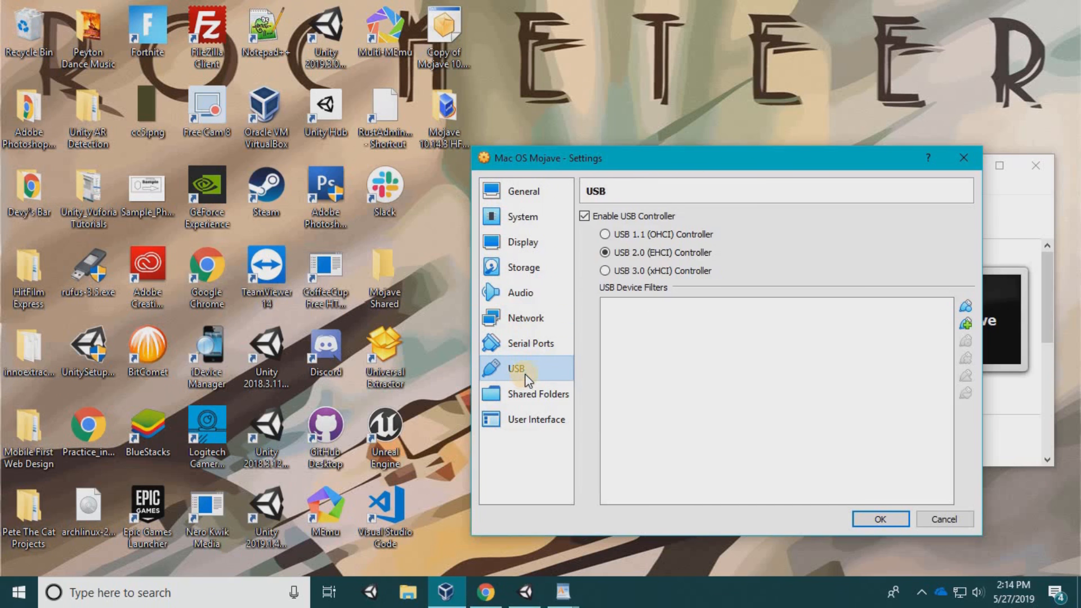
click(605, 270)
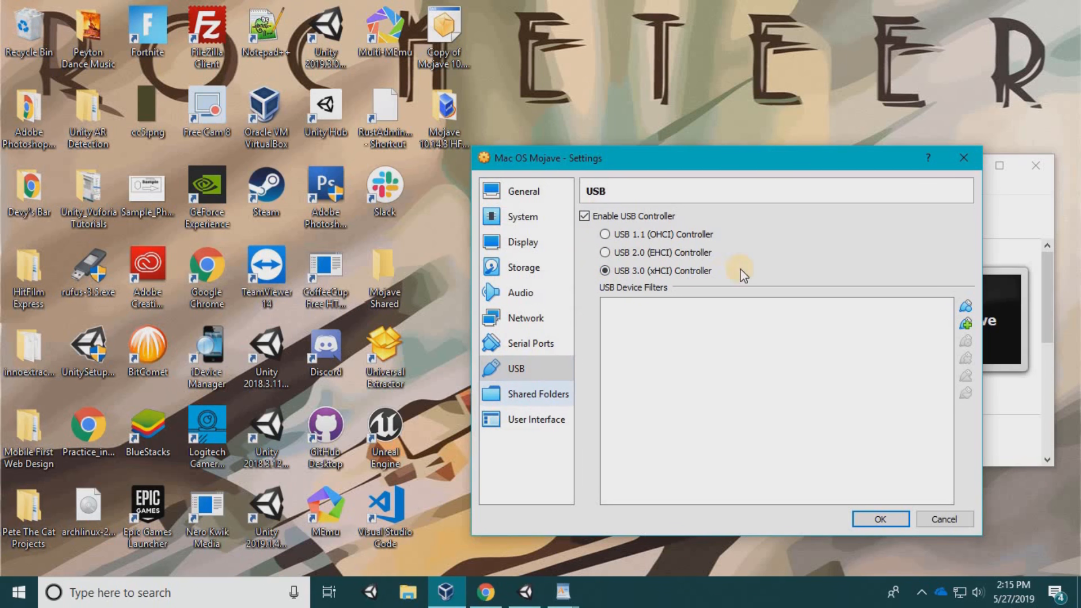
click(538, 394)
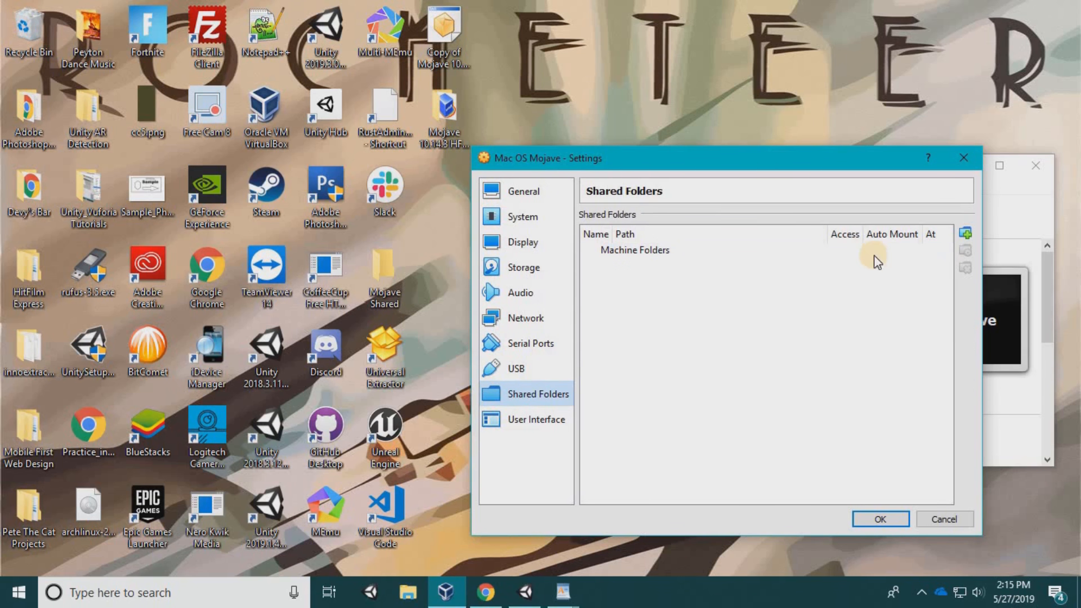
mouse_move(674, 342)
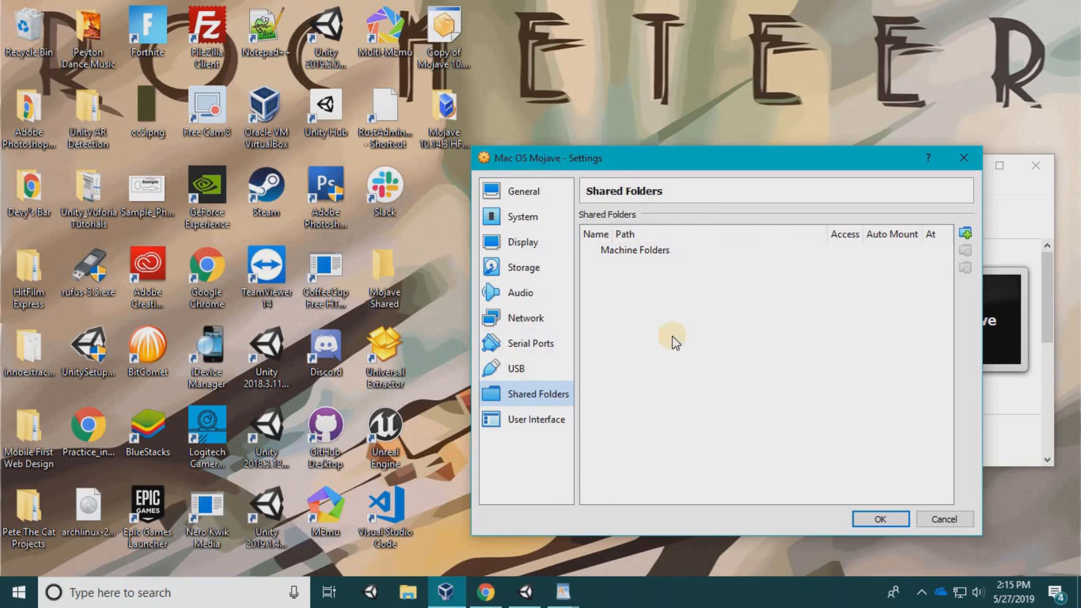
mouse_move(747, 305)
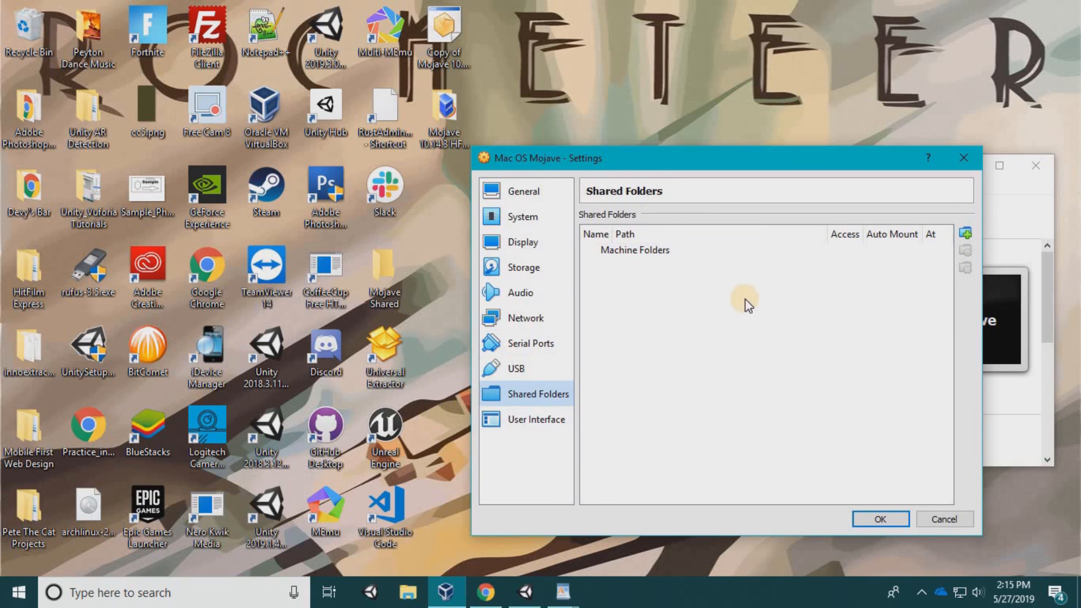
- Add a shared folder with the Desktop Mojave Shared folder as its path
click(966, 235)
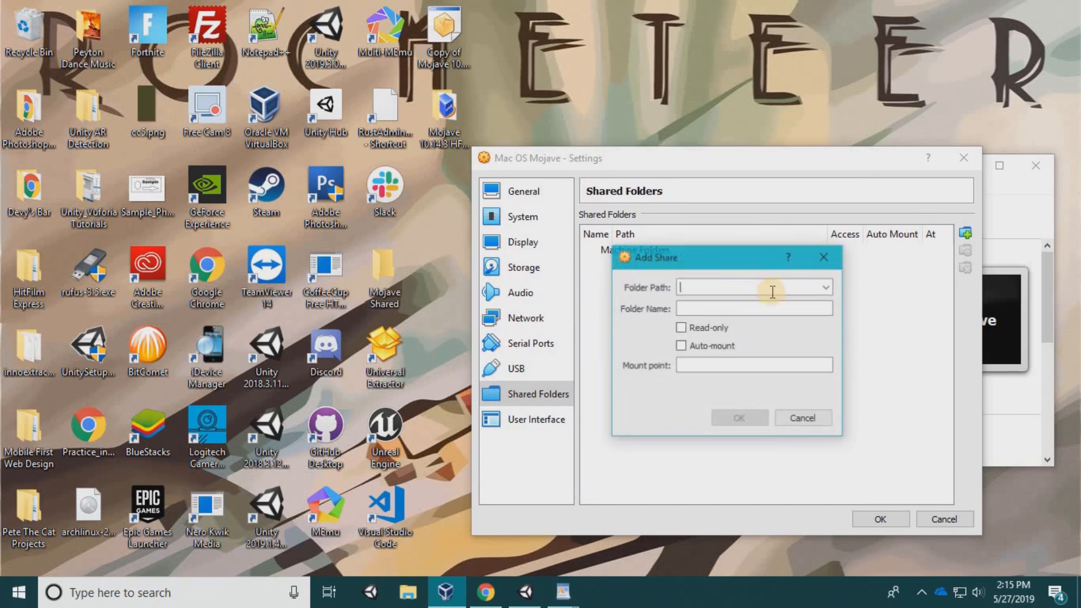
mouse_move(828, 297)
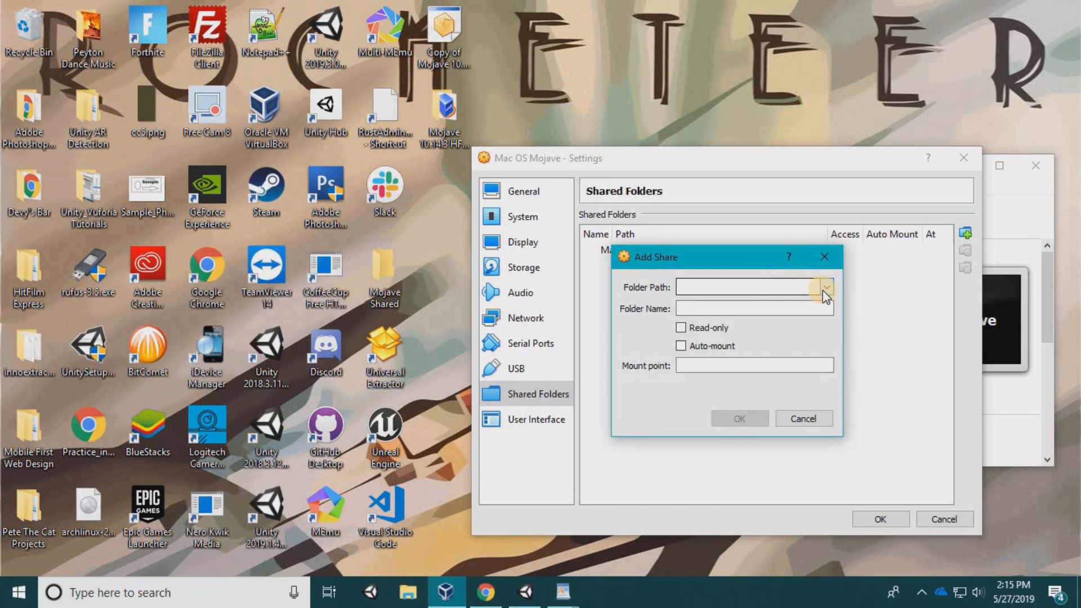
mouse_move(826, 293)
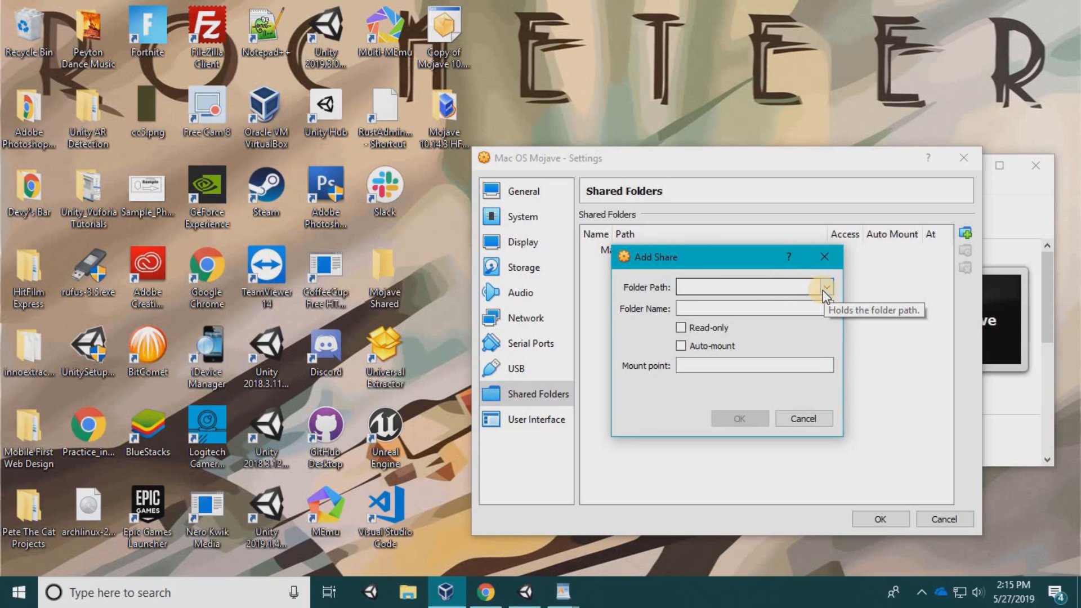
click(827, 288)
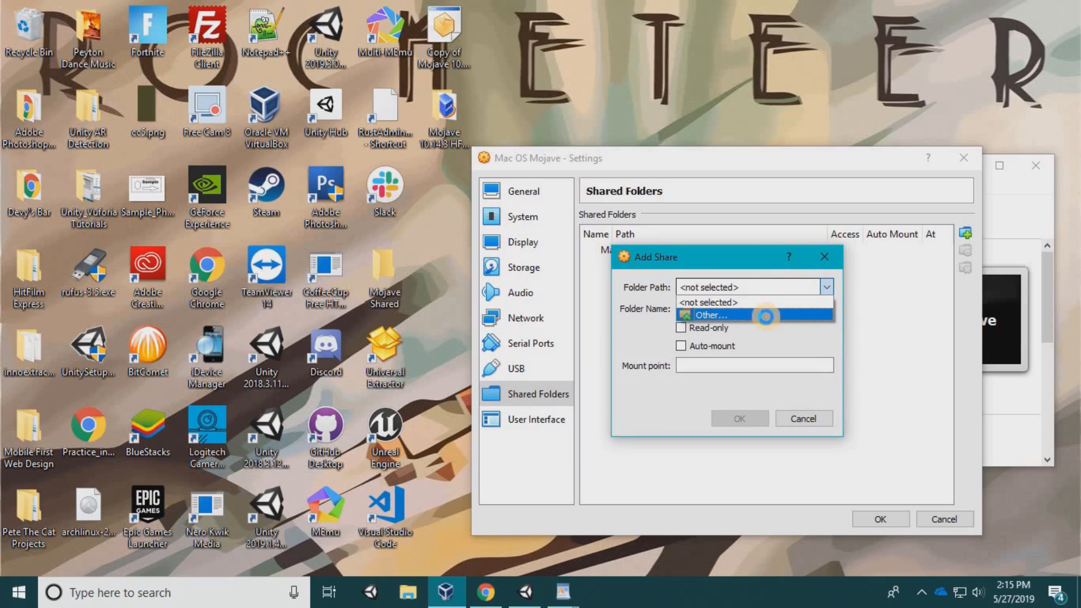
click(710, 315)
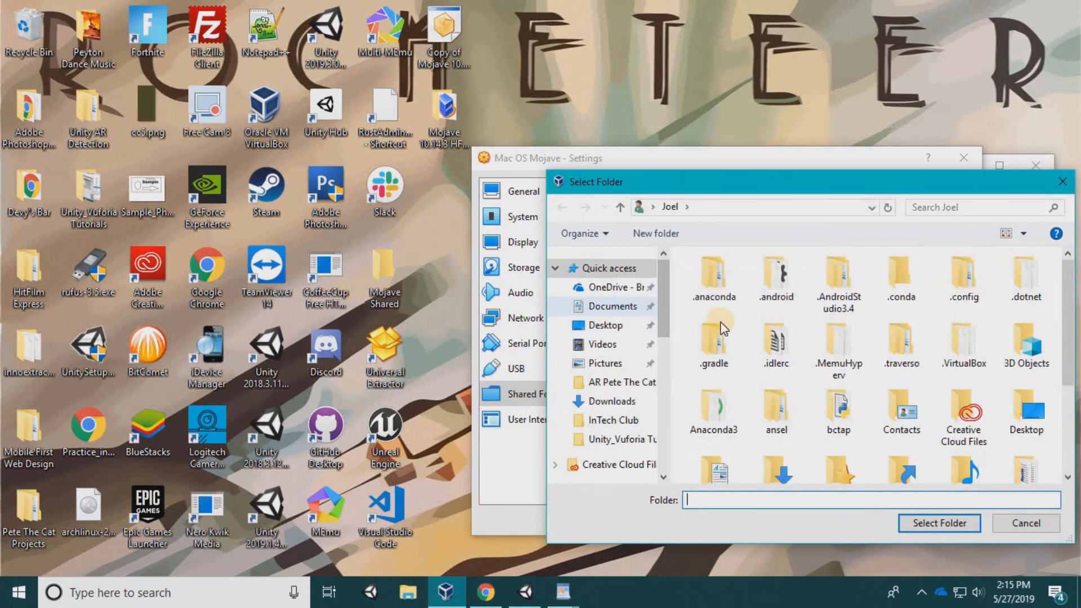
click(606, 325)
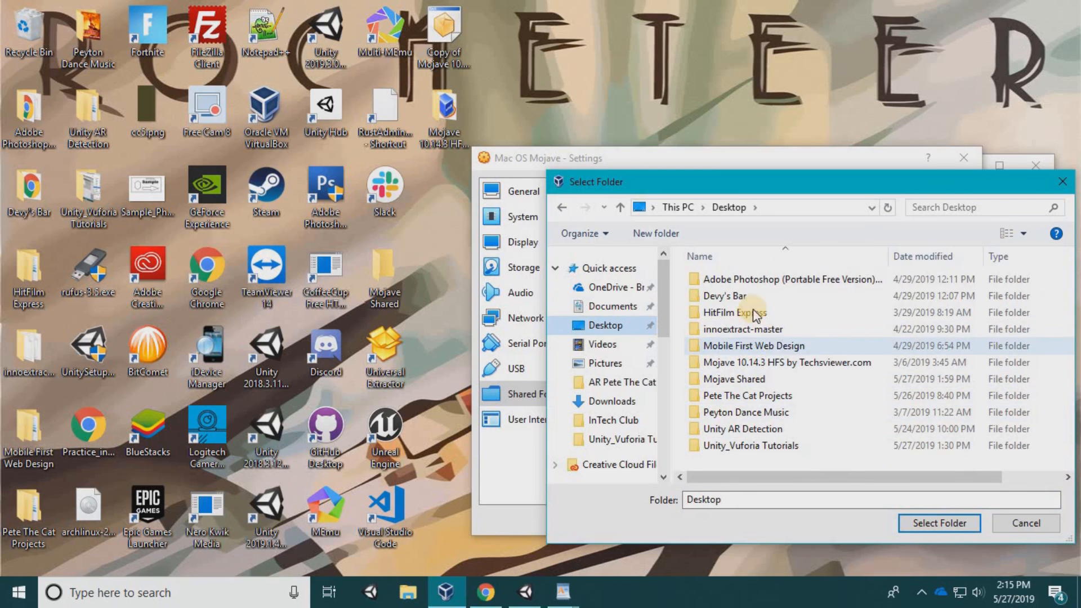
click(734, 379)
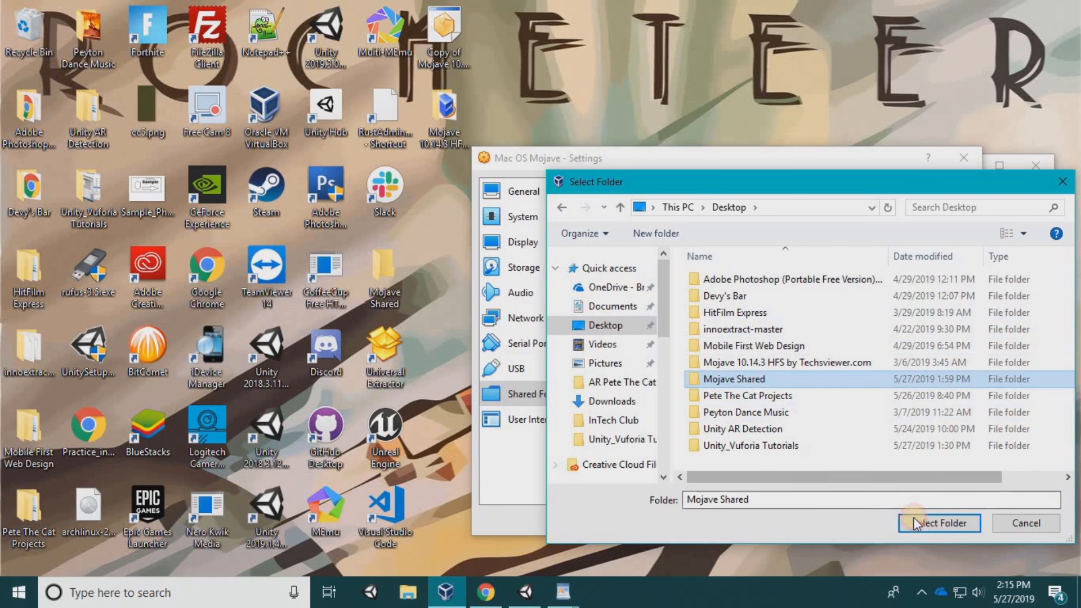
click(939, 524)
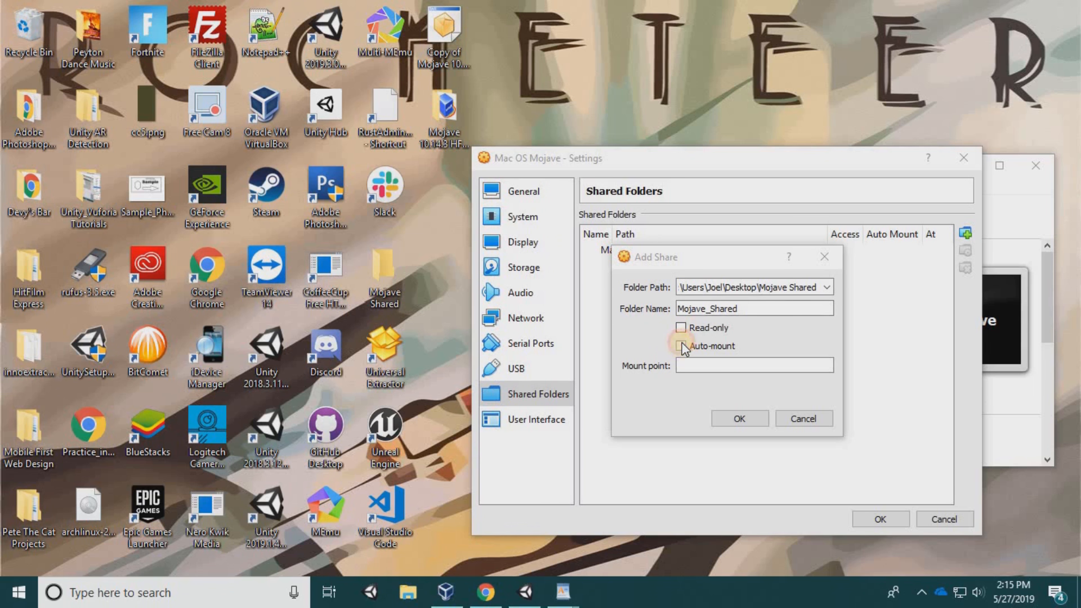
- Make the Mojave Shared folder auto-mount, check the Input menu options, and save the settings
click(681, 346)
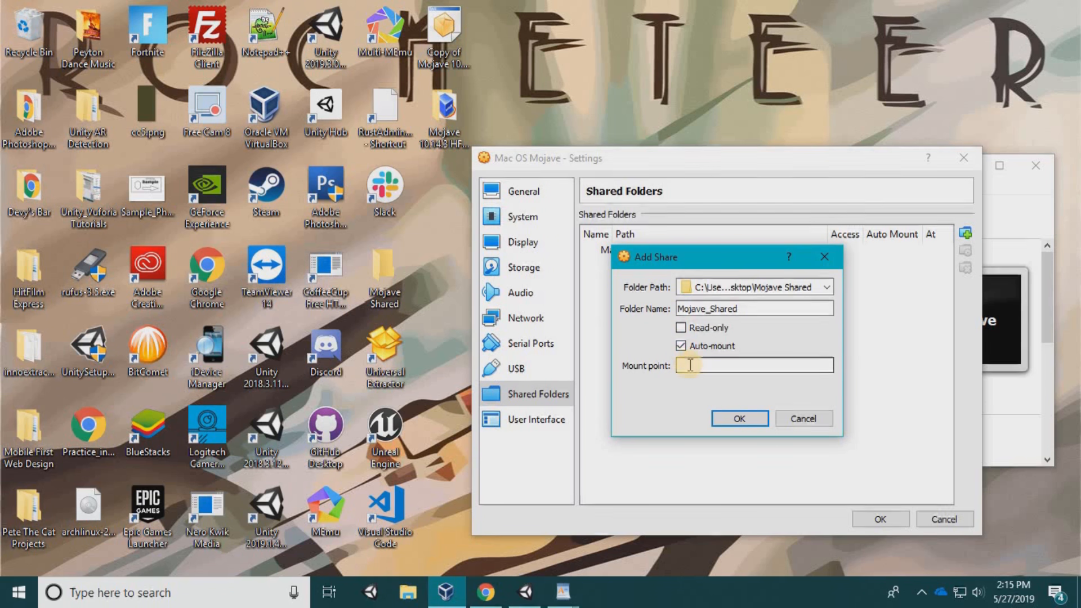
click(734, 419)
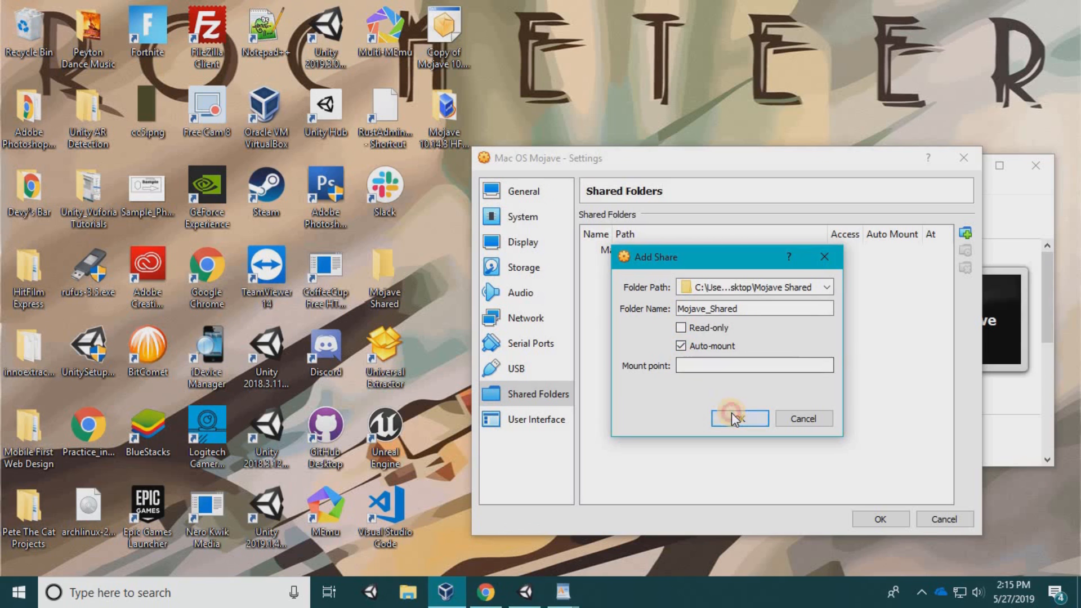
click(739, 418)
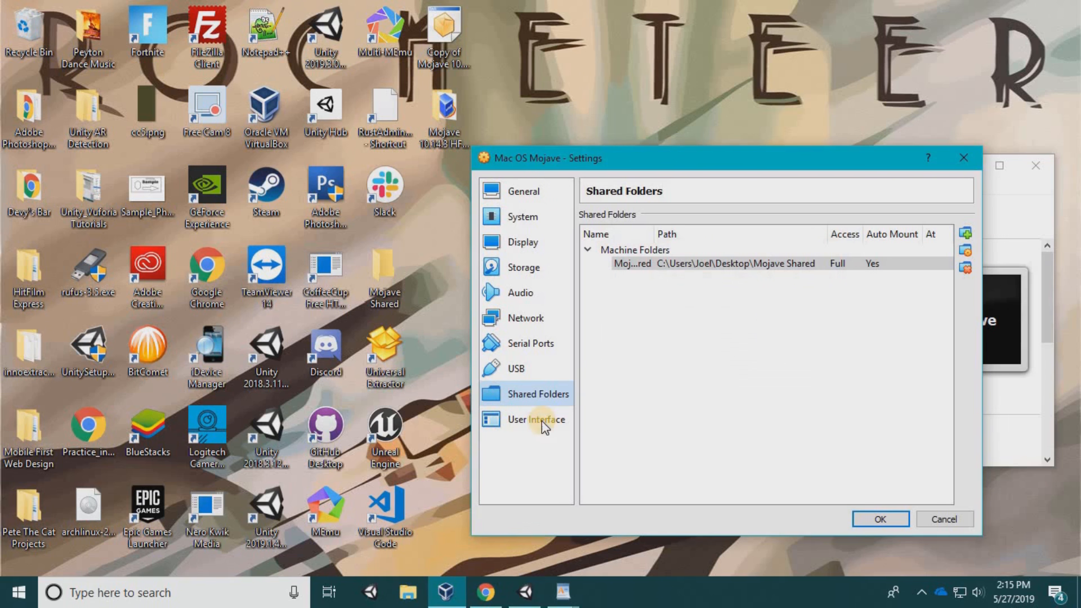
click(536, 419)
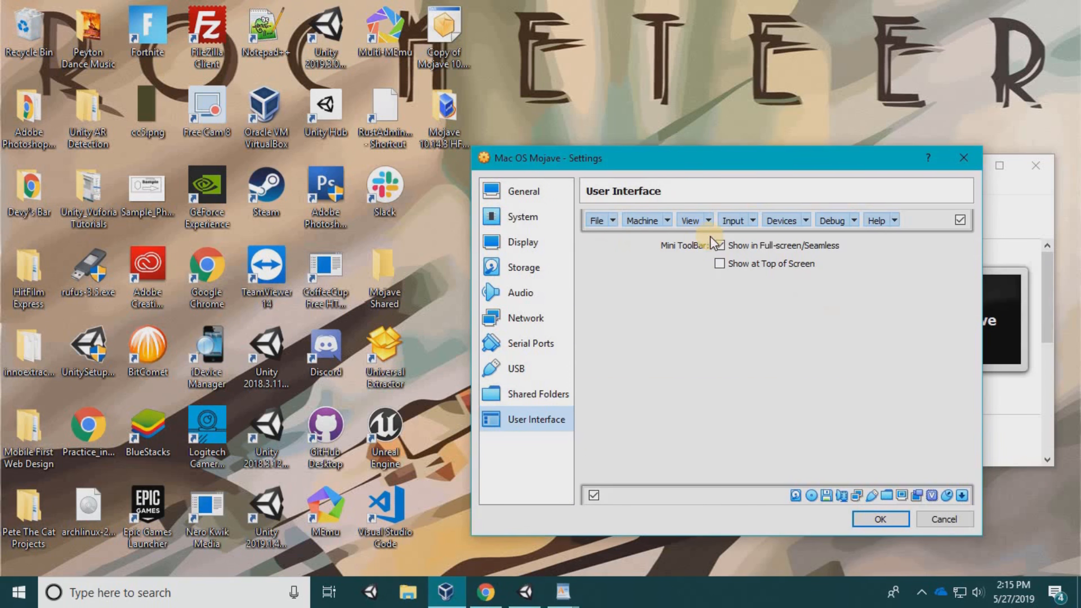
click(787, 220)
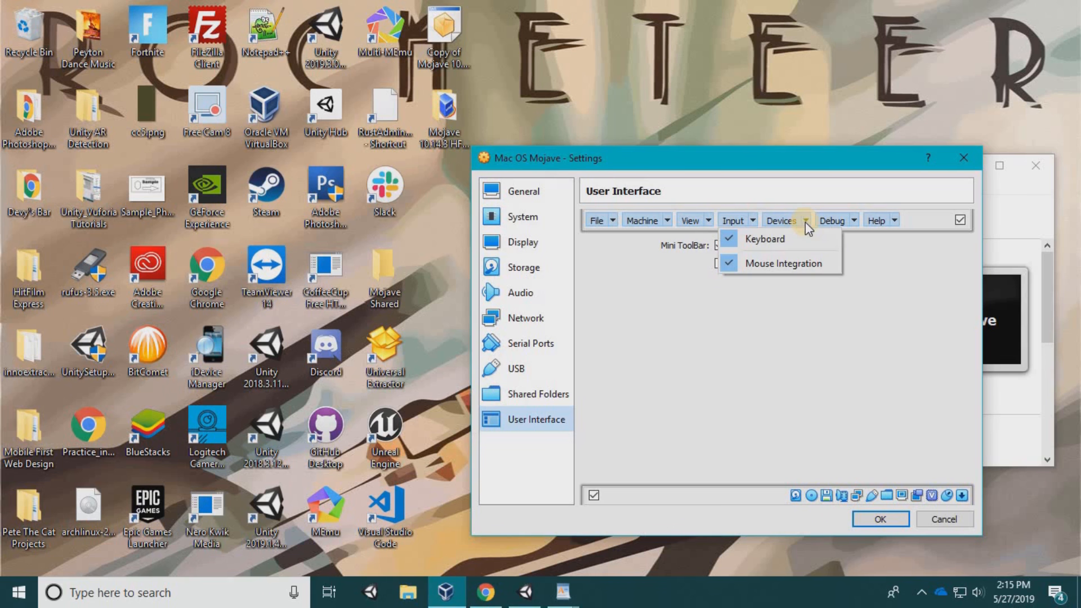
click(782, 219)
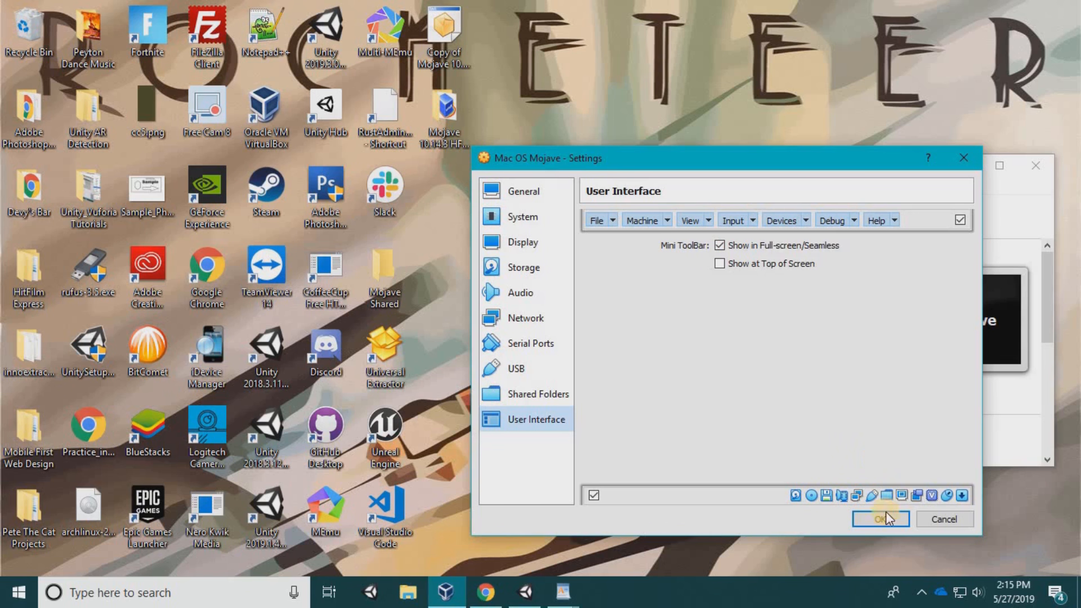
click(881, 519)
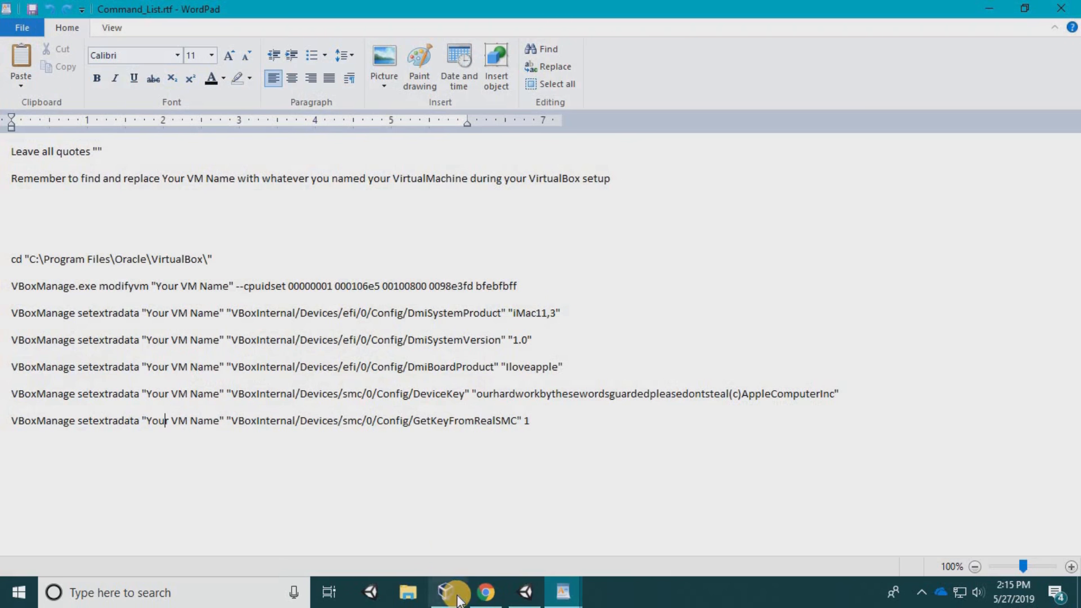
- Confirm the VM is named Mac OS Mojave, then return to the WordPad Command_List
click(446, 592)
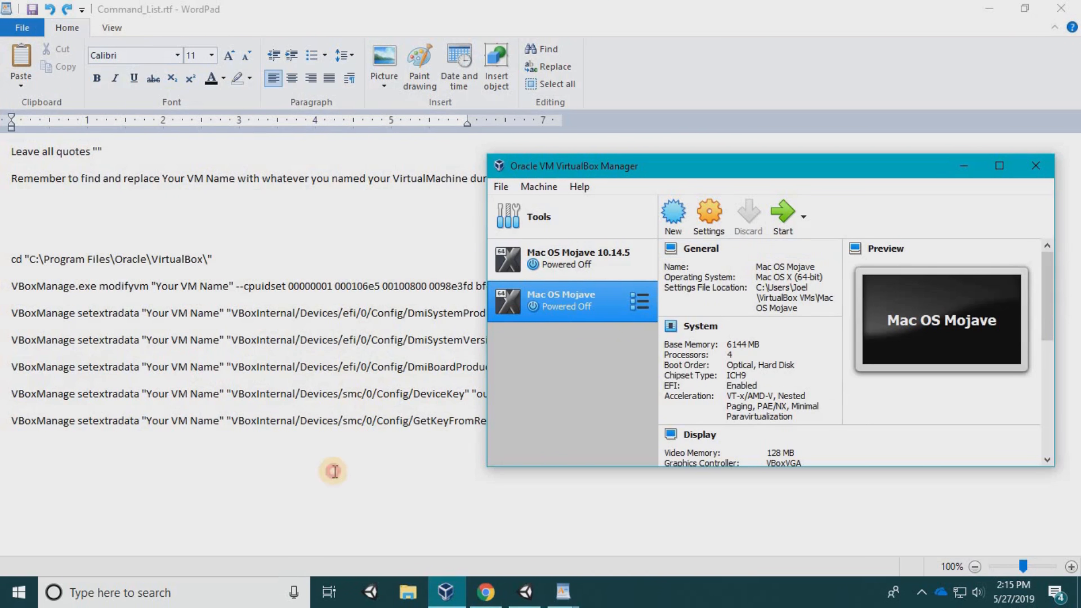
click(206, 286)
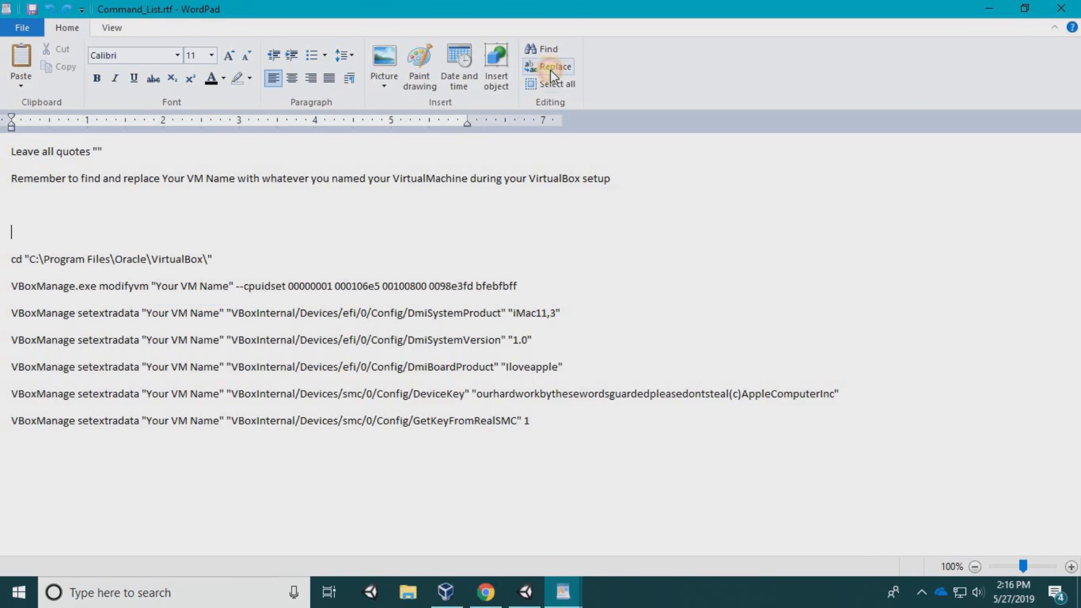
- Replace all 'Your VM Name' placeholders in WordPad's command list with 'Mac OS Mojave'
click(553, 67)
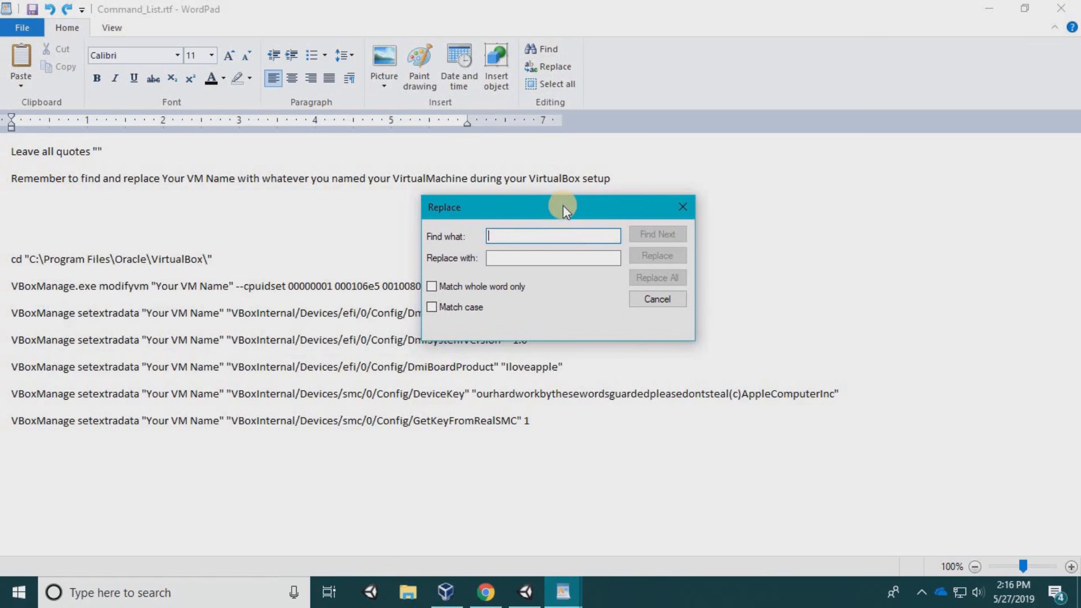
text(Your Na)
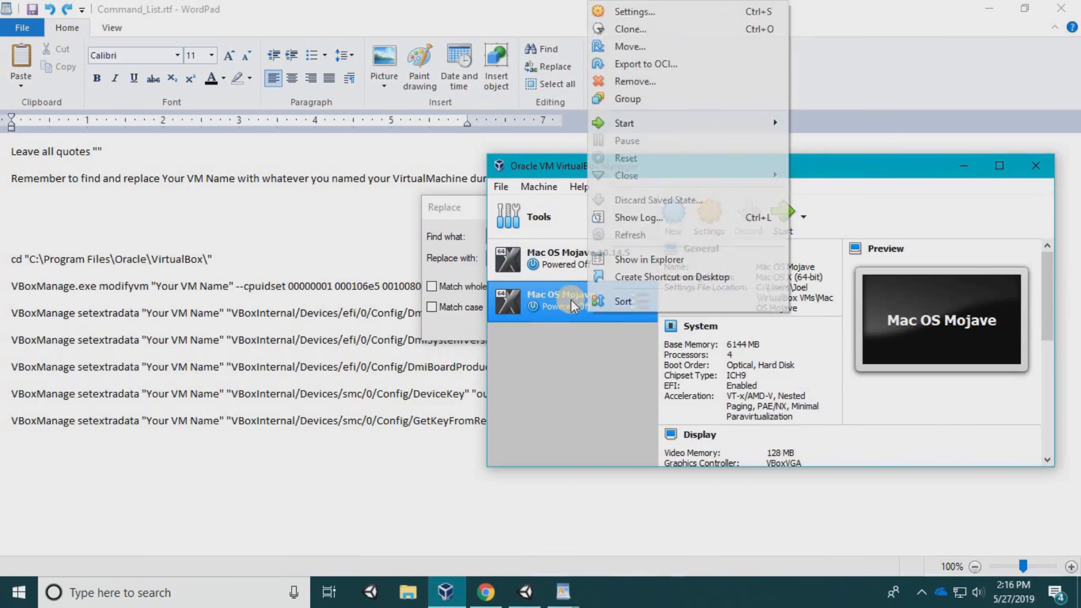
click(635, 11)
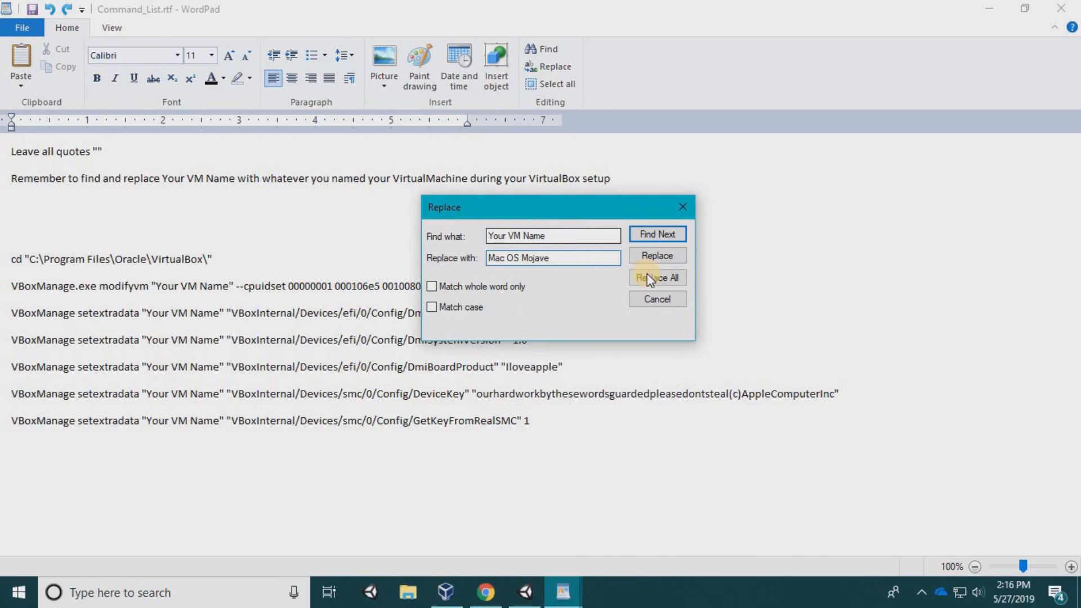
click(657, 278)
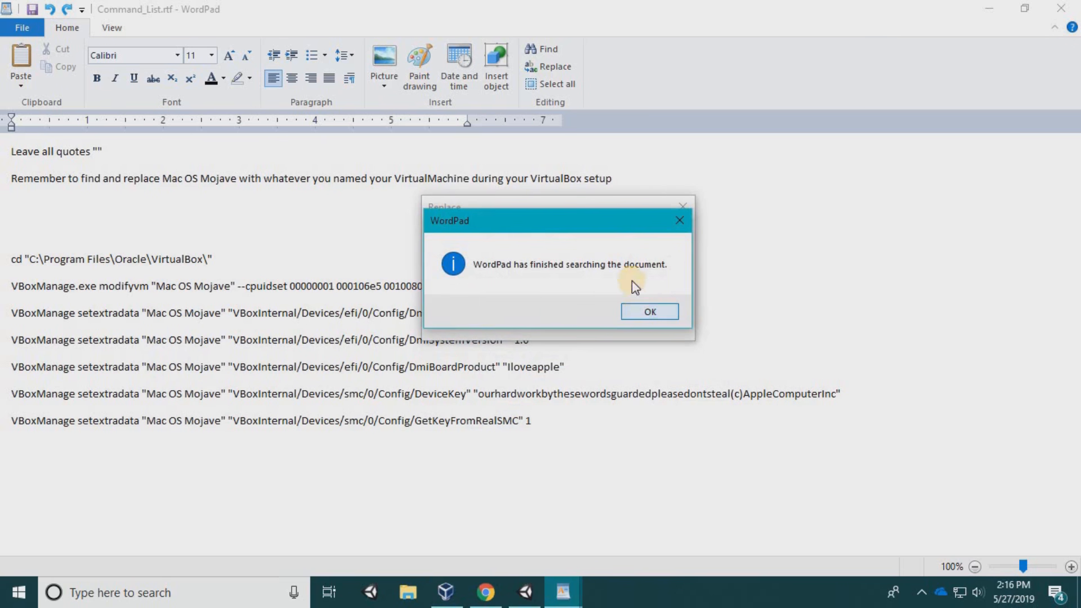
click(649, 311)
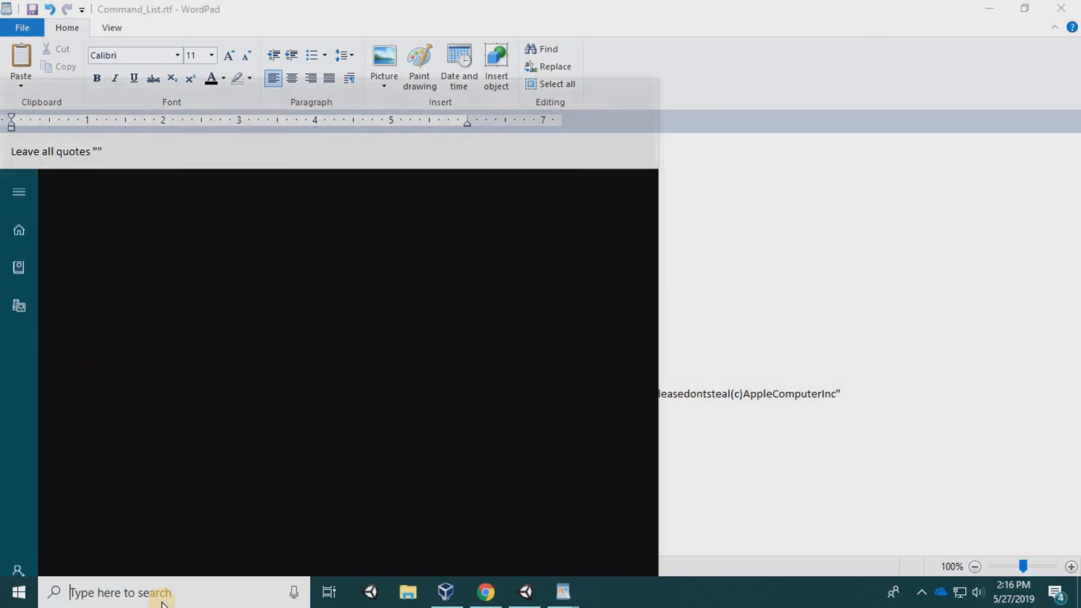
- Search for cmd and launch Command Prompt as administrator
text(cmd)
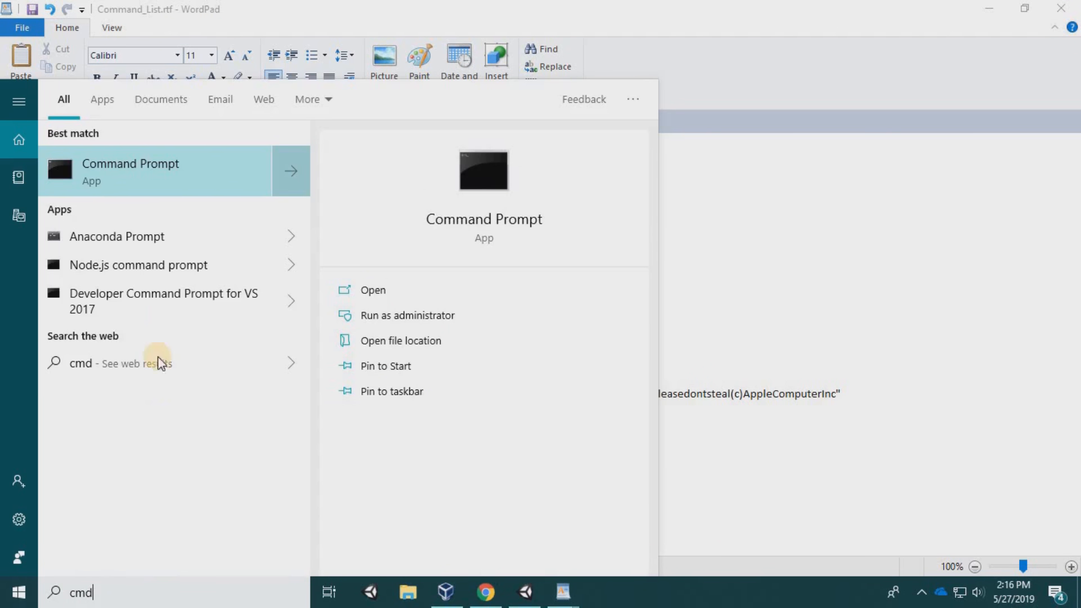
mouse_move(177, 186)
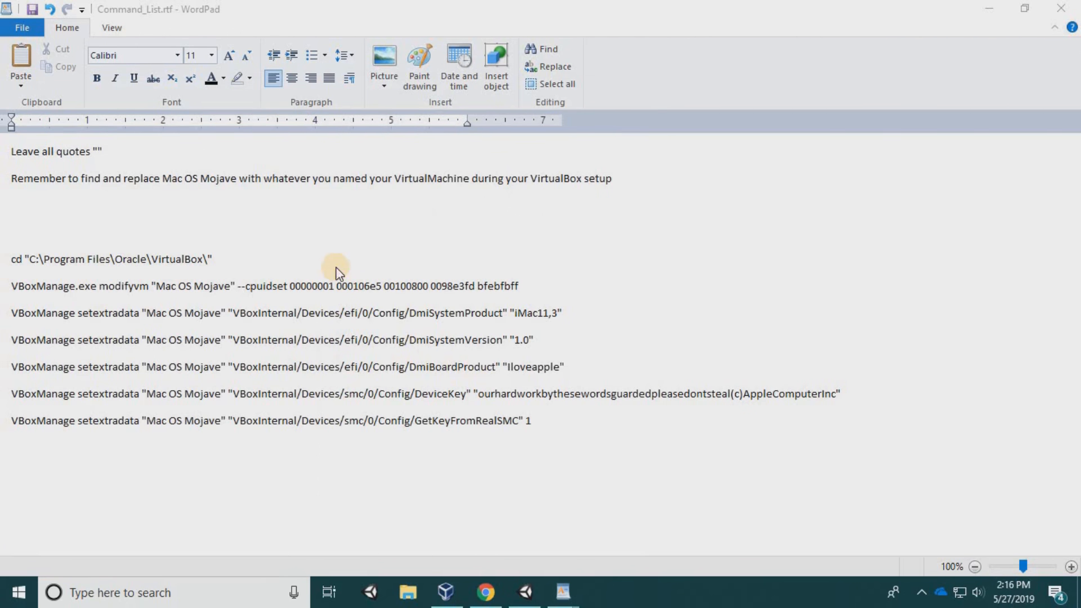
click(600, 591)
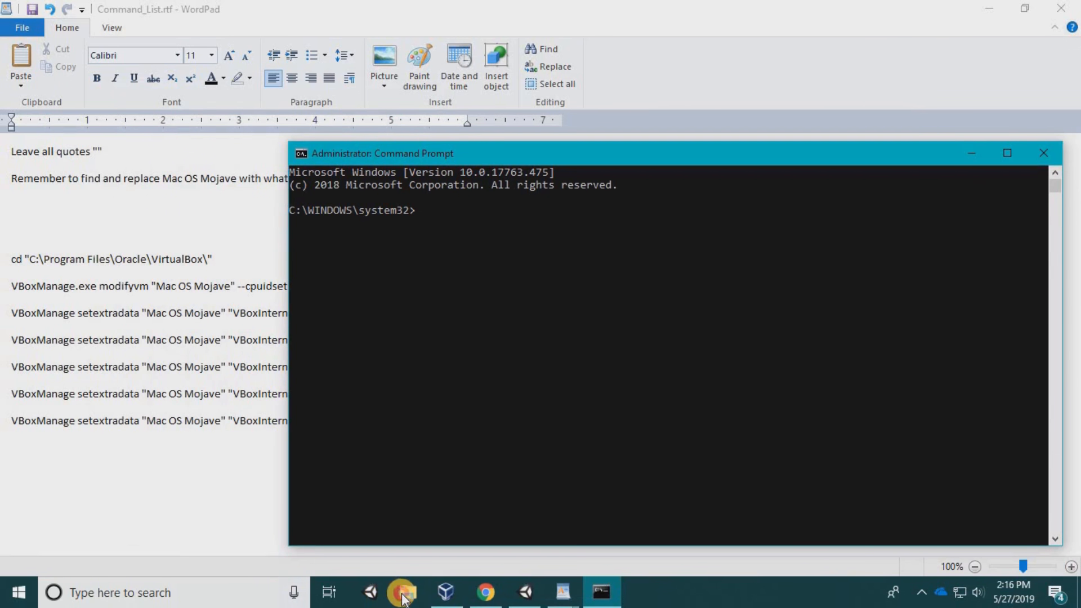
- Browse File Explorer to C:\Program Files\Oracle to locate the VirtualBox folder
click(406, 592)
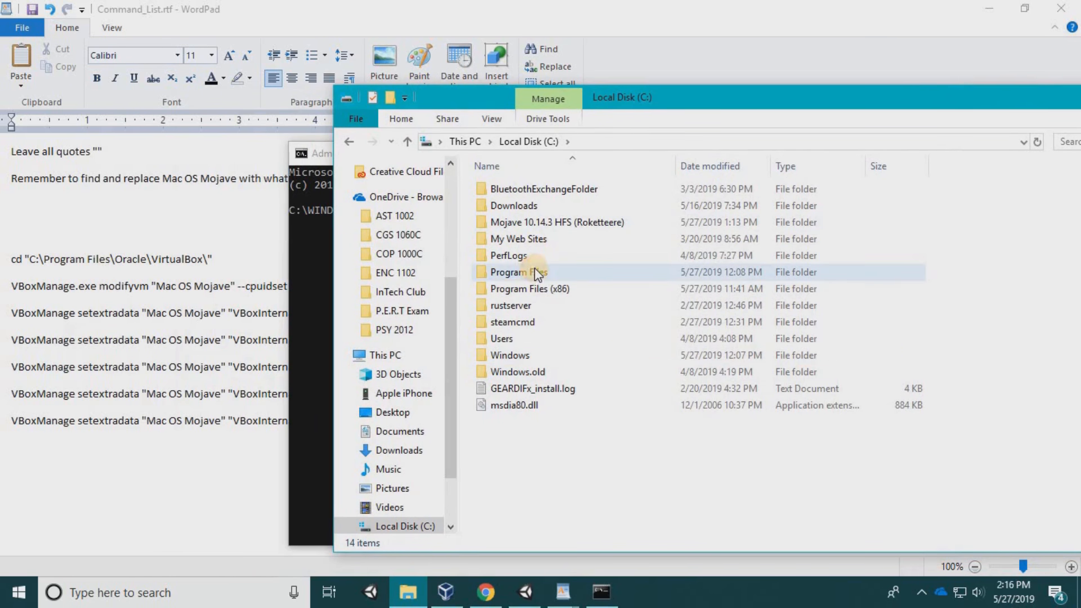
double_click(517, 272)
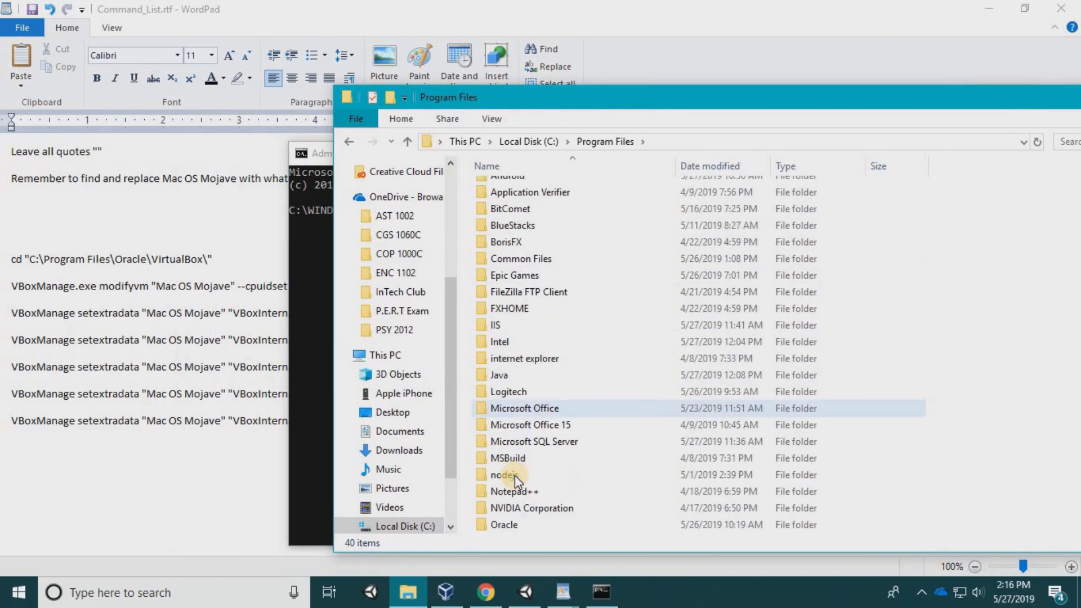
double_click(505, 525)
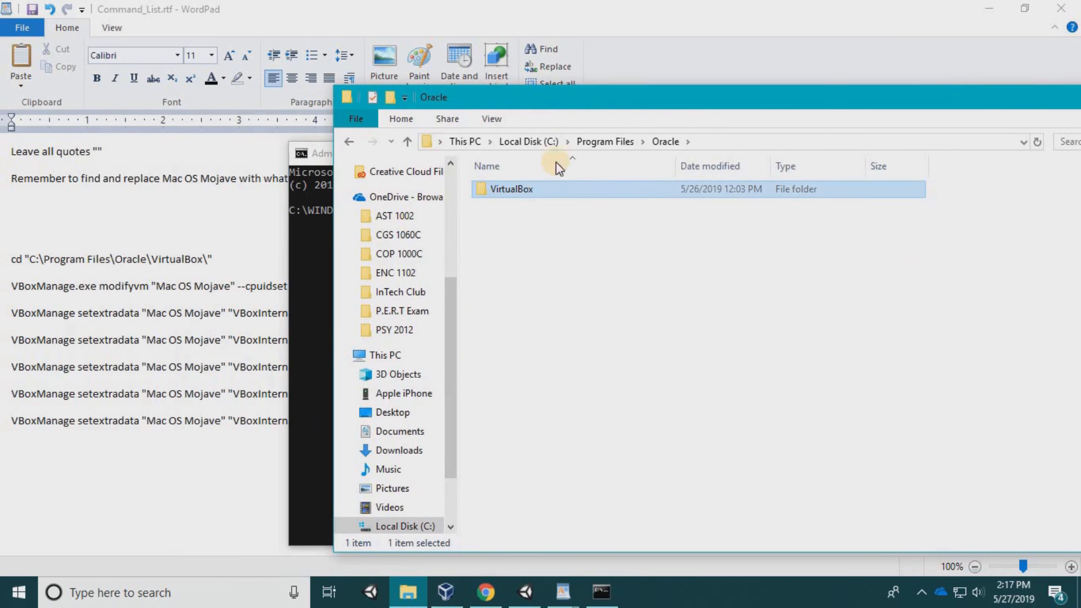
mouse_move(572, 141)
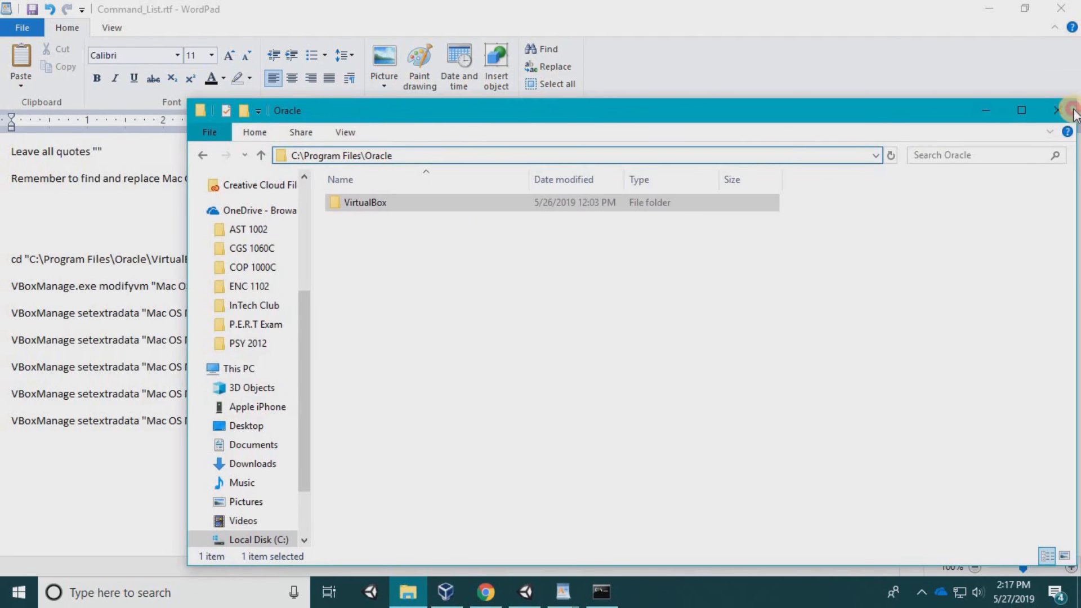
- Change the Command Prompt directory to C:\Program Files\Oracle\VirtualBox
click(1039, 110)
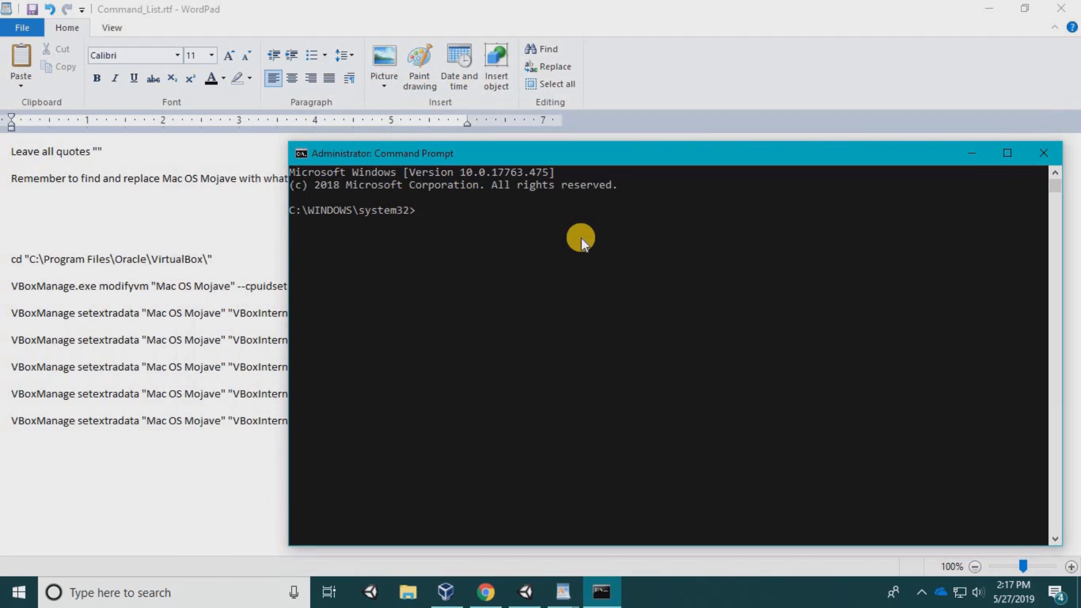
text(cd C)
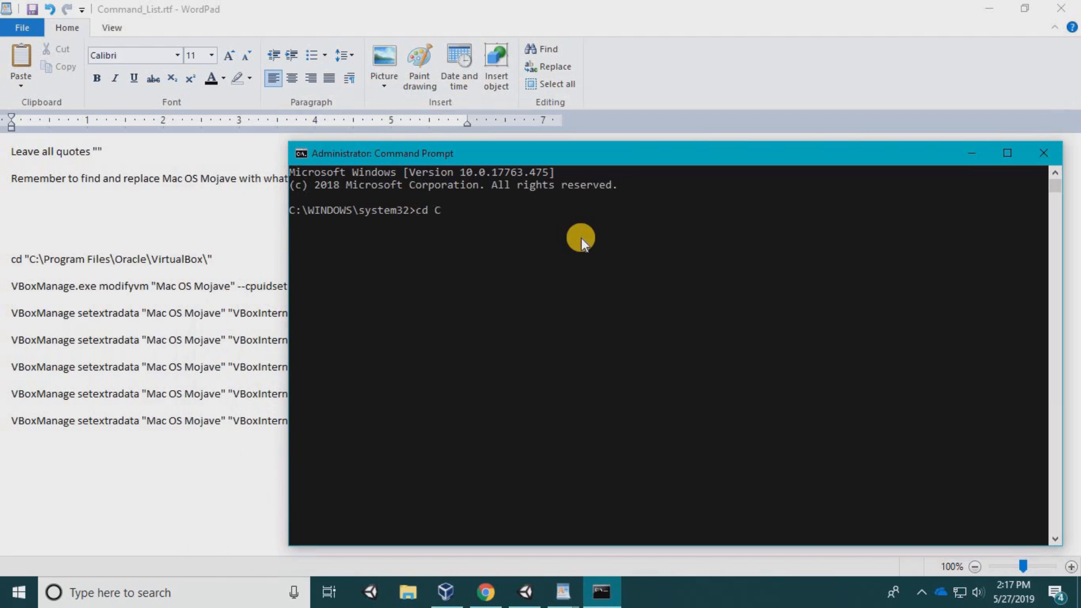
text(:)
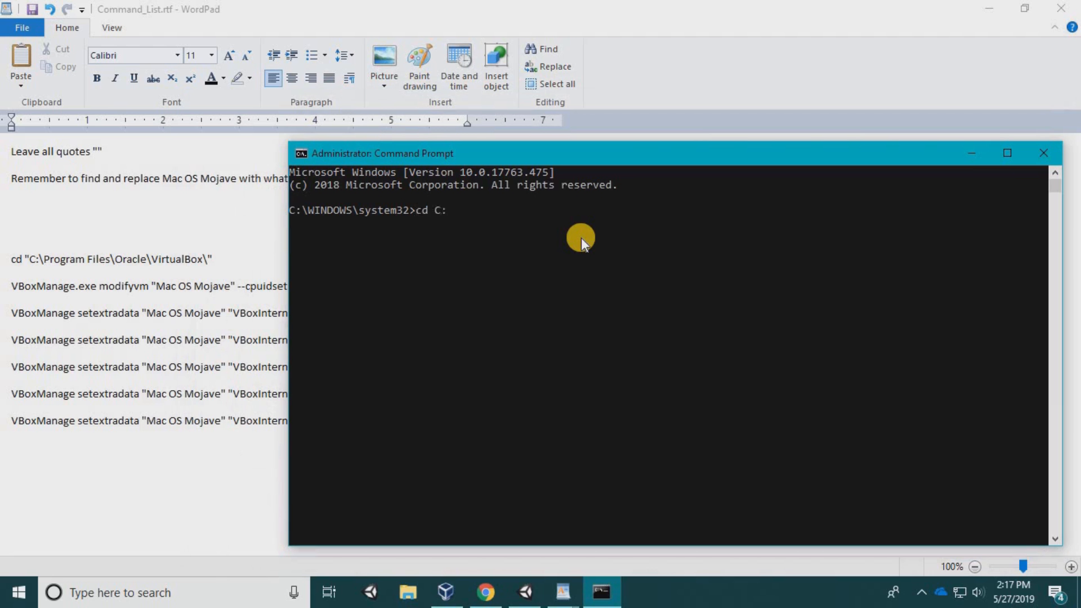
text(\Program Files)
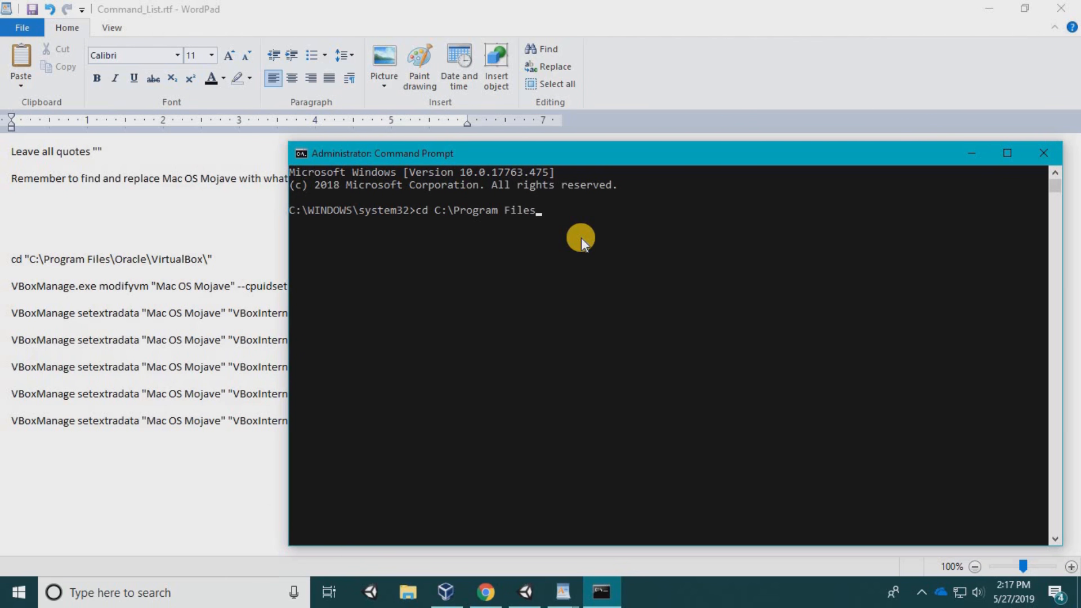
text(\Ora)
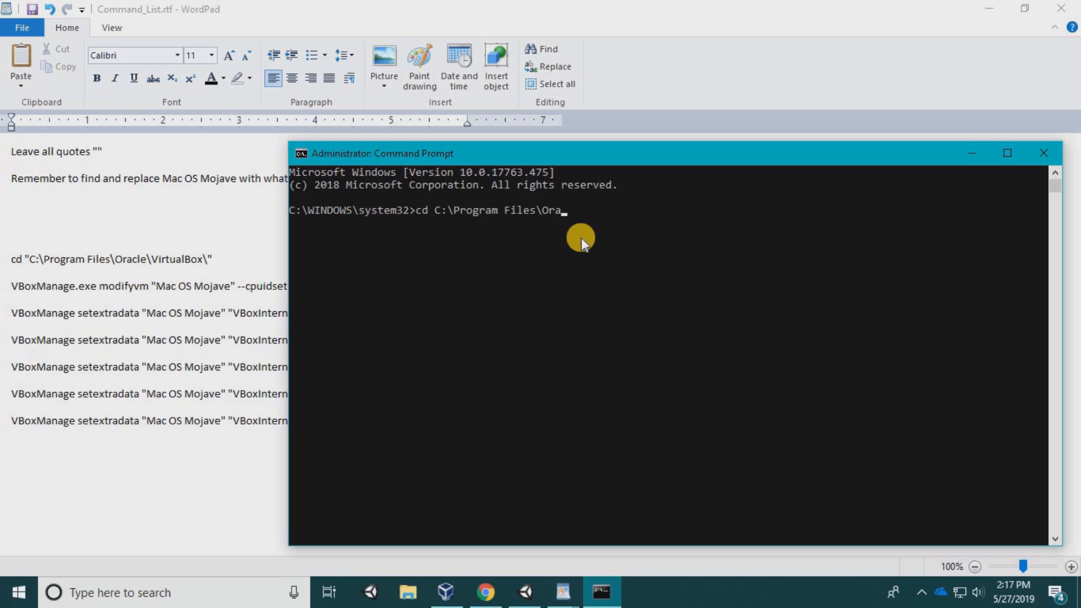
text(cle\)
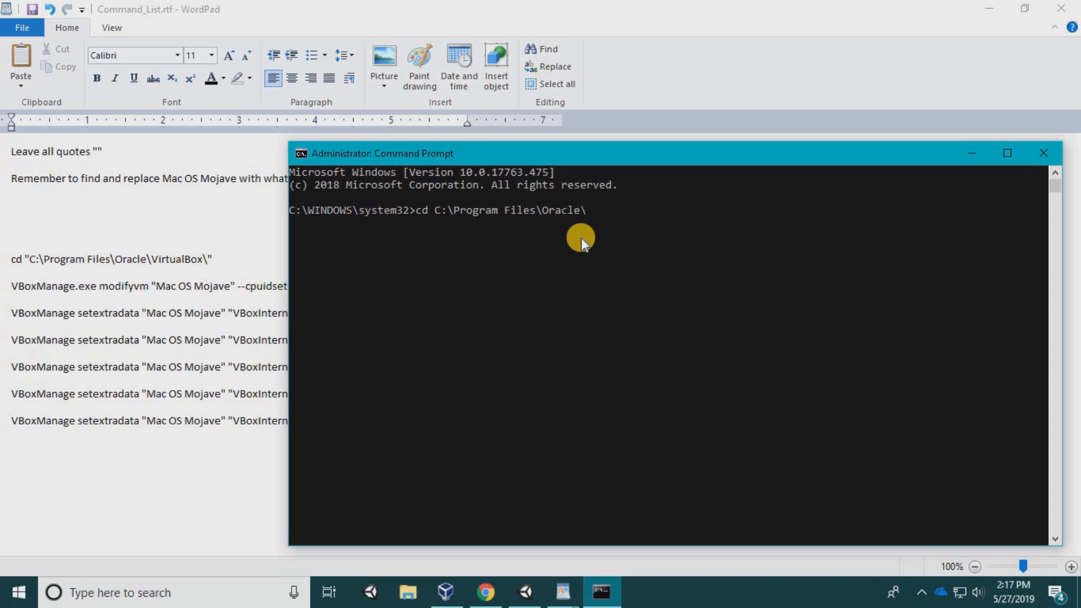
text(V)
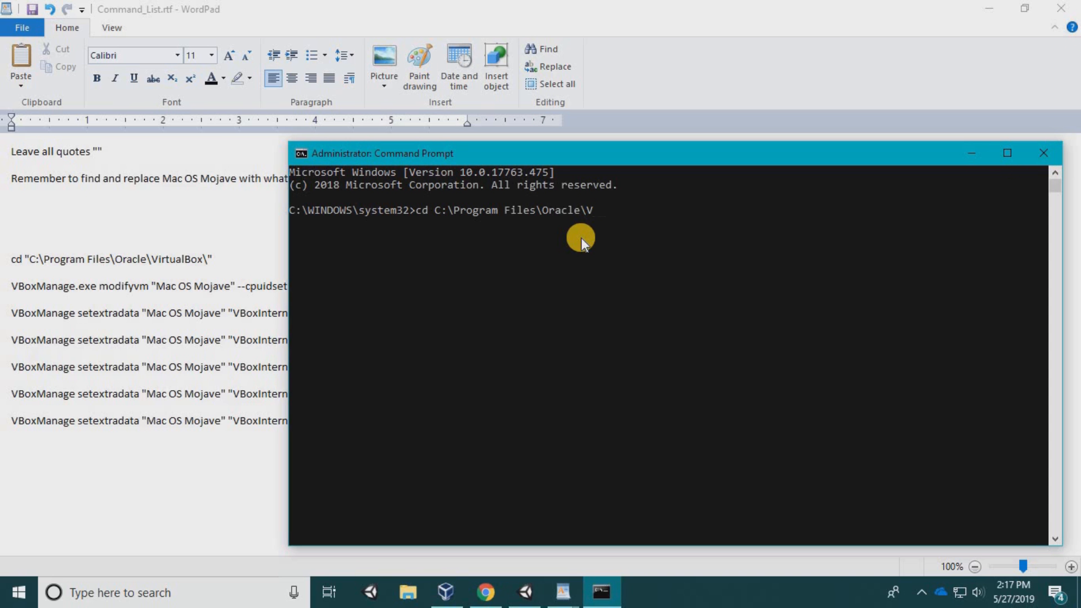
text(ir)
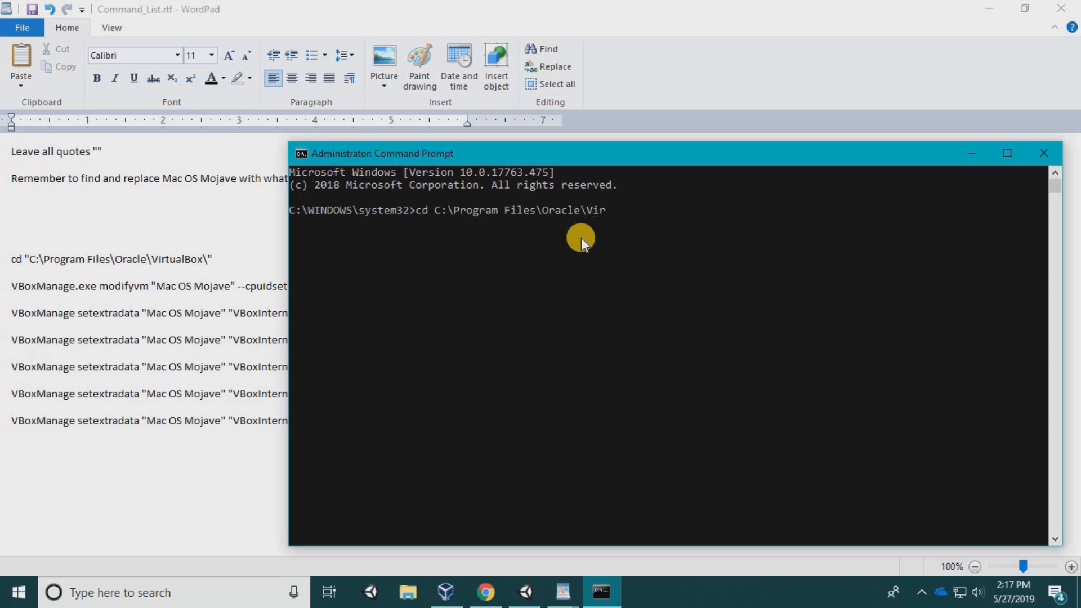
text(tualBox)
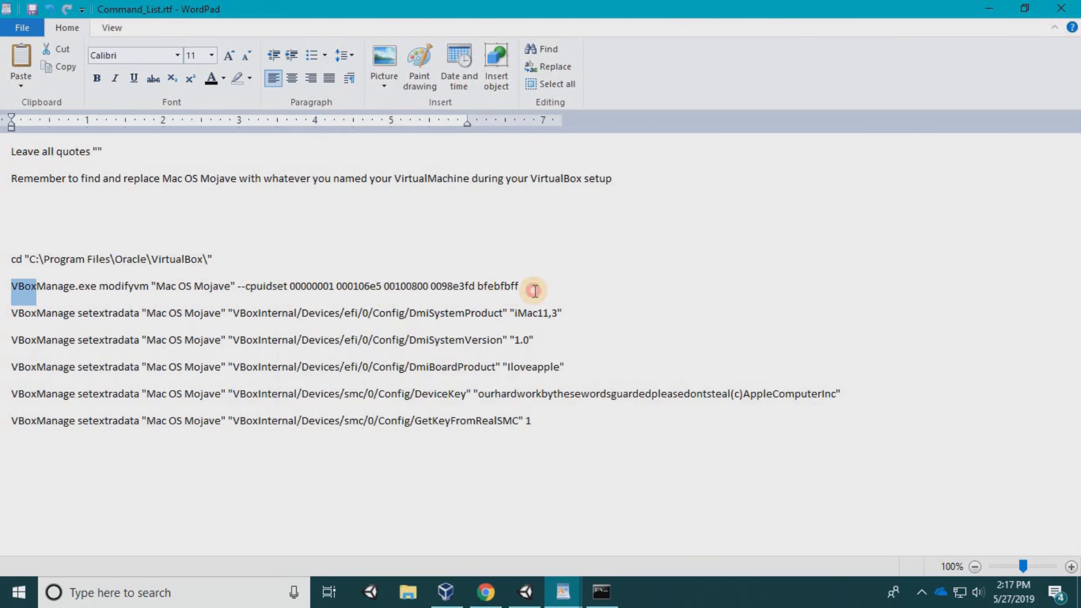
- Run the VBoxManage cpuidset, DMI, DeviceKey and GetKeyFromRealSMC commands copied from WordPad
triple_click(228, 285)
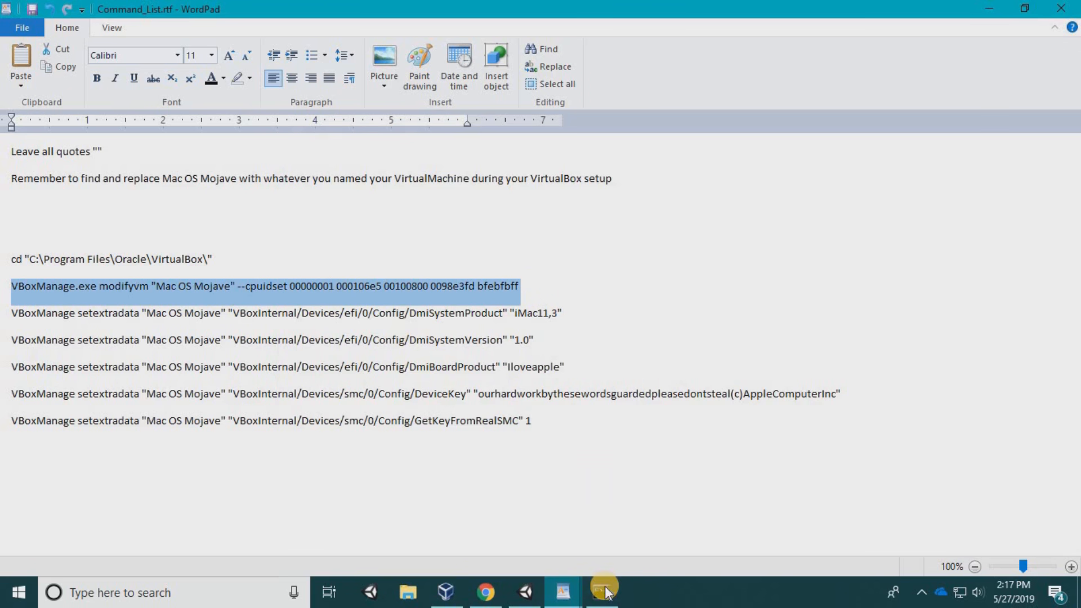
click(605, 591)
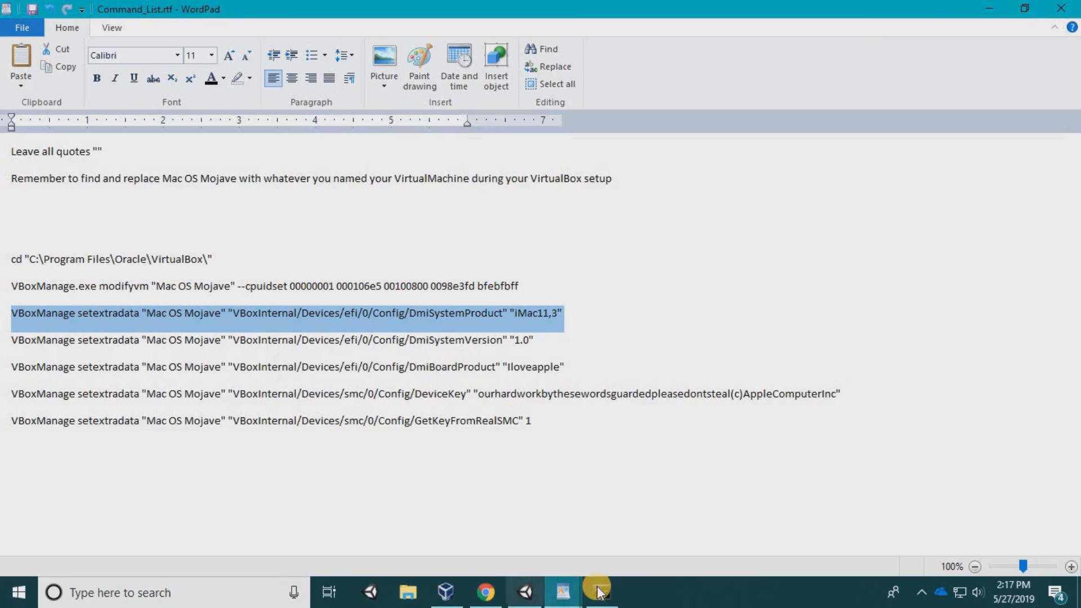
click(607, 593)
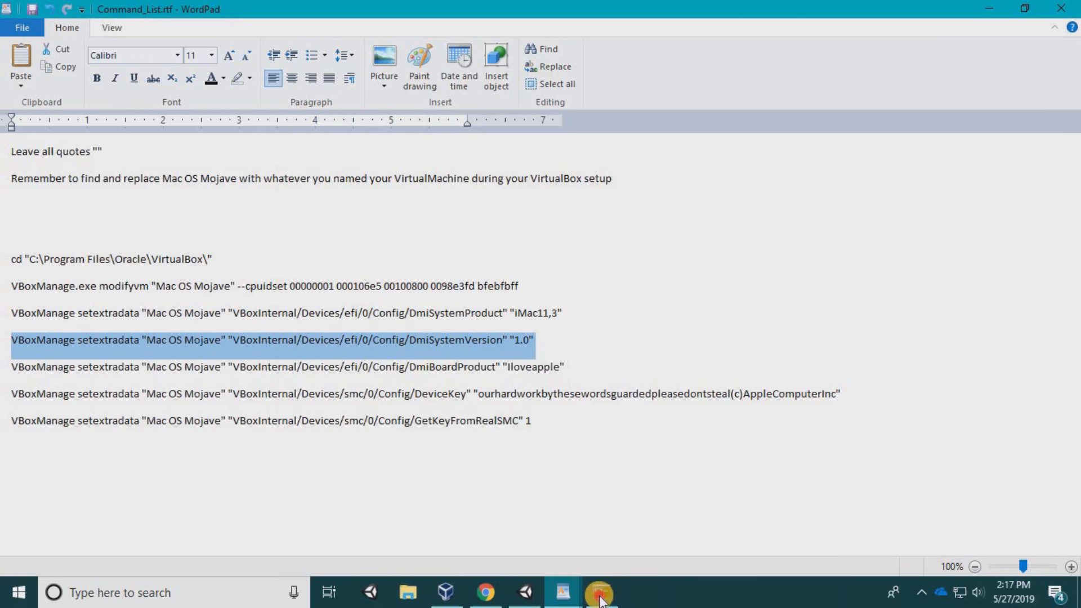
click(600, 593)
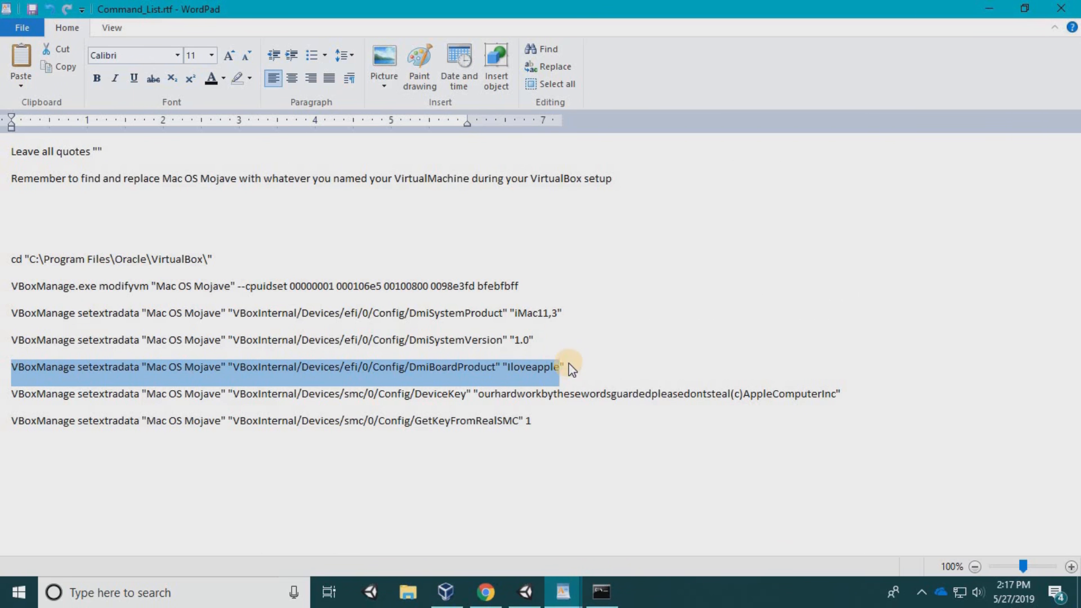
click(609, 591)
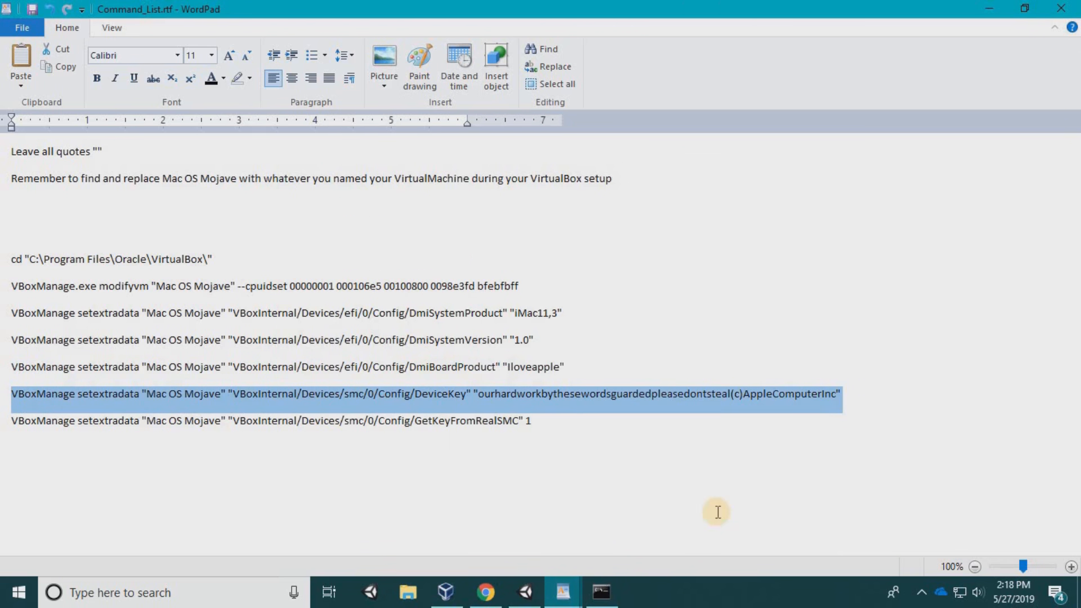
click(600, 591)
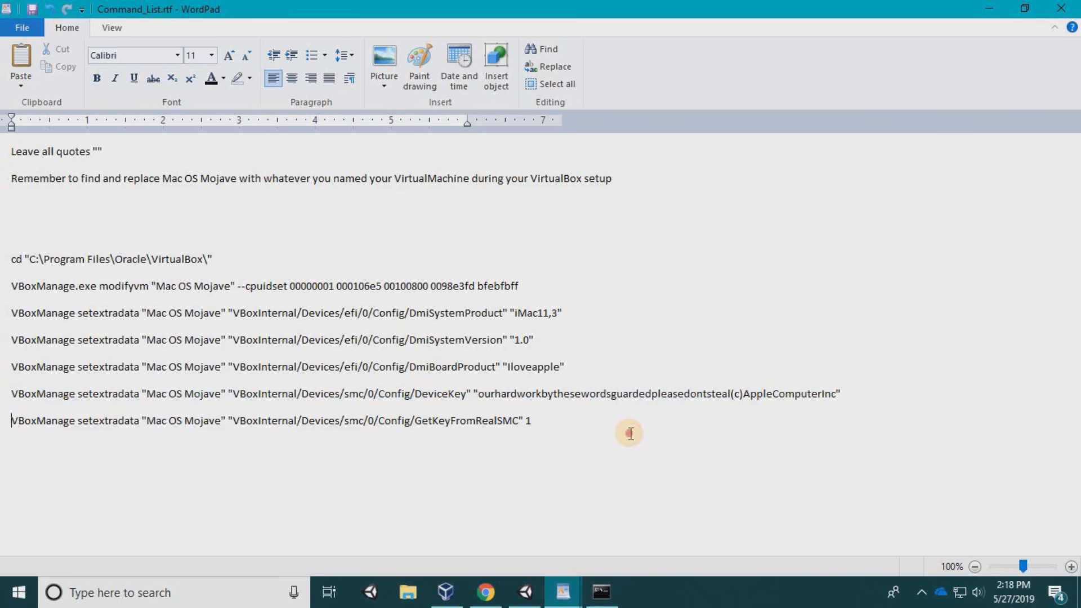
click(601, 591)
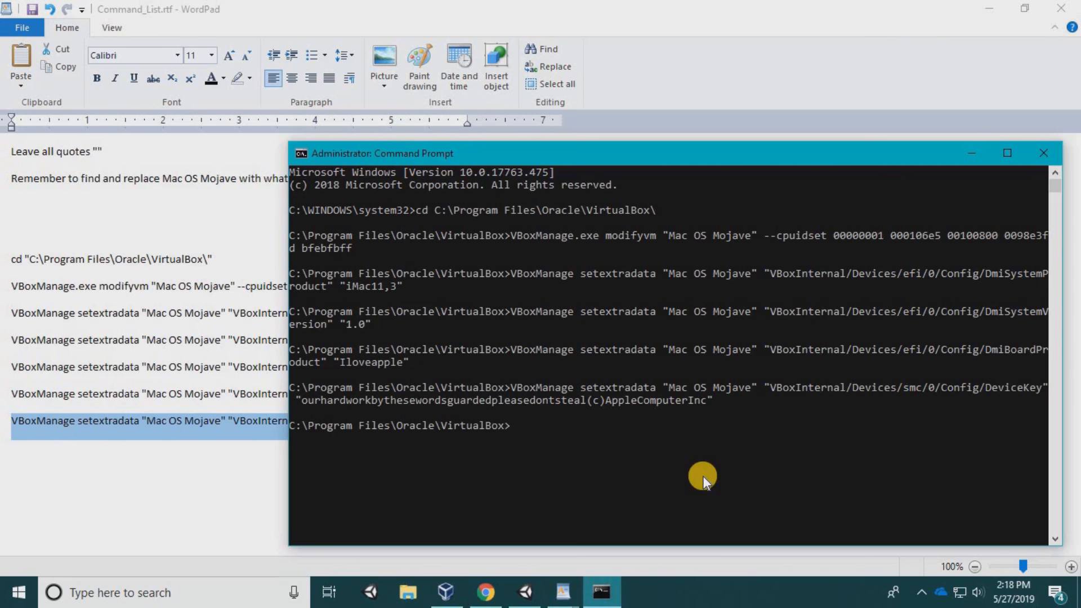
text(VBoxManage setextradata "Mac OS Mojave" "VBoxInternal/Devices/smc/0/Config/GetKeyFromRealSMC" 1)
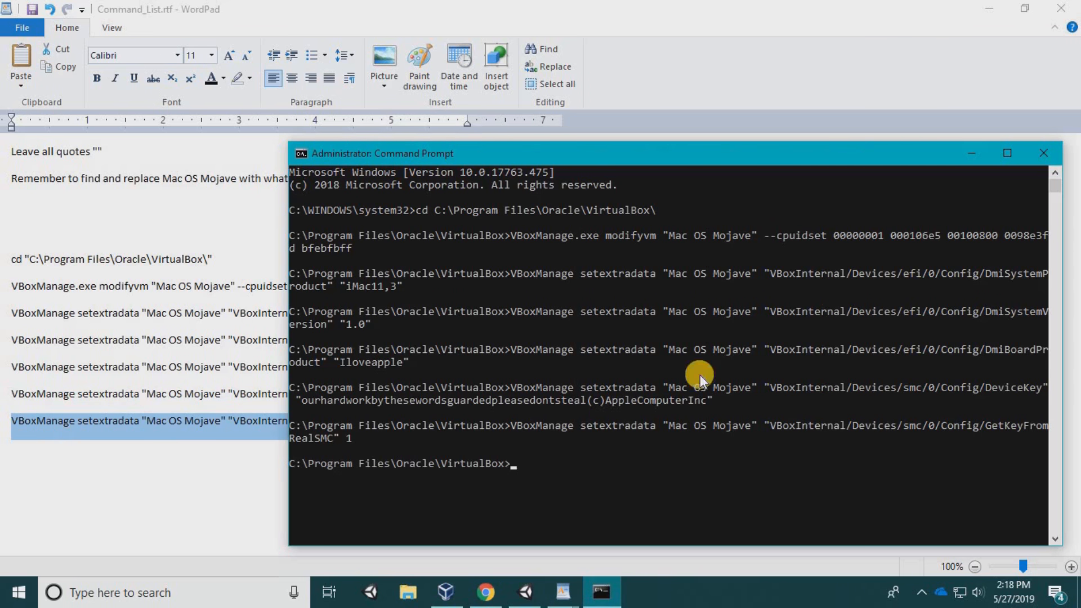
mouse_move(924, 170)
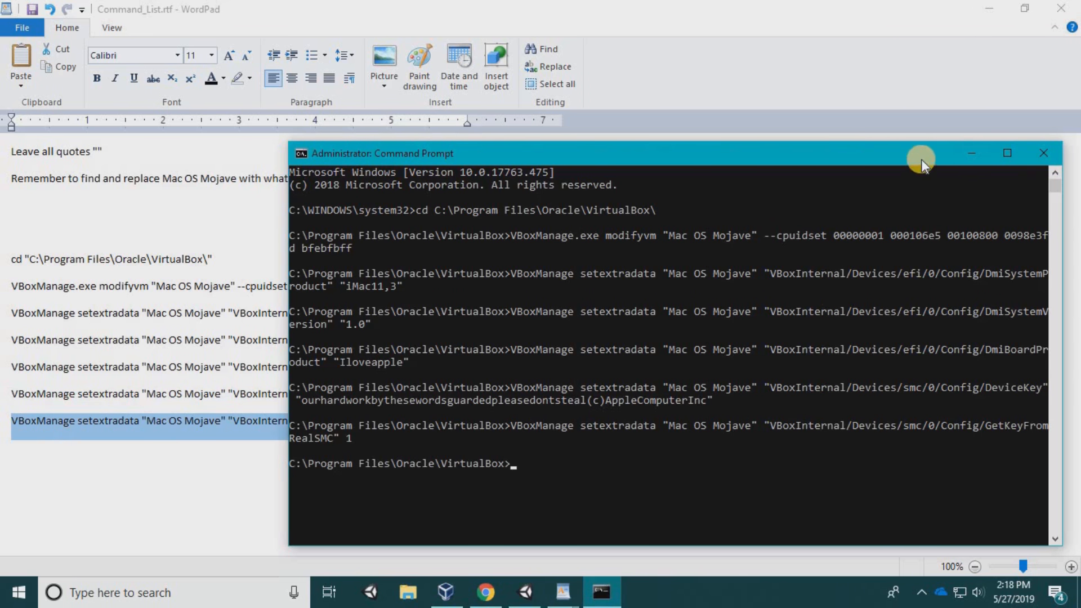
mouse_move(453, 598)
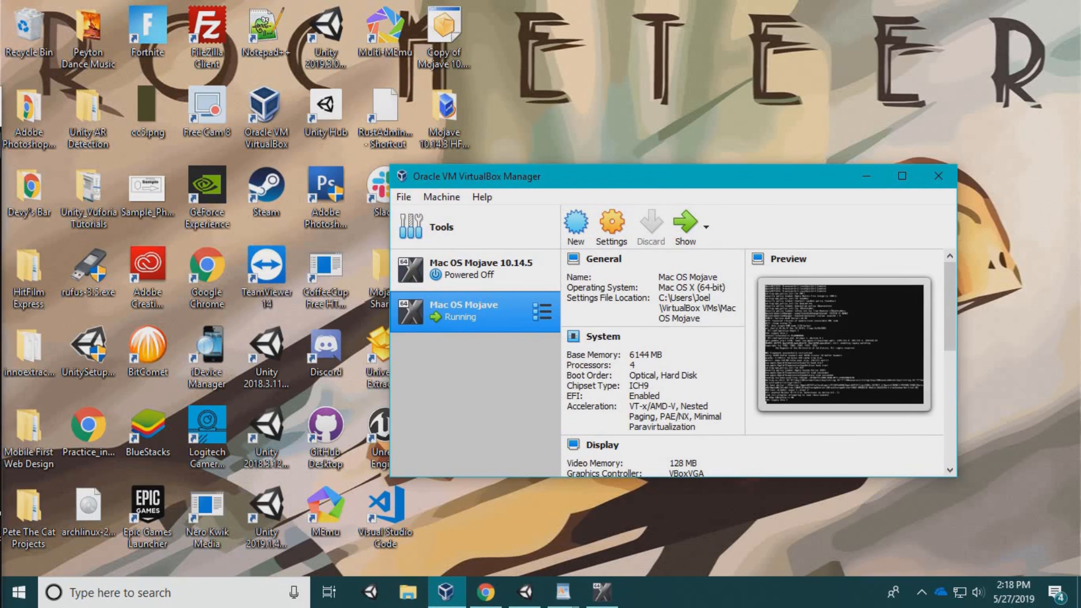
- Open the running Mac OS Mojave machine's window from VirtualBox Manager
click(686, 223)
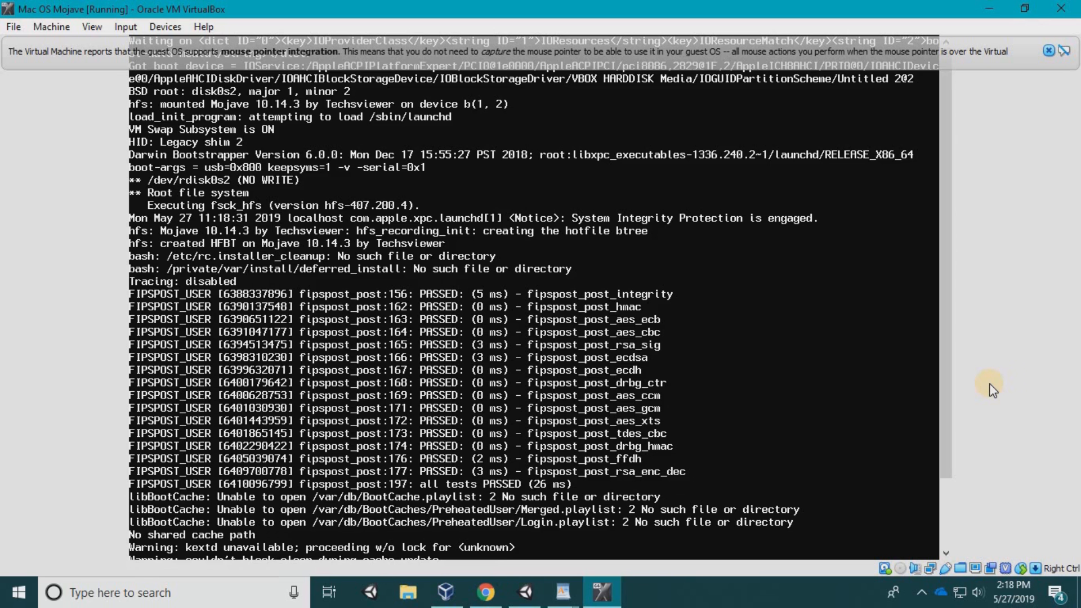
mouse_move(661, 426)
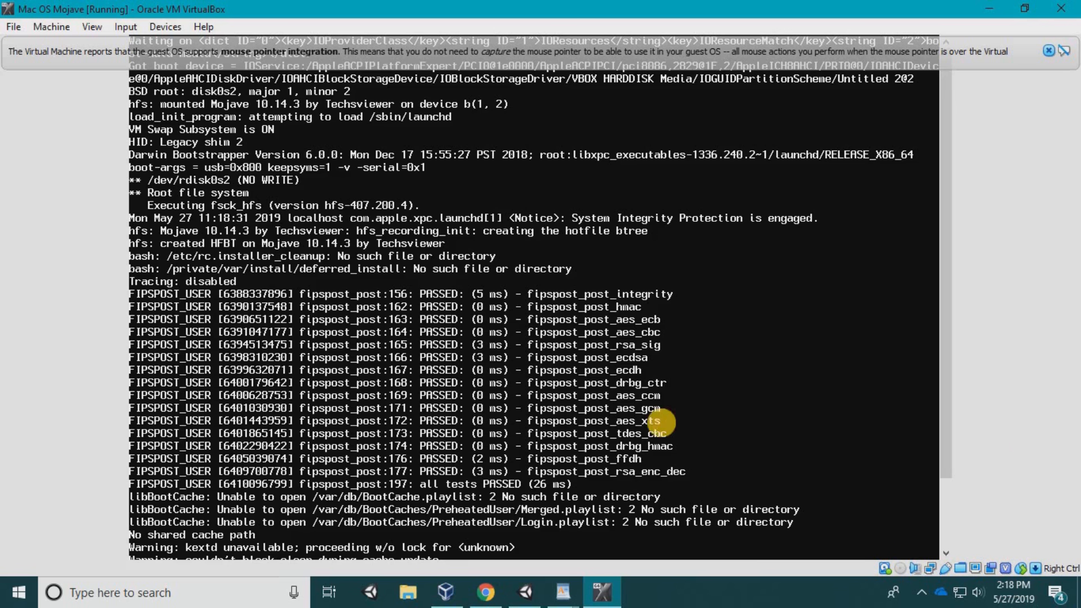
mouse_move(1015, 389)
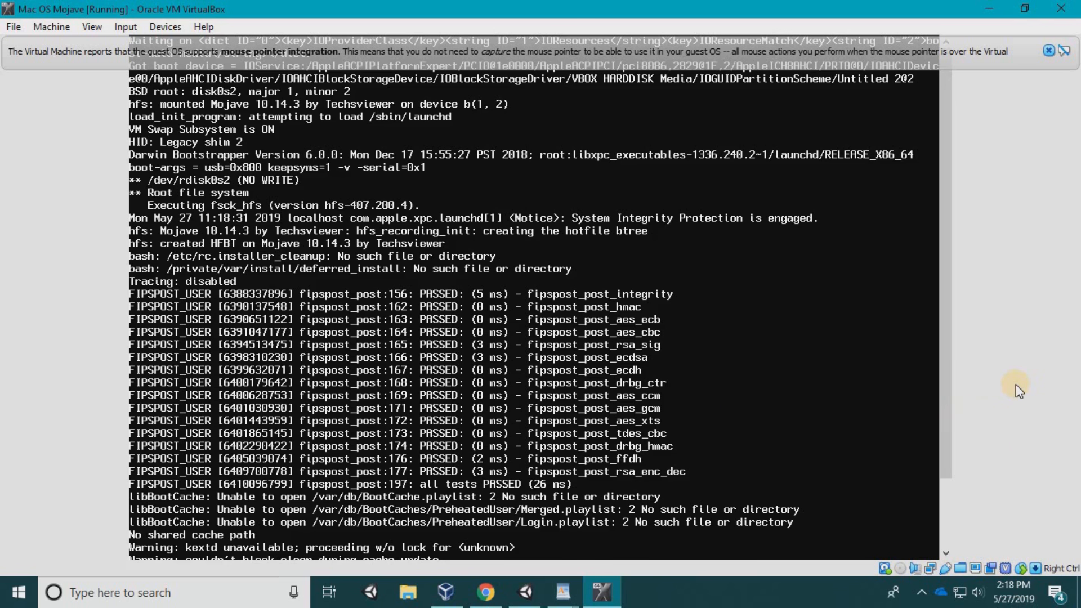
mouse_move(988, 406)
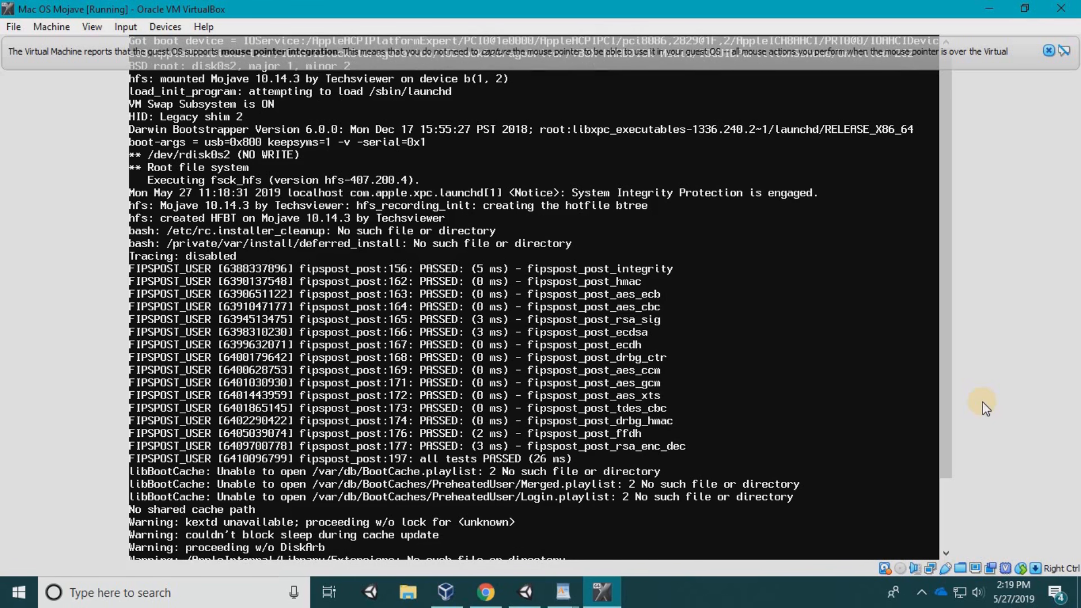
- Scroll the VM window to follow the verbose boot log until it waits for DSMOS
scroll(down, 3)
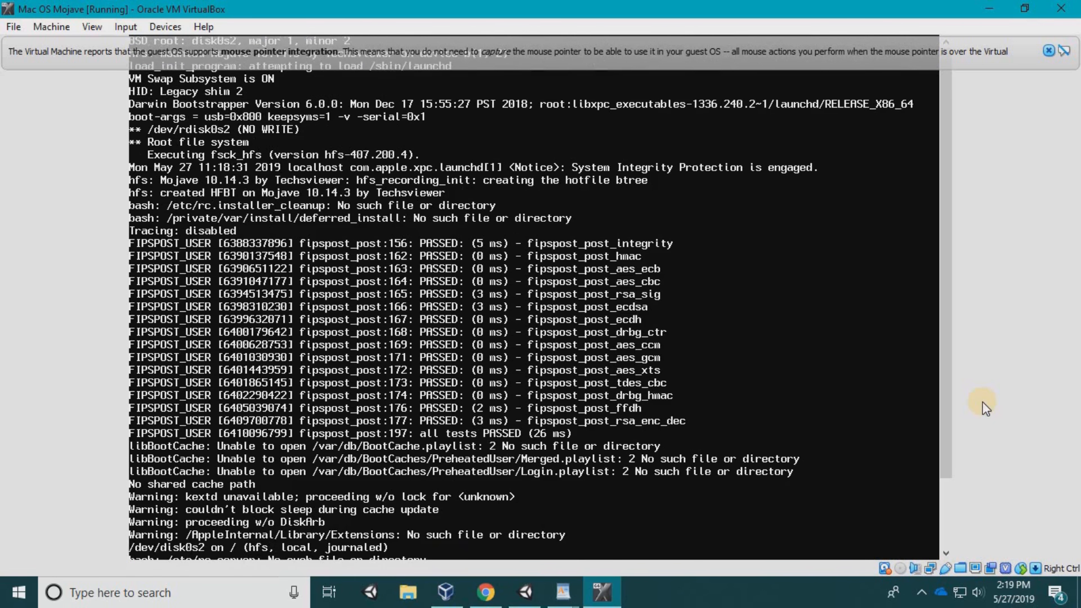
scroll(down, 3)
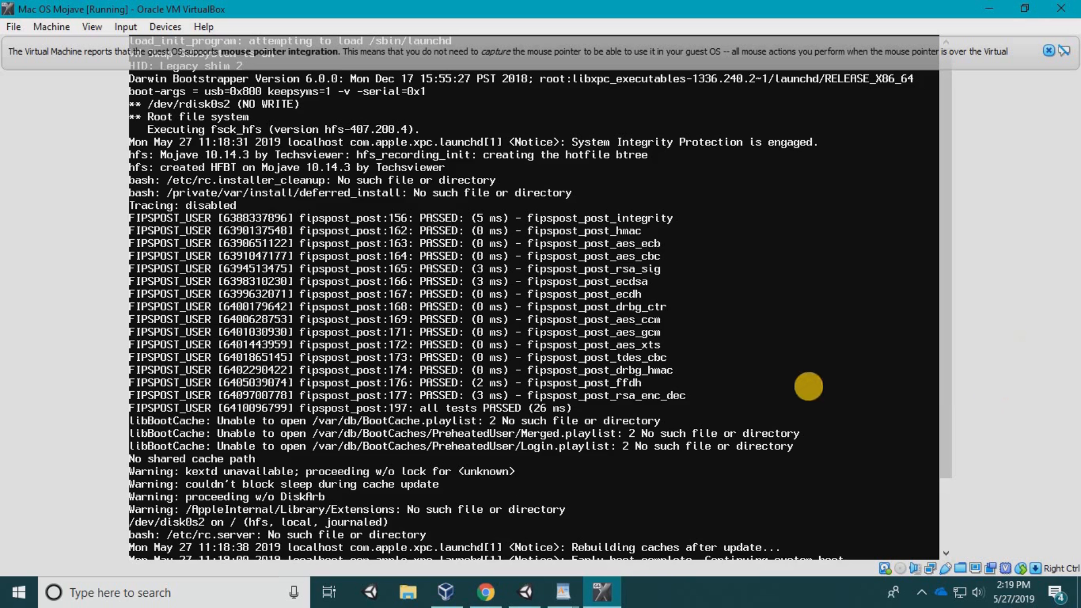
mouse_move(543, 375)
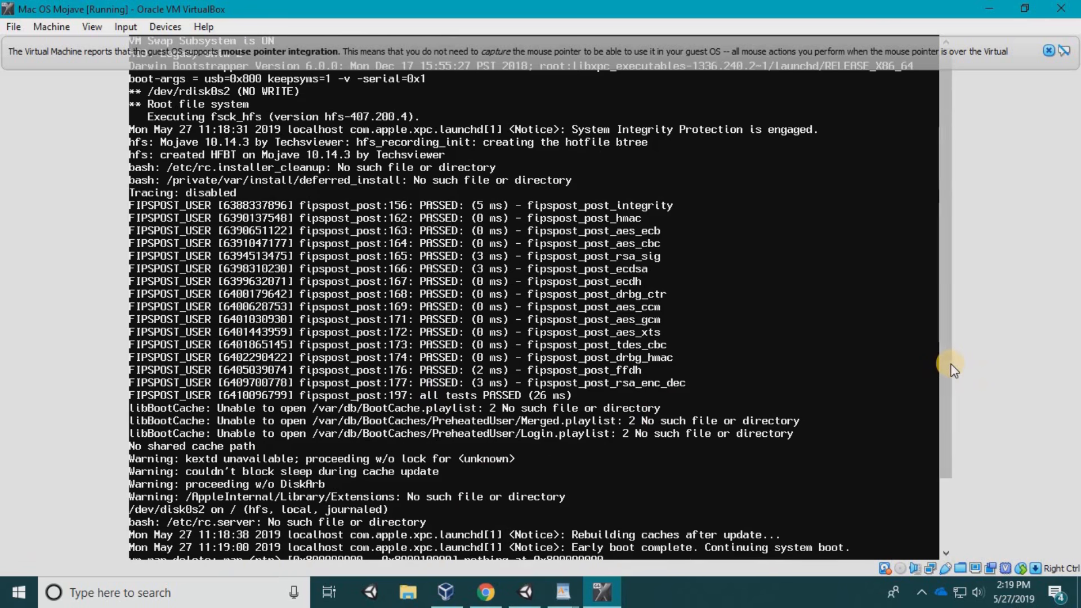
mouse_move(982, 375)
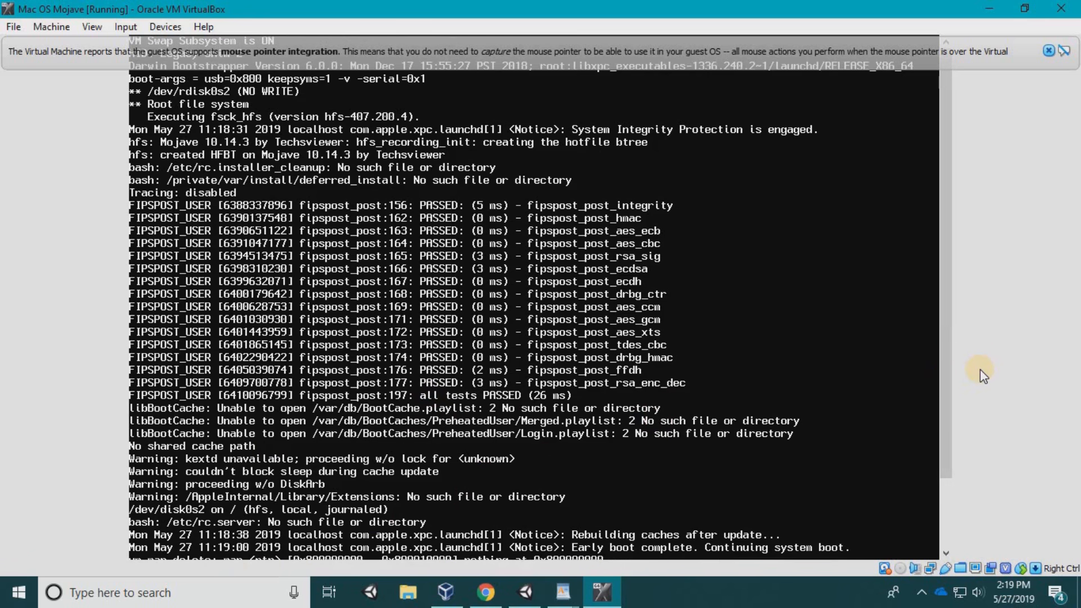
scroll(down, 3)
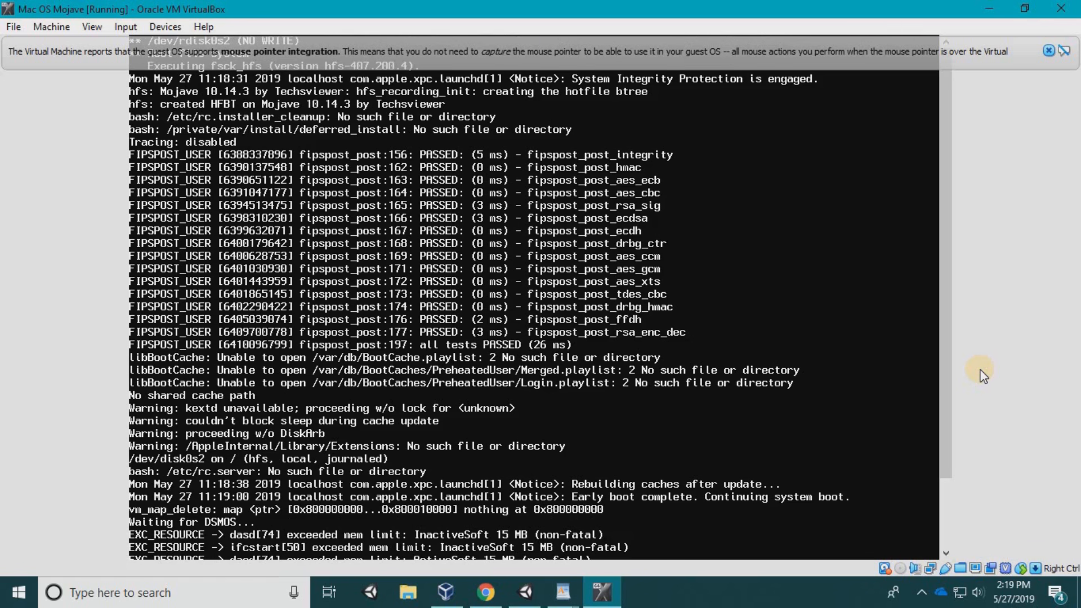
mouse_move(801, 13)
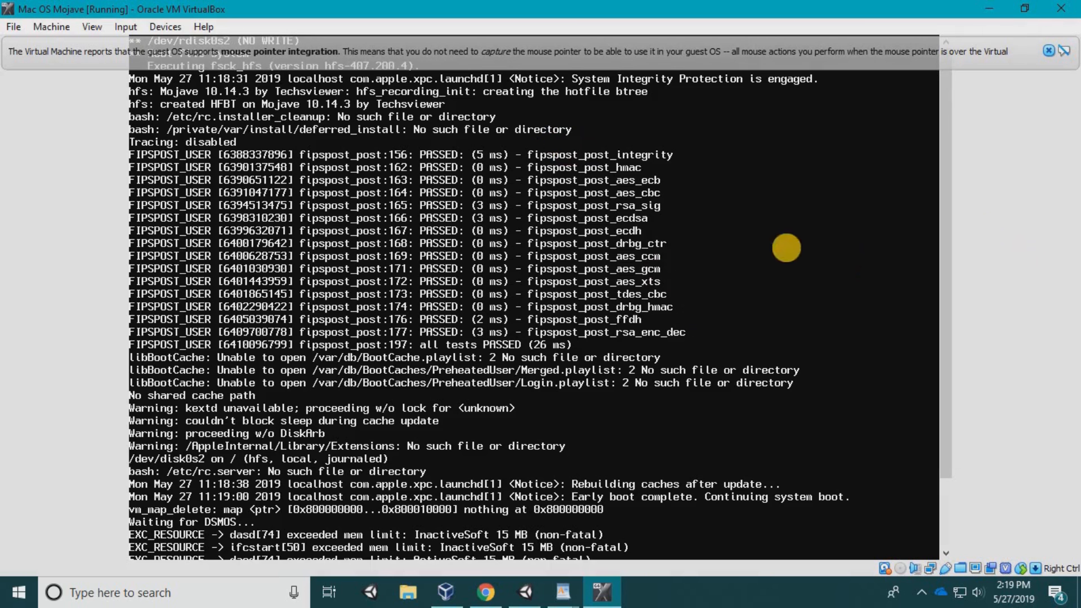
mouse_move(658, 242)
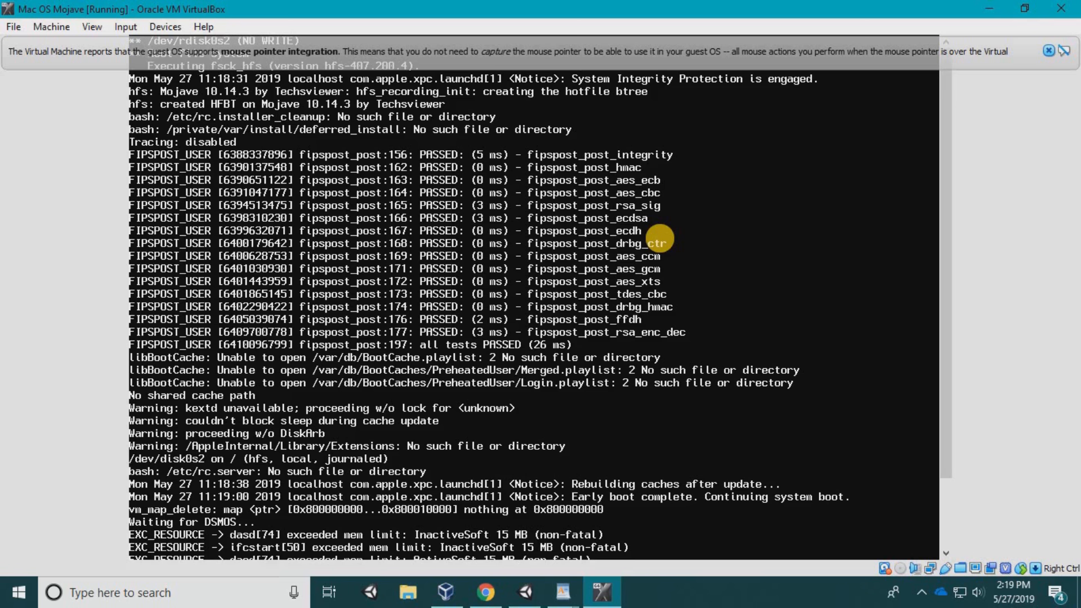
mouse_move(491, 53)
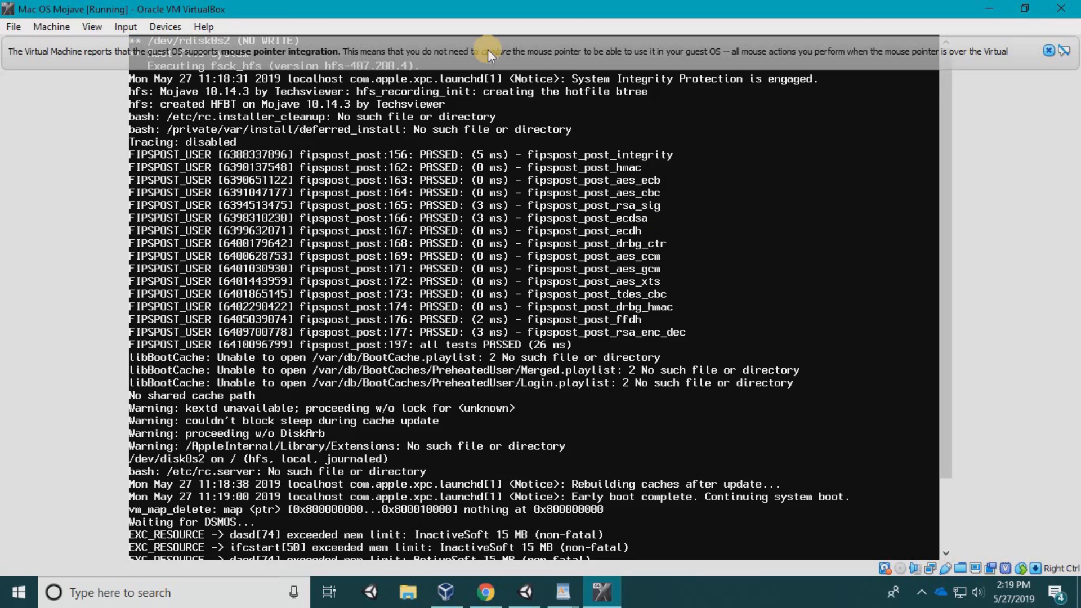
mouse_move(576, 121)
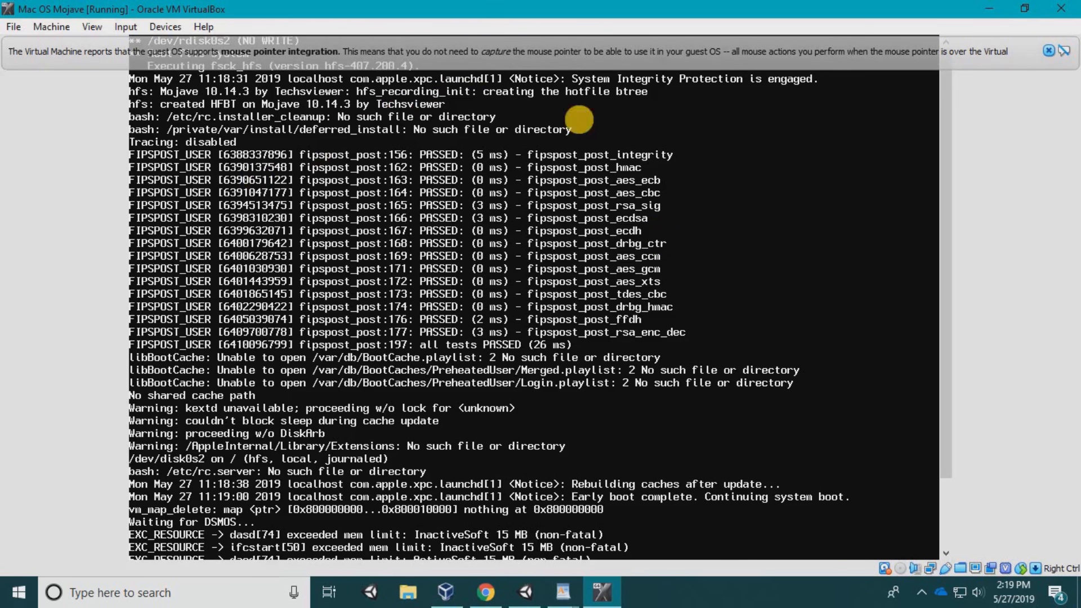
mouse_move(951, 144)
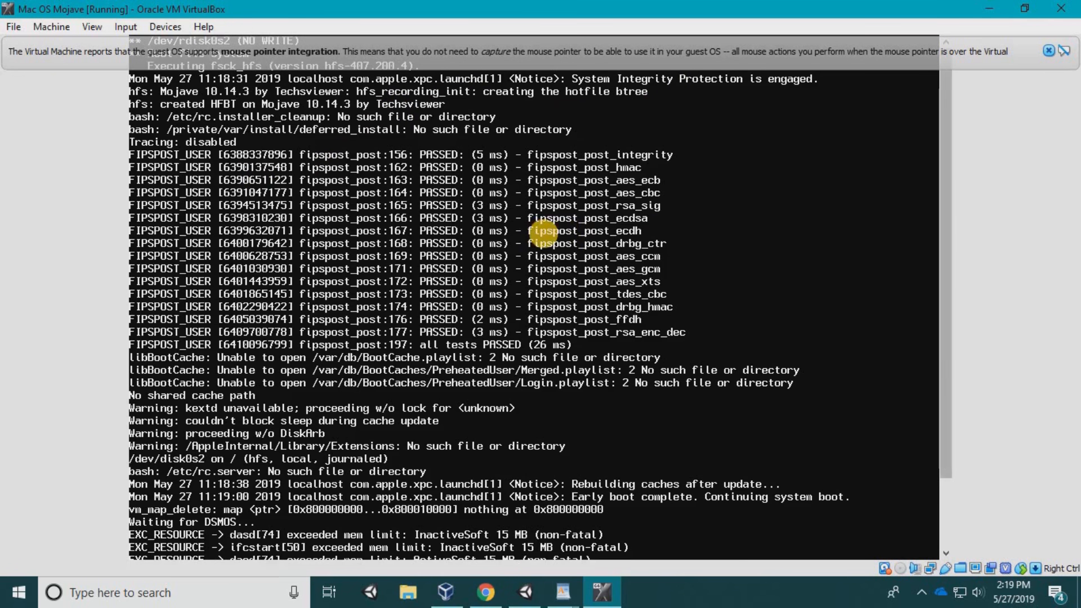
mouse_move(621, 236)
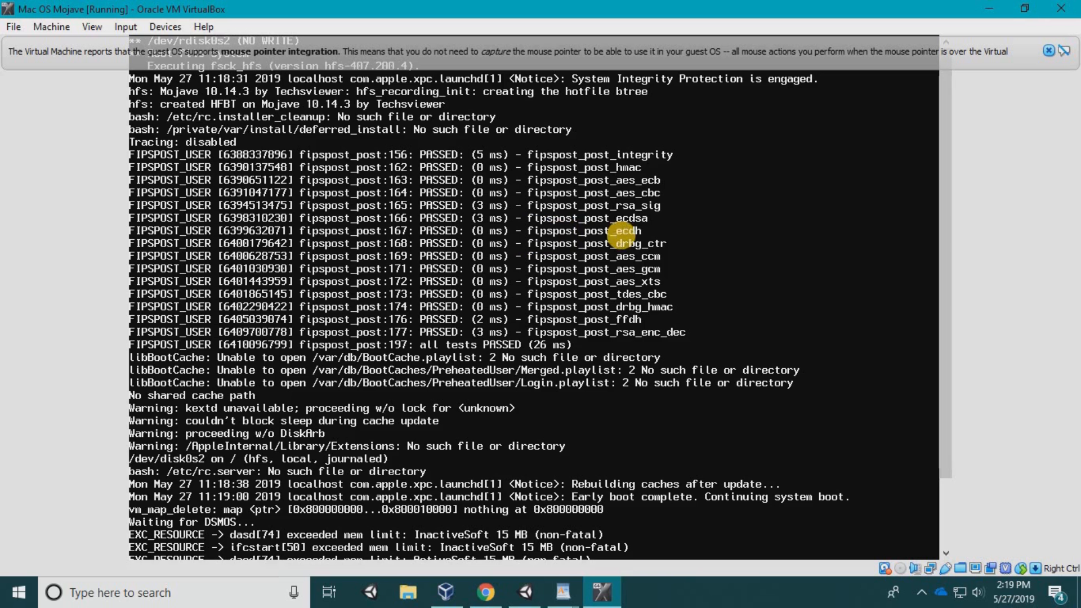
mouse_move(1015, 179)
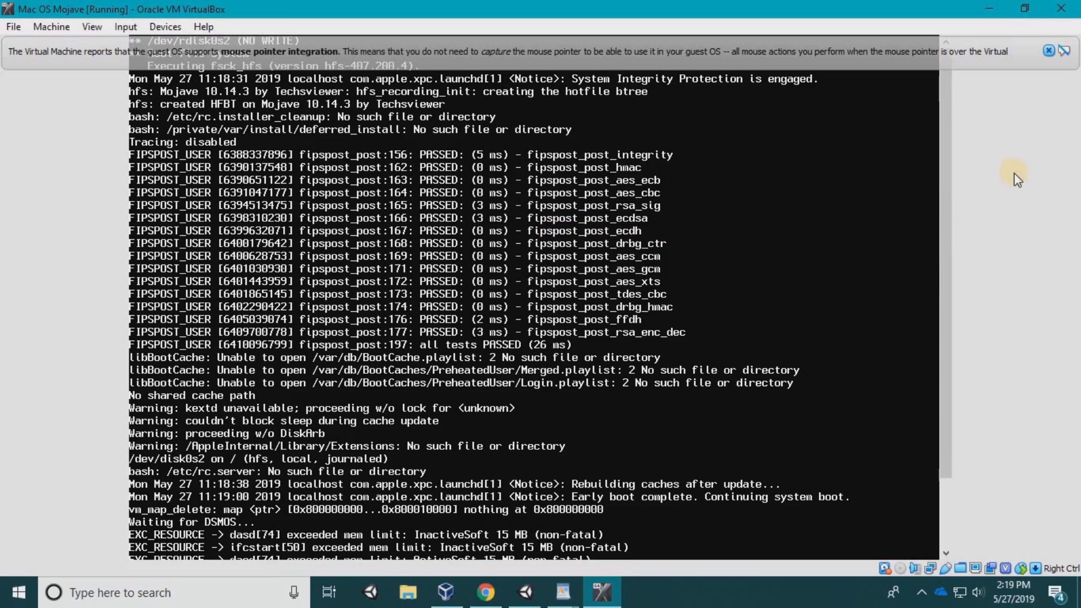
mouse_move(1013, 171)
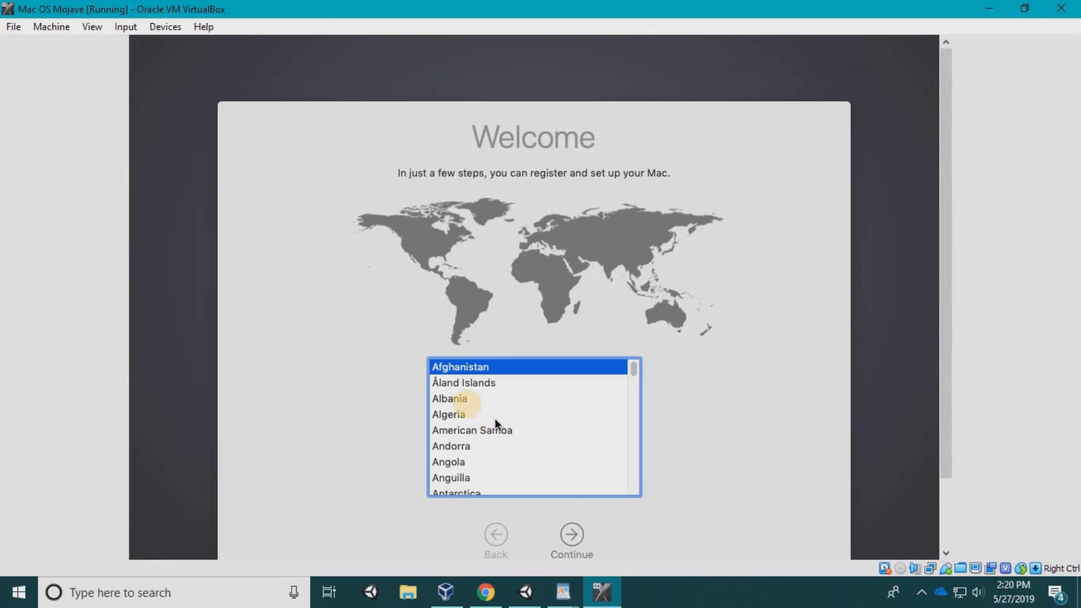
- Choose a country on the macOS welcome list and continue
click(449, 398)
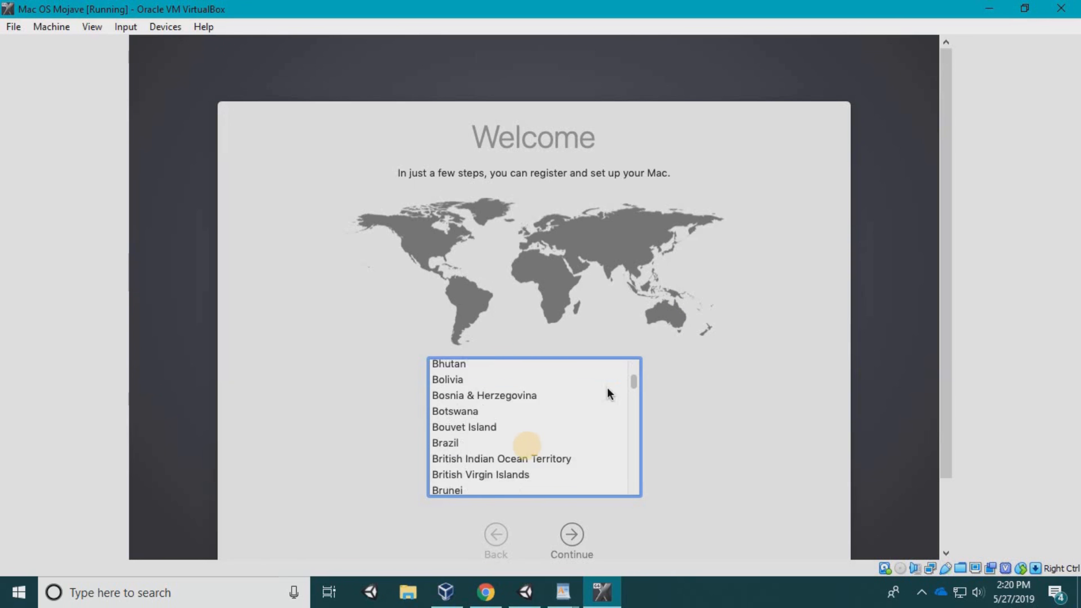
scroll(down, 3)
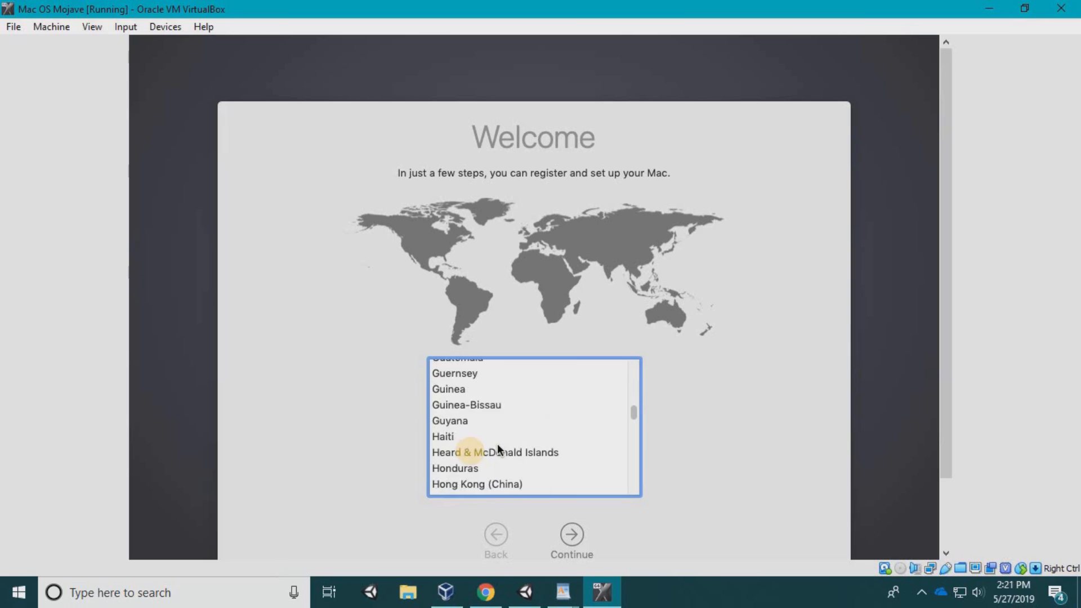
scroll(down, 3)
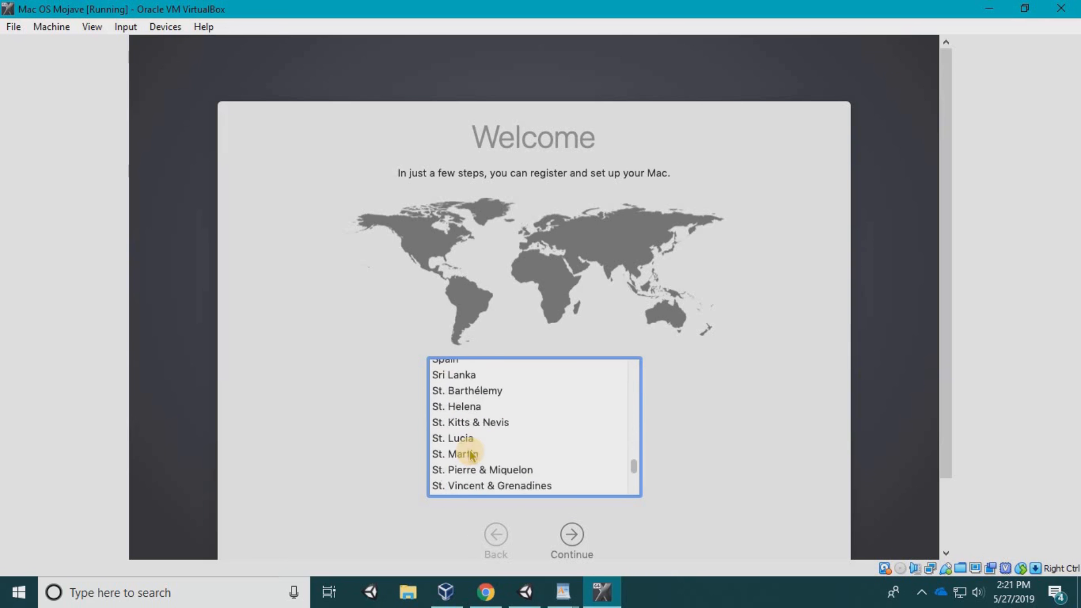
scroll(down, 3)
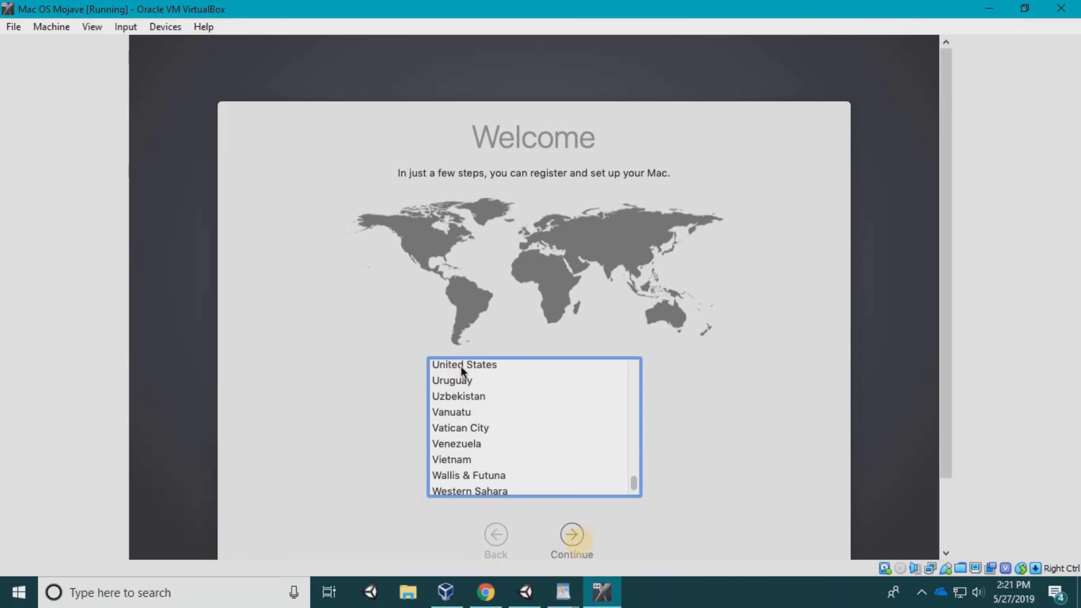
click(572, 534)
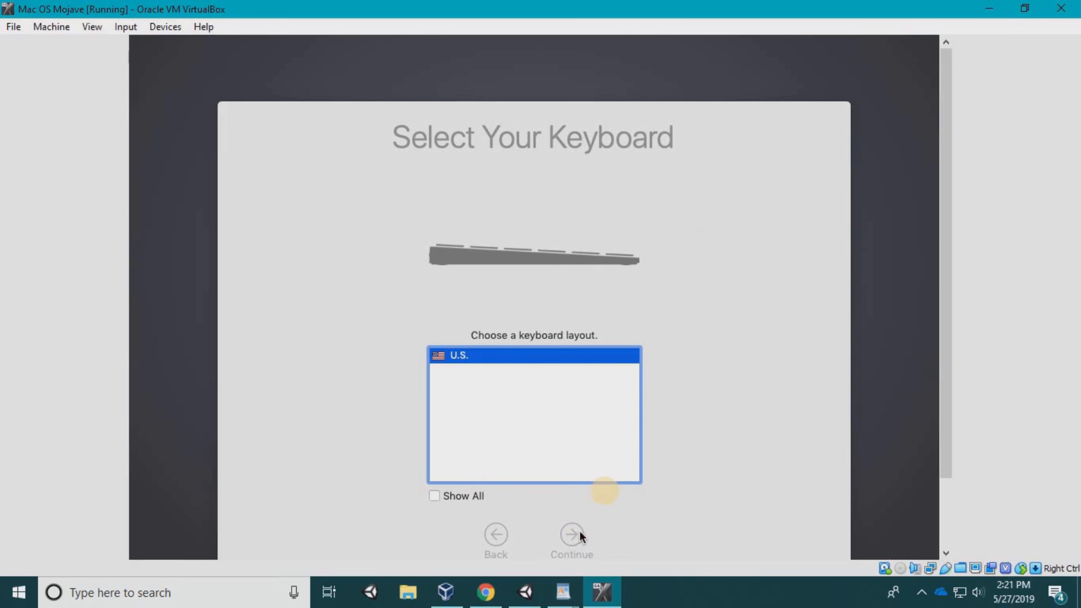
mouse_move(518, 528)
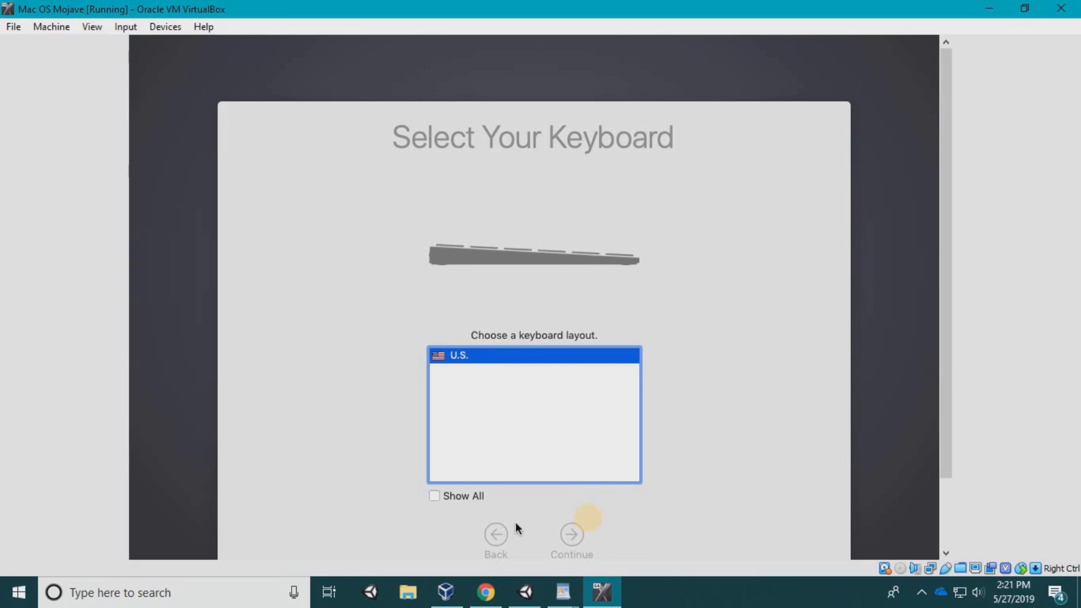
mouse_move(589, 518)
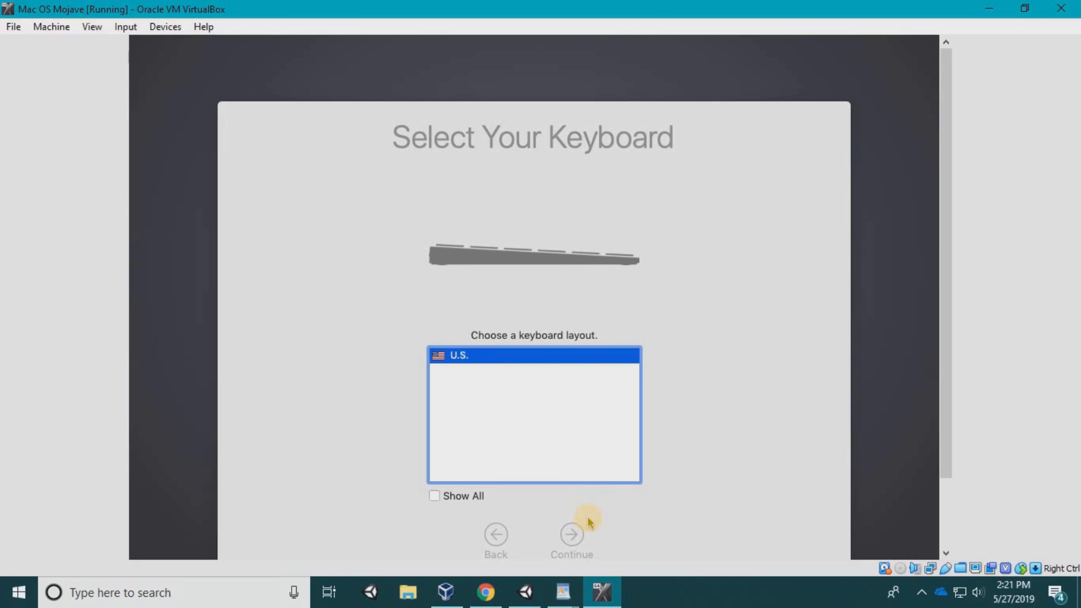
- Keep the U.S. keyboard, pass Data & Privacy, and choose not to transfer information
click(572, 534)
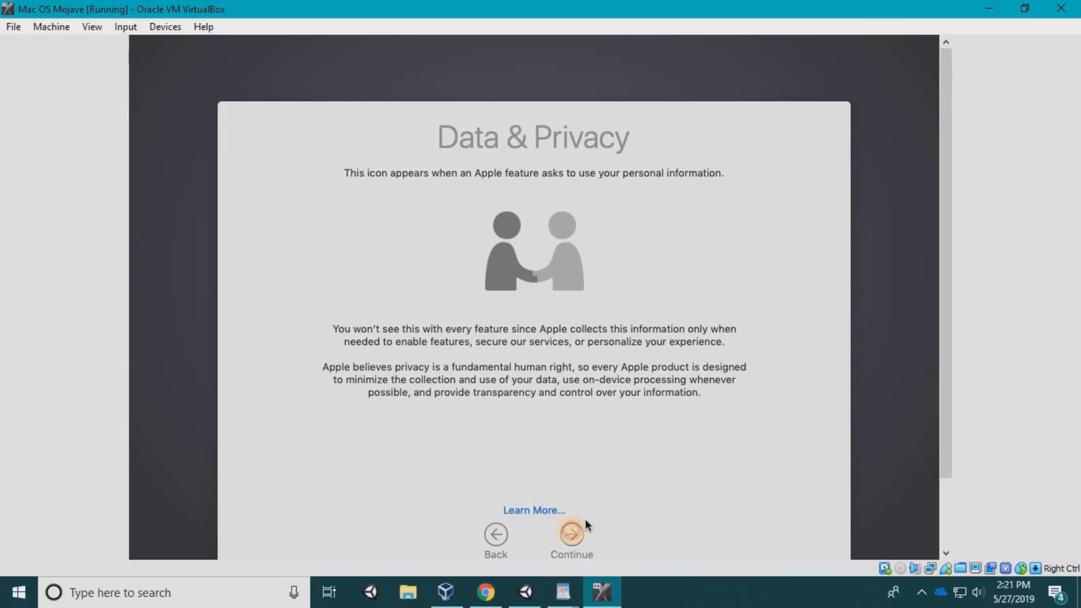
click(571, 534)
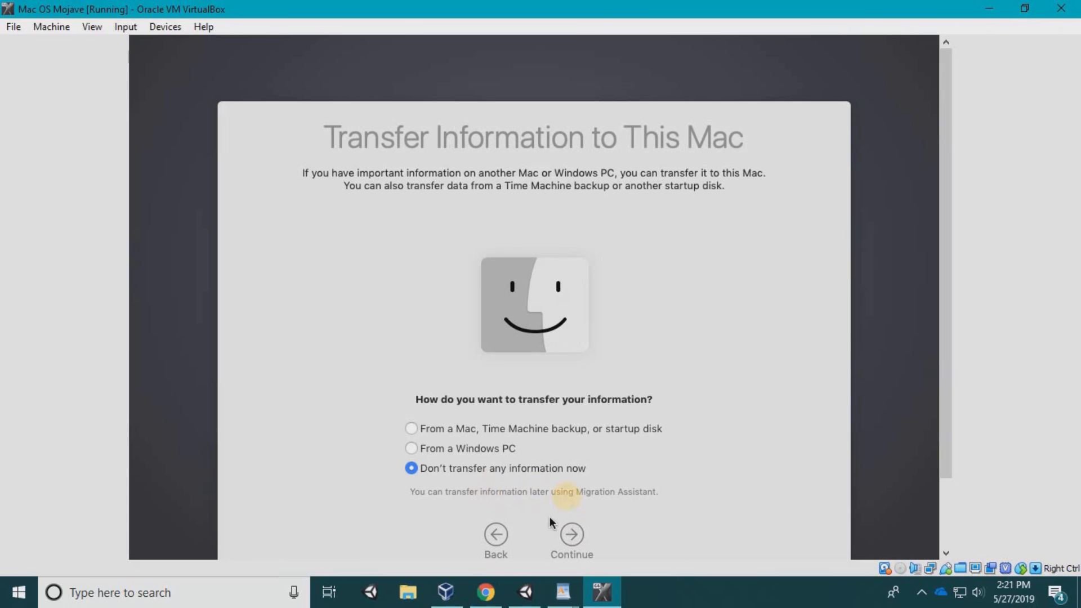
click(571, 534)
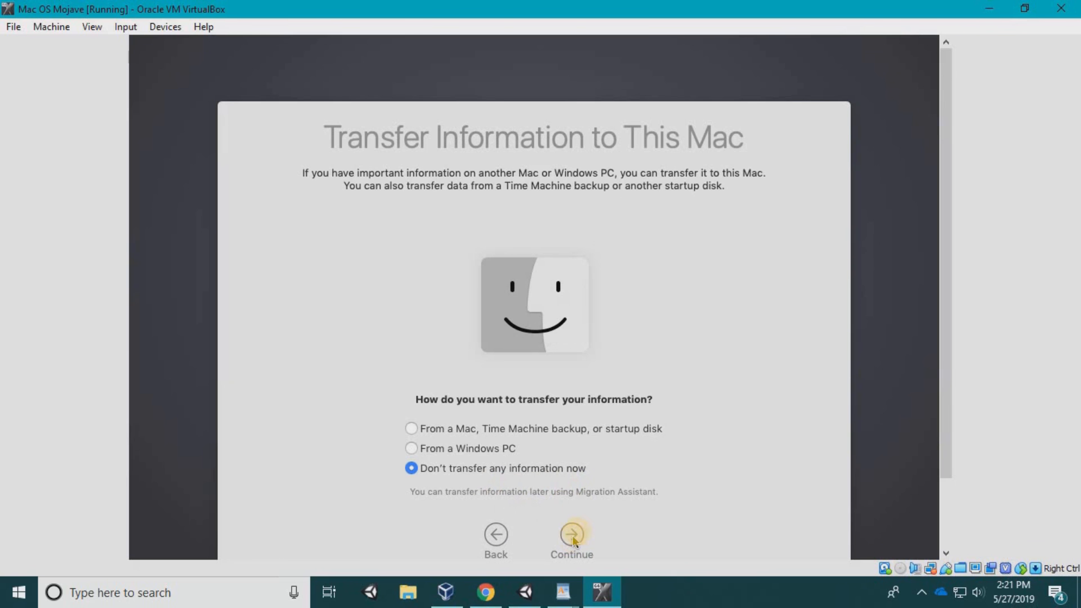
click(572, 535)
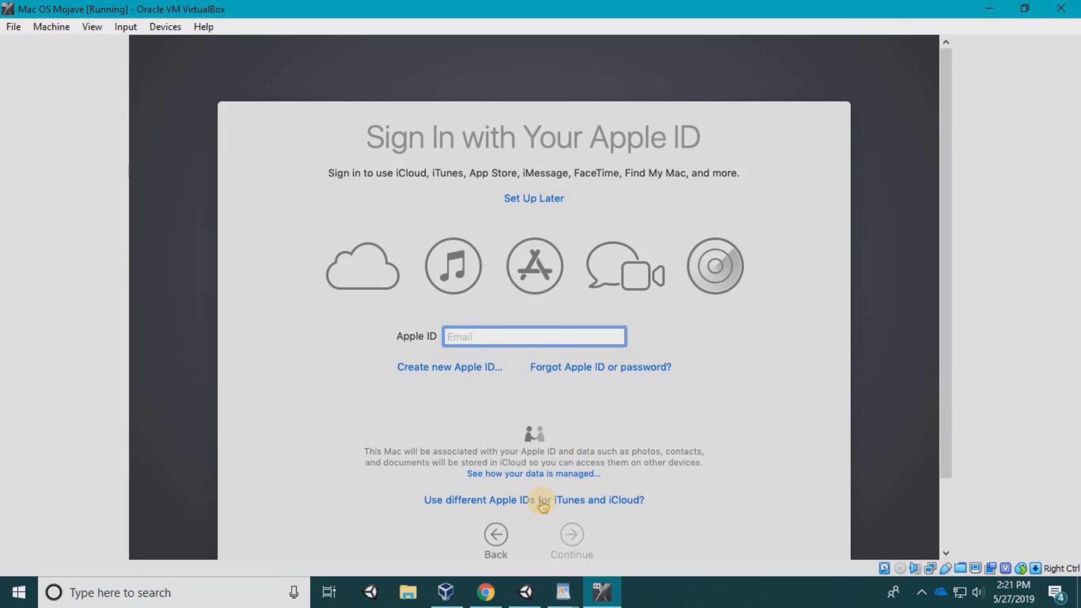
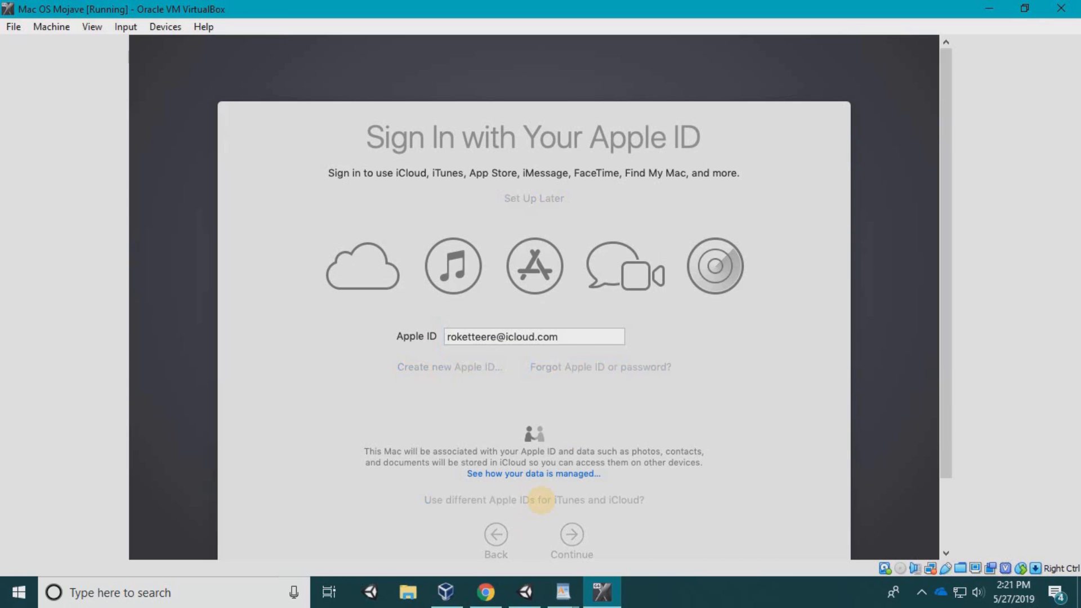
text(••)
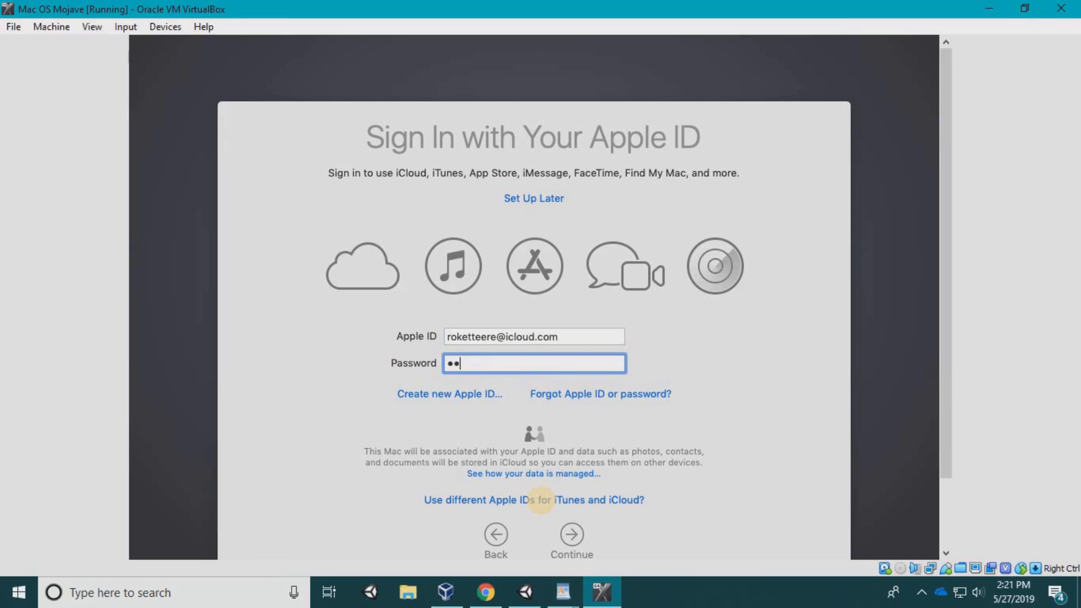
text(password)
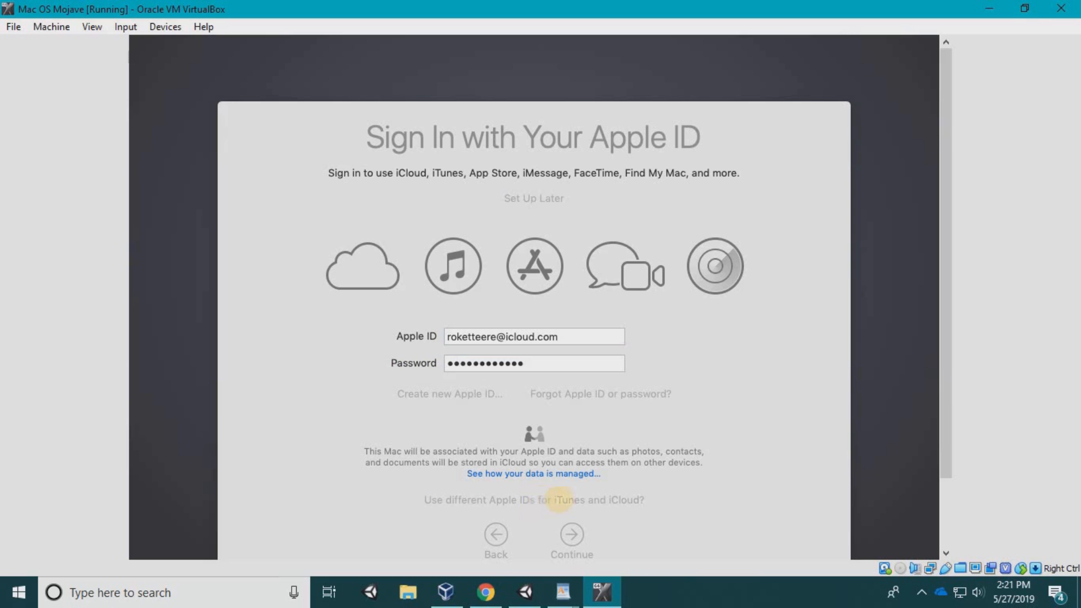
mouse_move(658, 471)
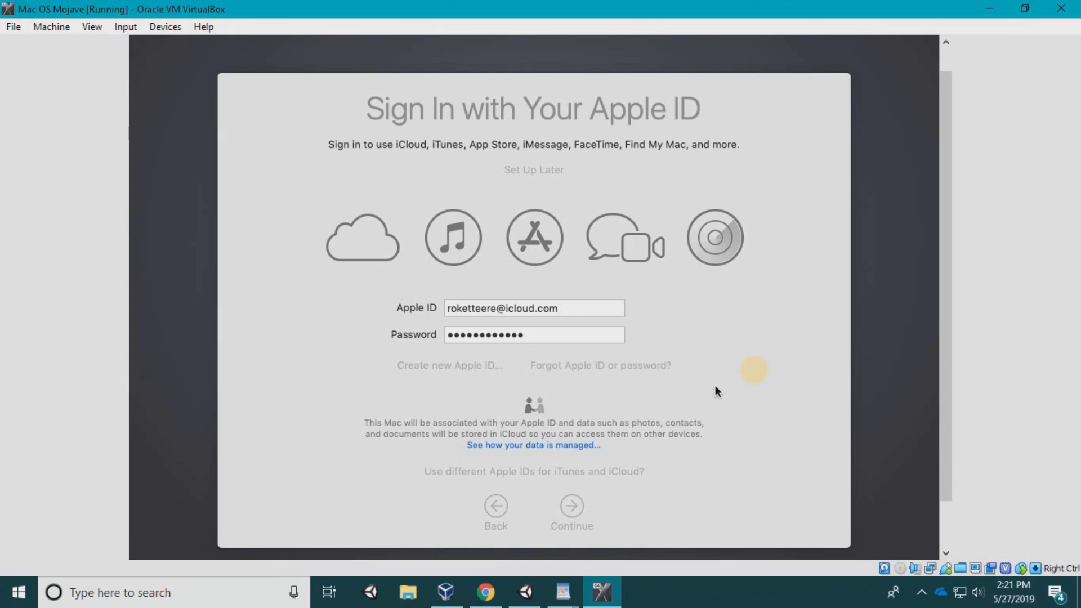
mouse_move(753, 368)
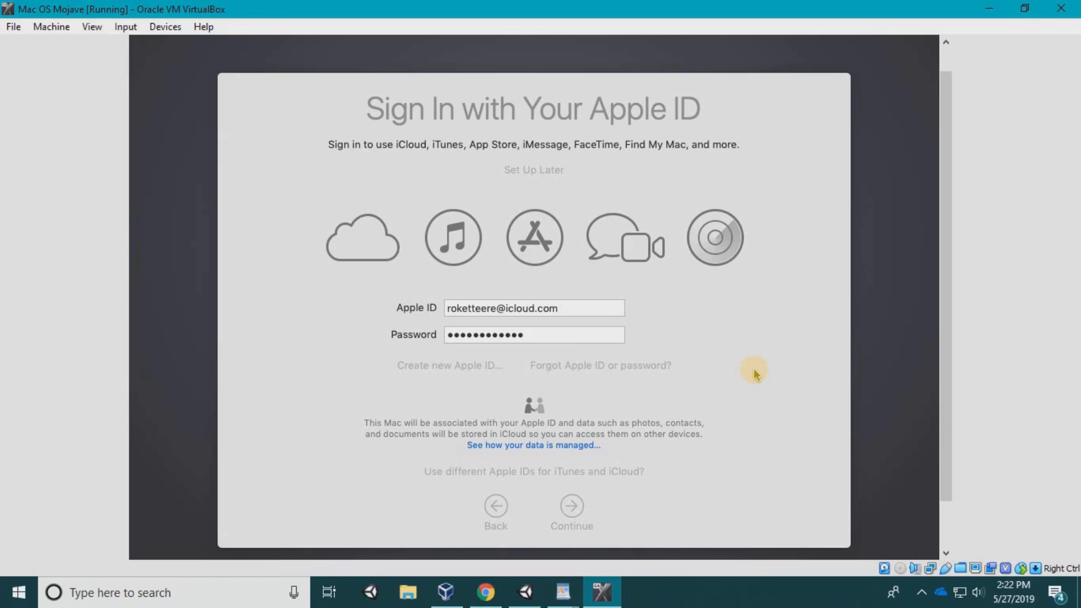
click(571, 507)
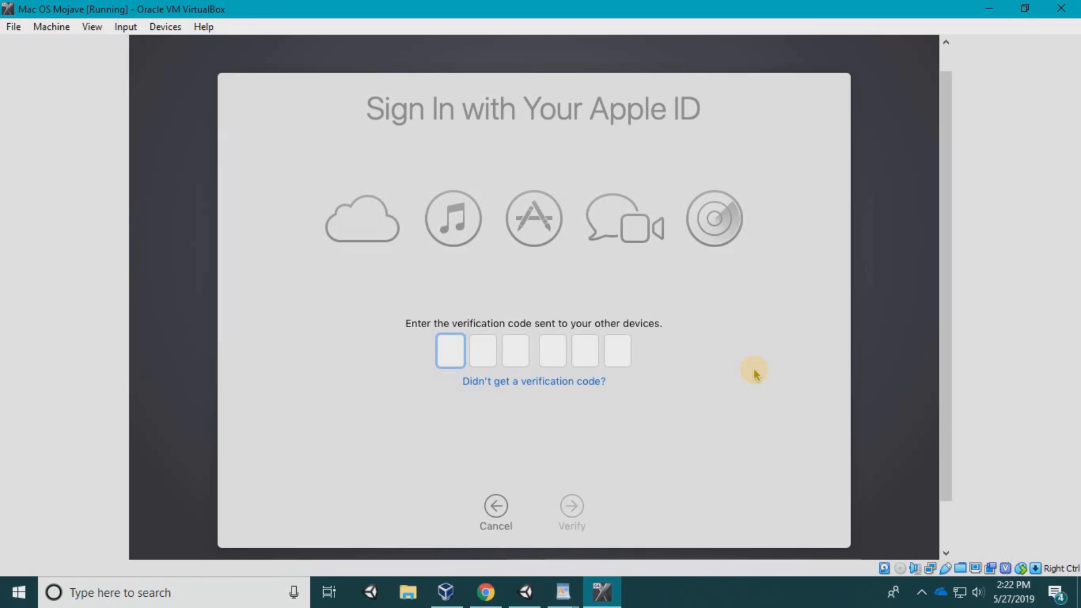
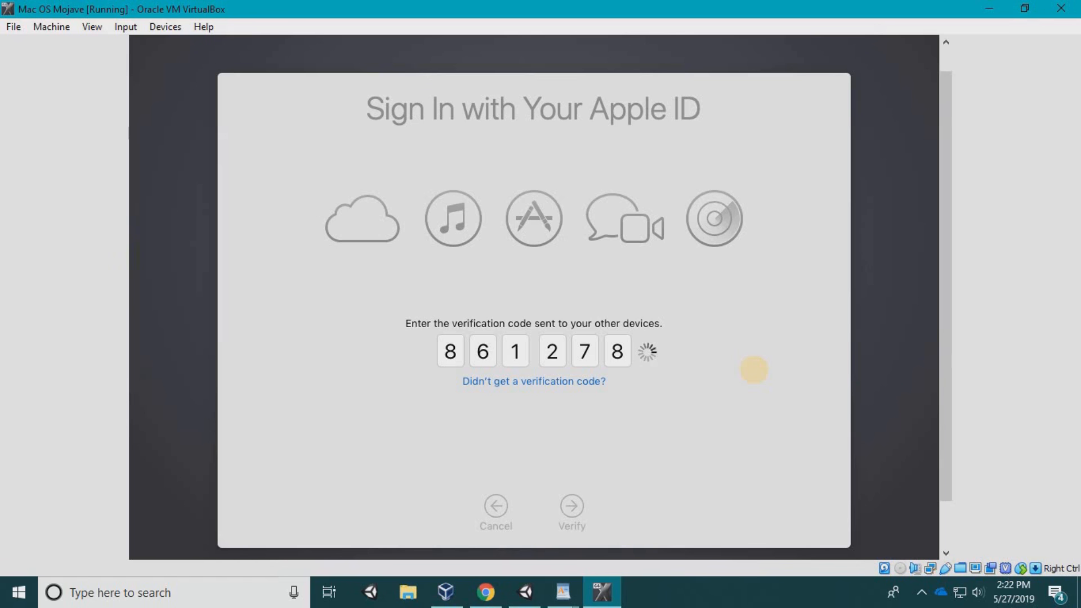
mouse_move(584, 480)
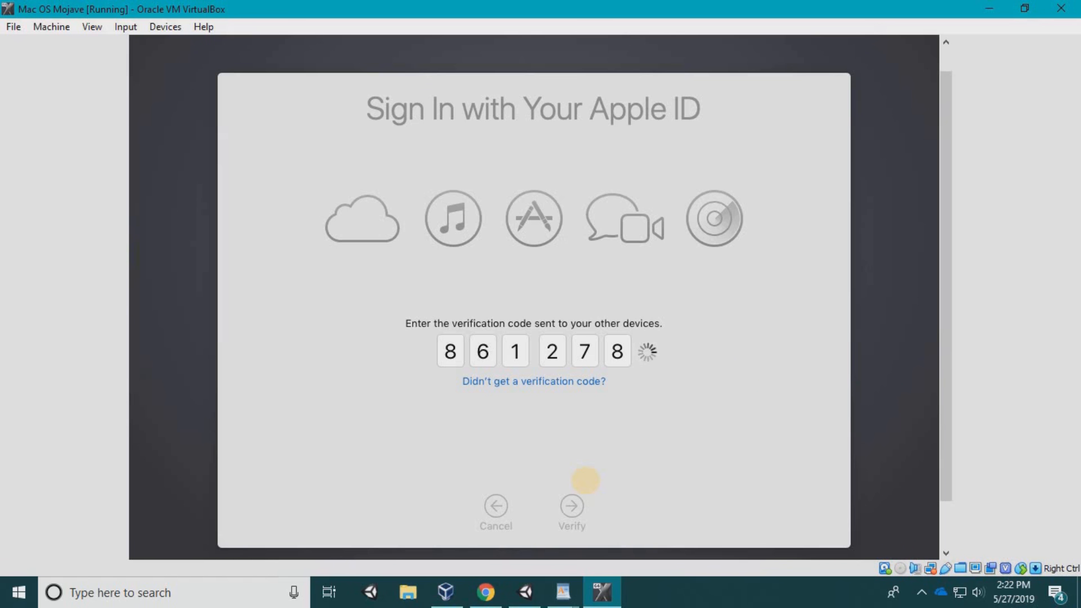
click(572, 506)
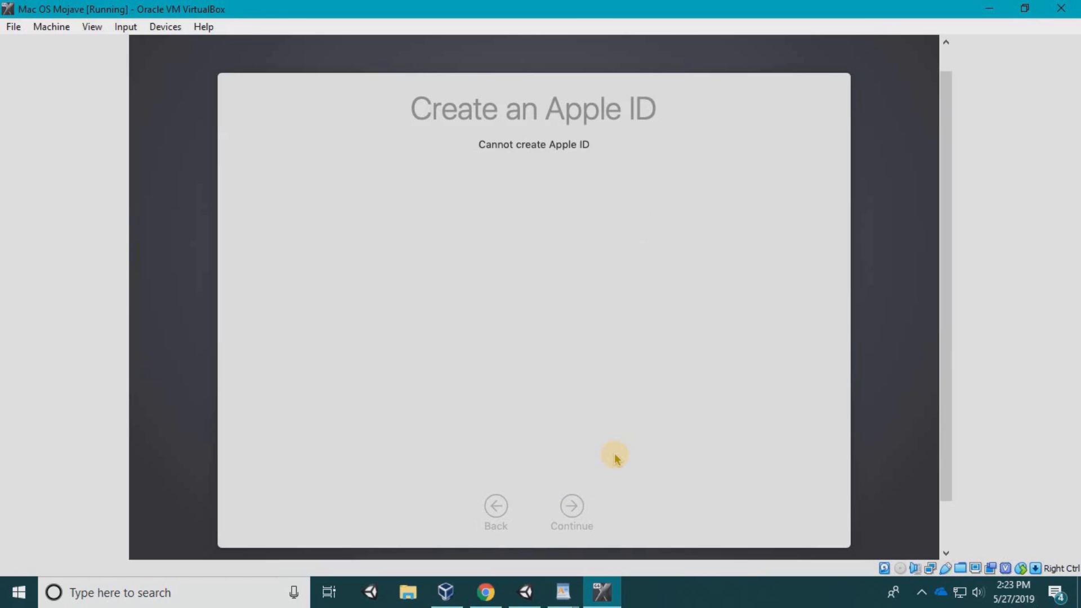
click(571, 506)
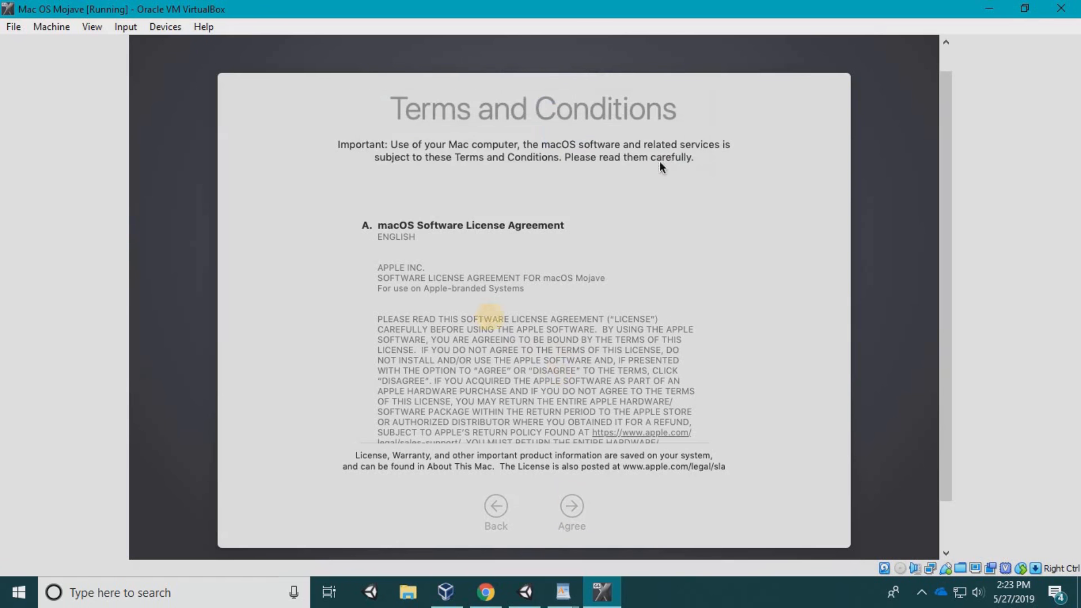
click(572, 506)
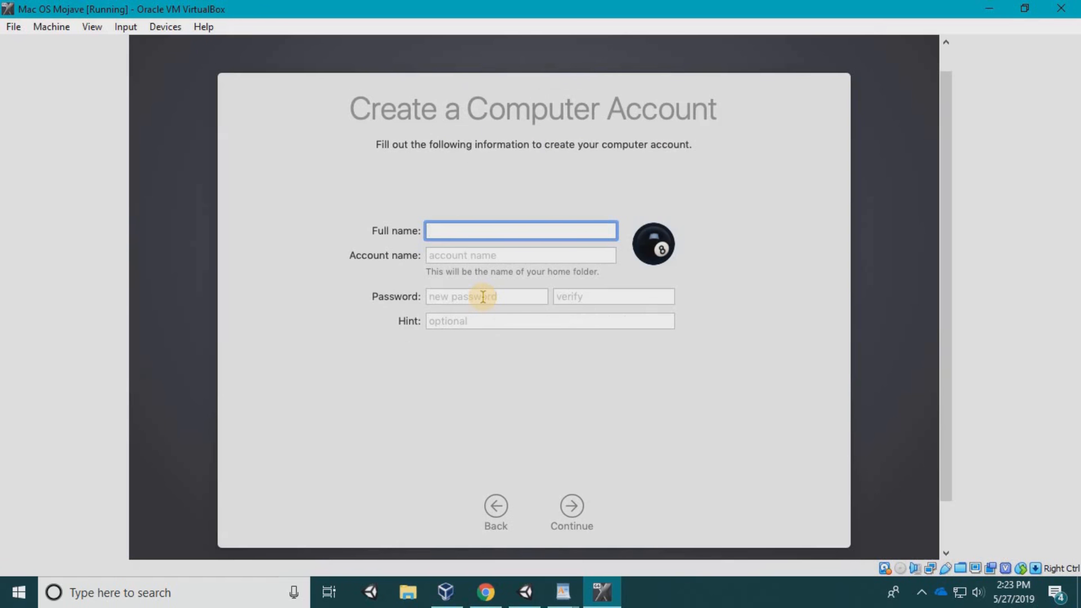
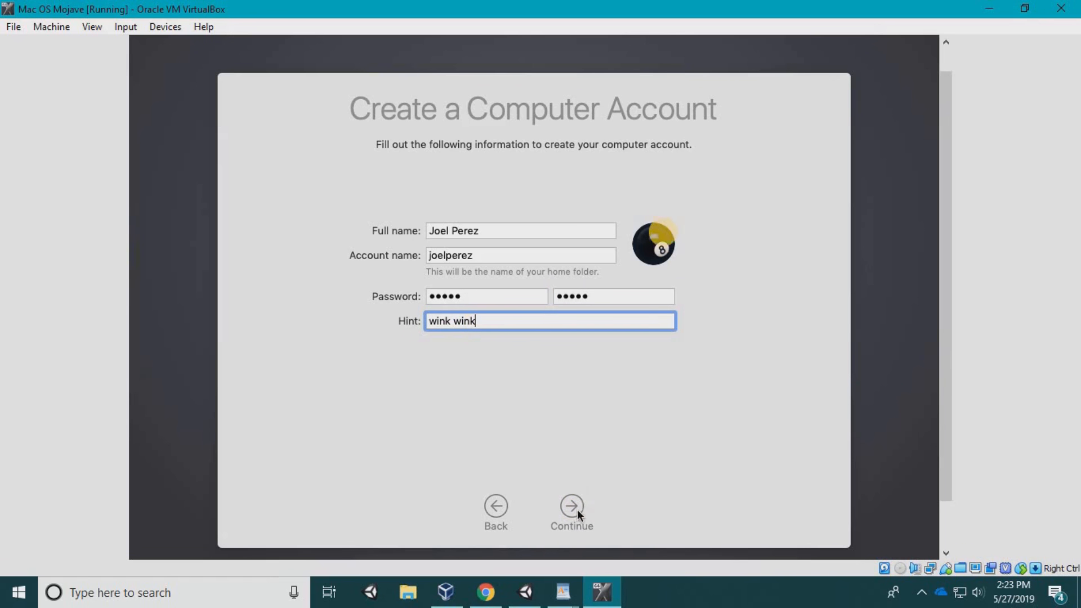
click(656, 245)
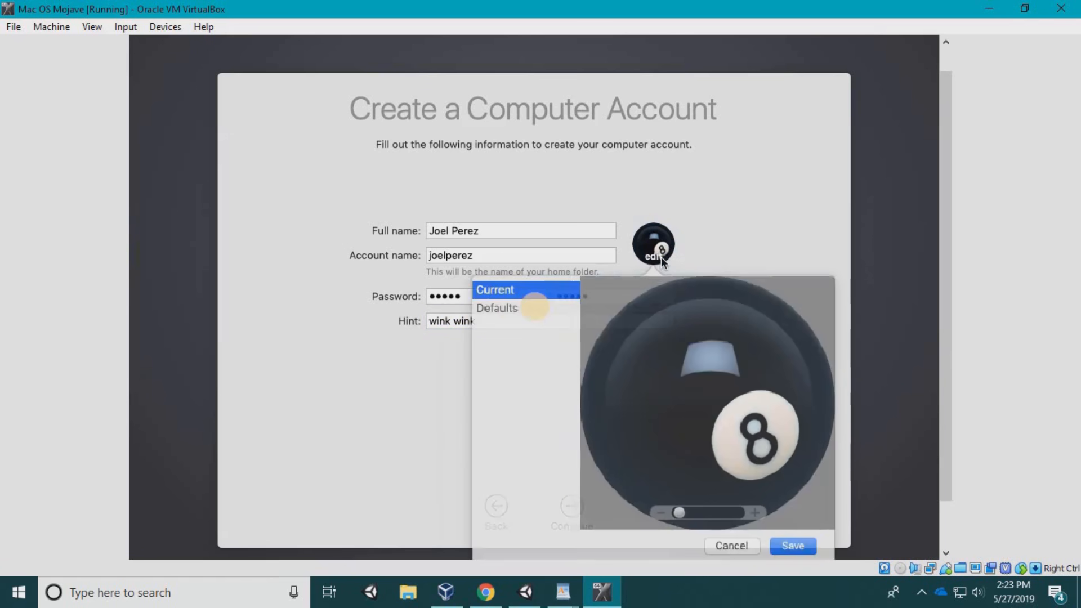
click(505, 306)
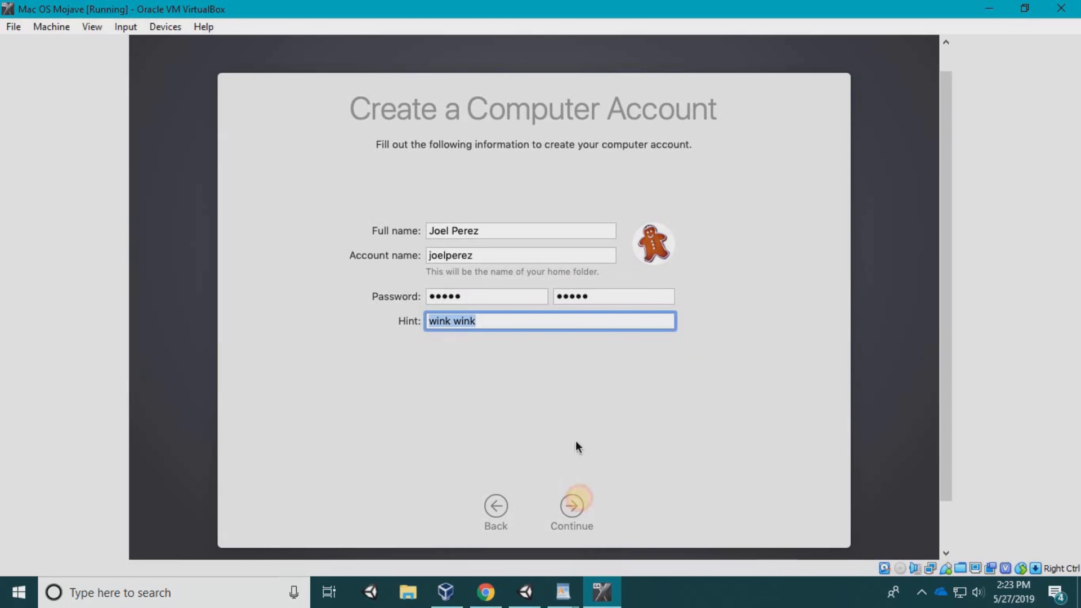
click(572, 505)
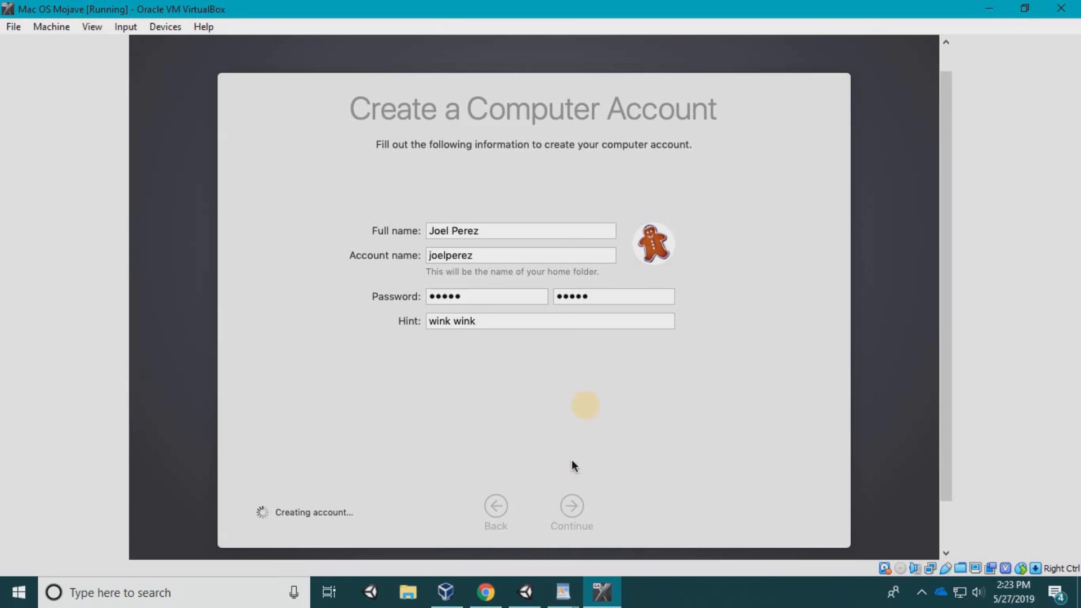
mouse_move(587, 410)
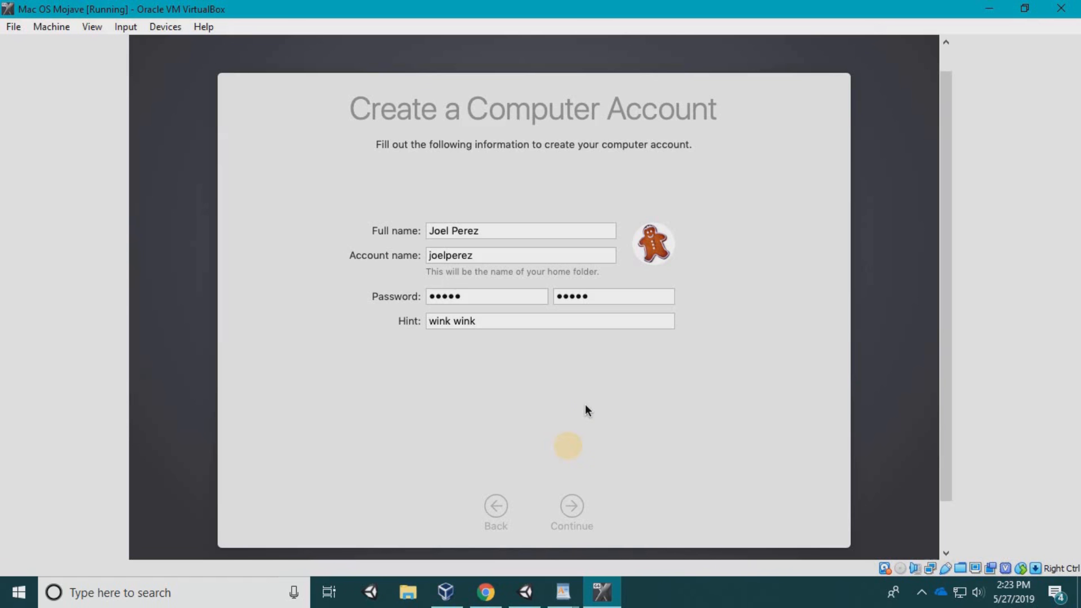
- Finish account creation, accept Express Set Up, and choose the Light appearance
click(572, 506)
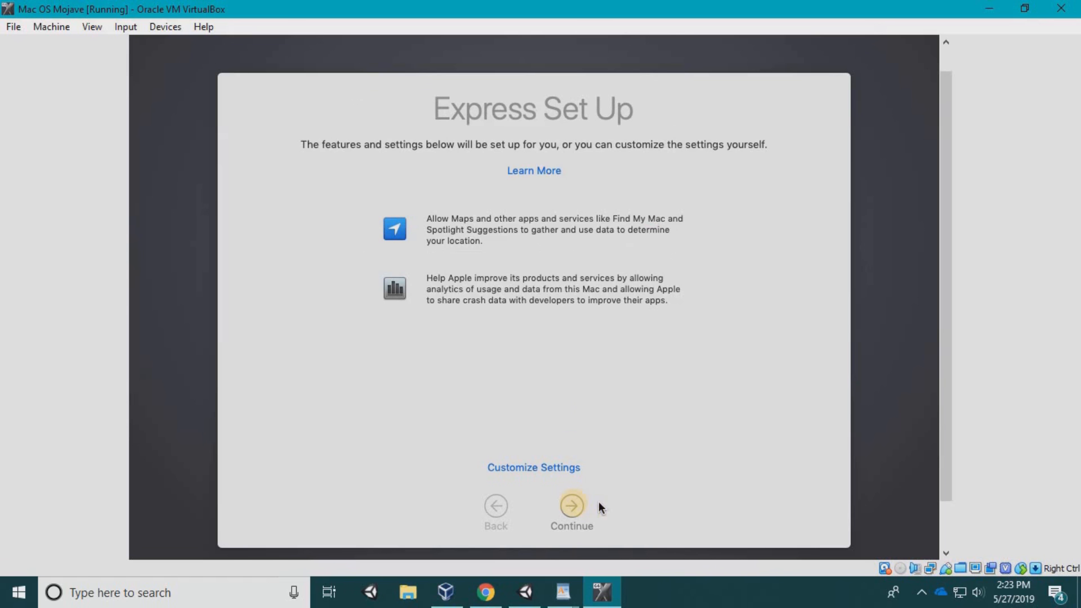
click(571, 504)
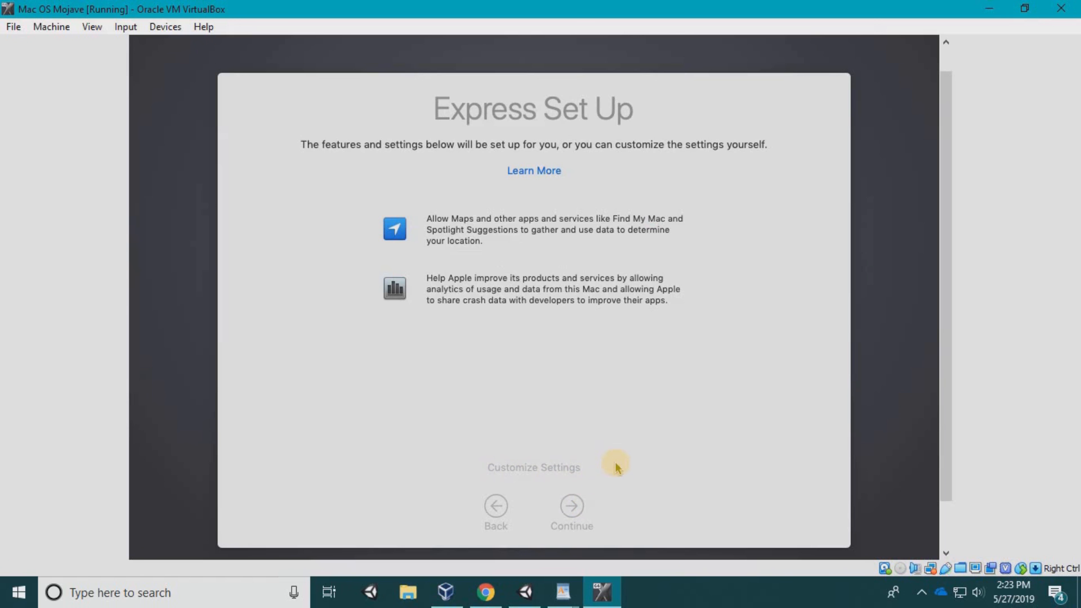
click(572, 506)
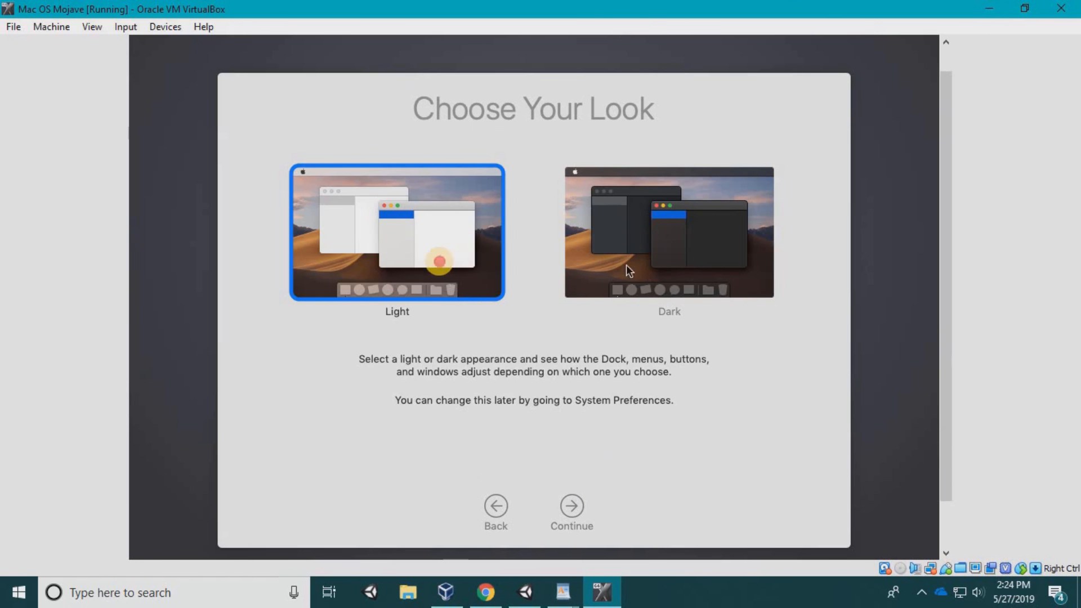
click(571, 507)
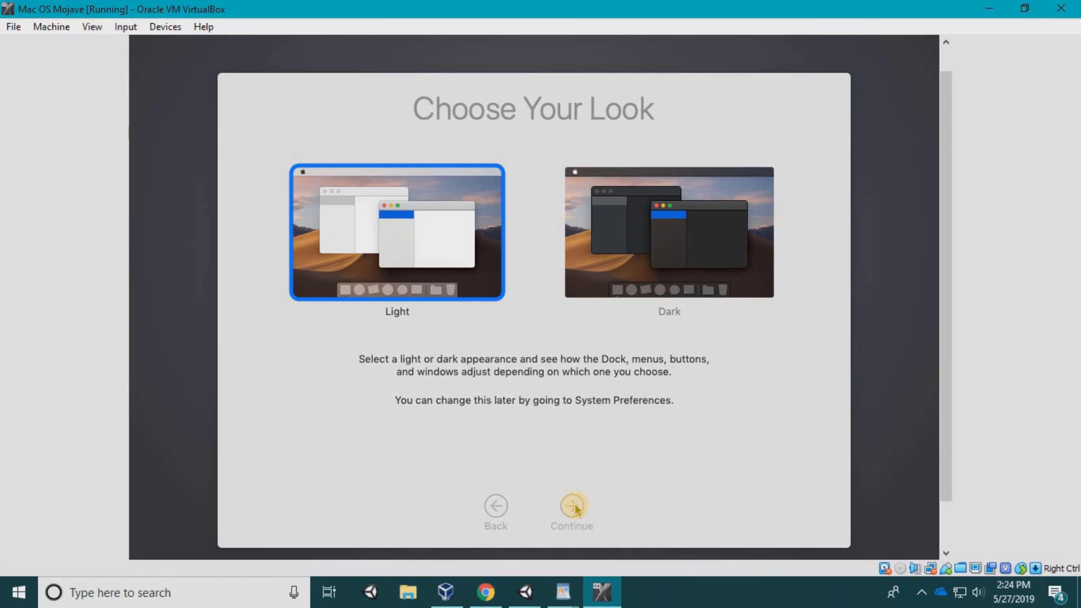
click(572, 506)
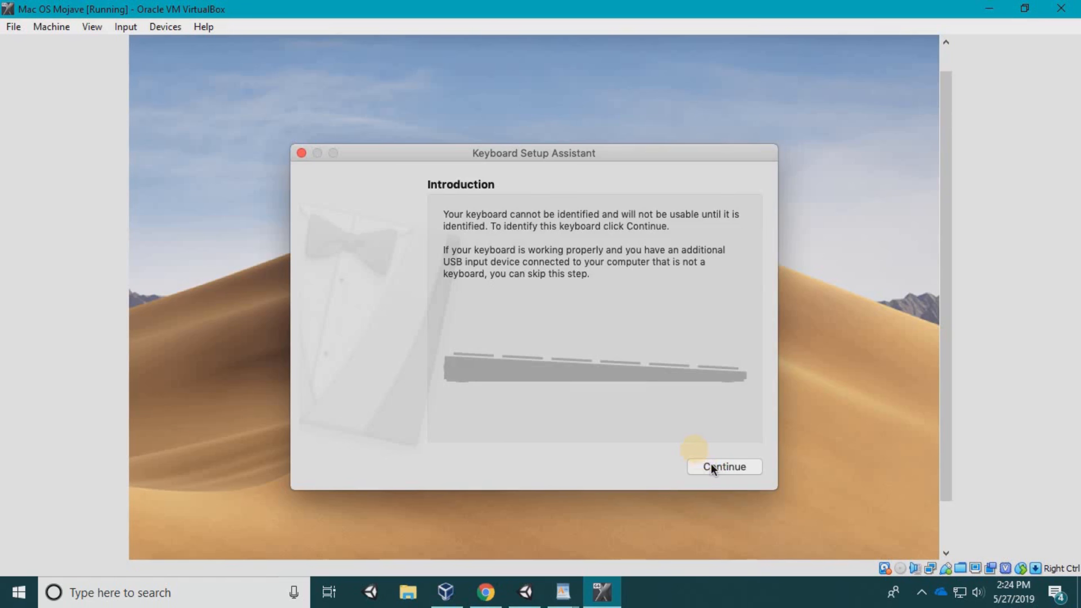
- Identify the keyboard as ANSI (United States and others) and finish the Keyboard Setup Assistant
click(725, 467)
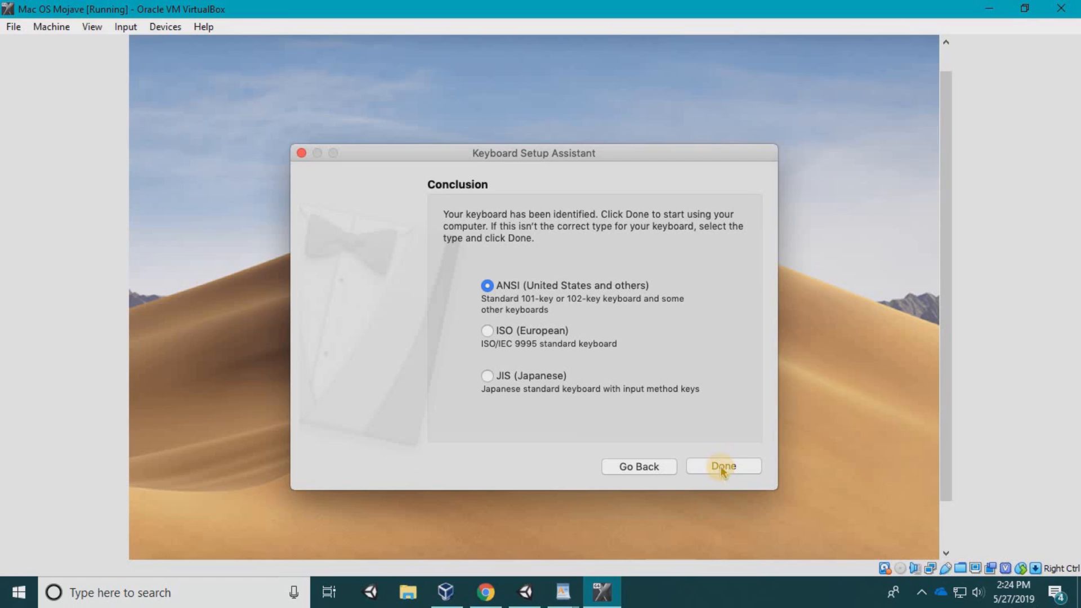
click(723, 466)
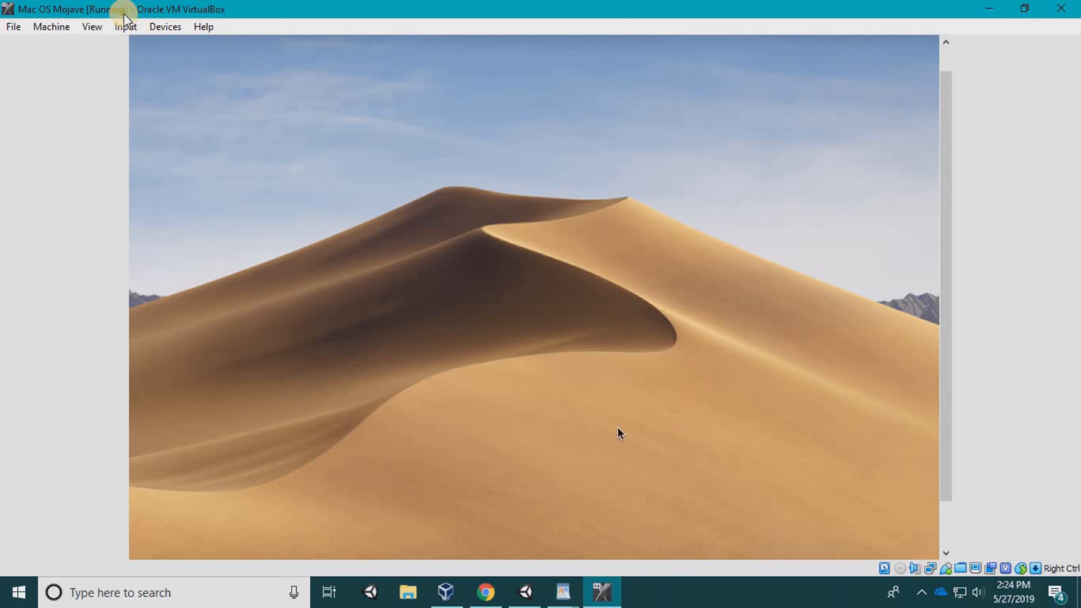
- Switch the VM to View > Scaled Mode, then resize and maximize its window
click(92, 26)
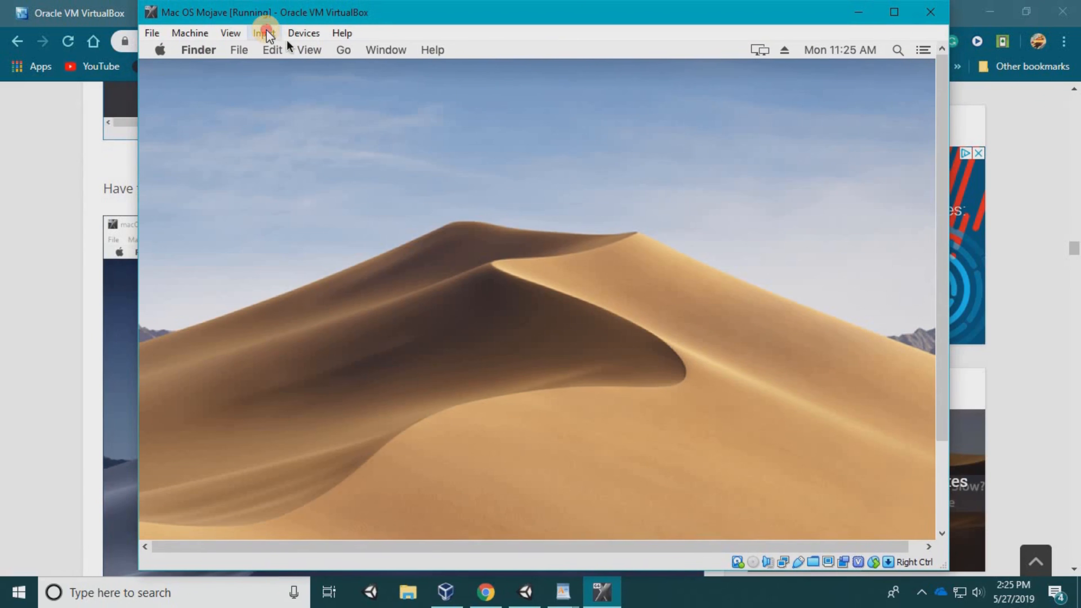
click(230, 33)
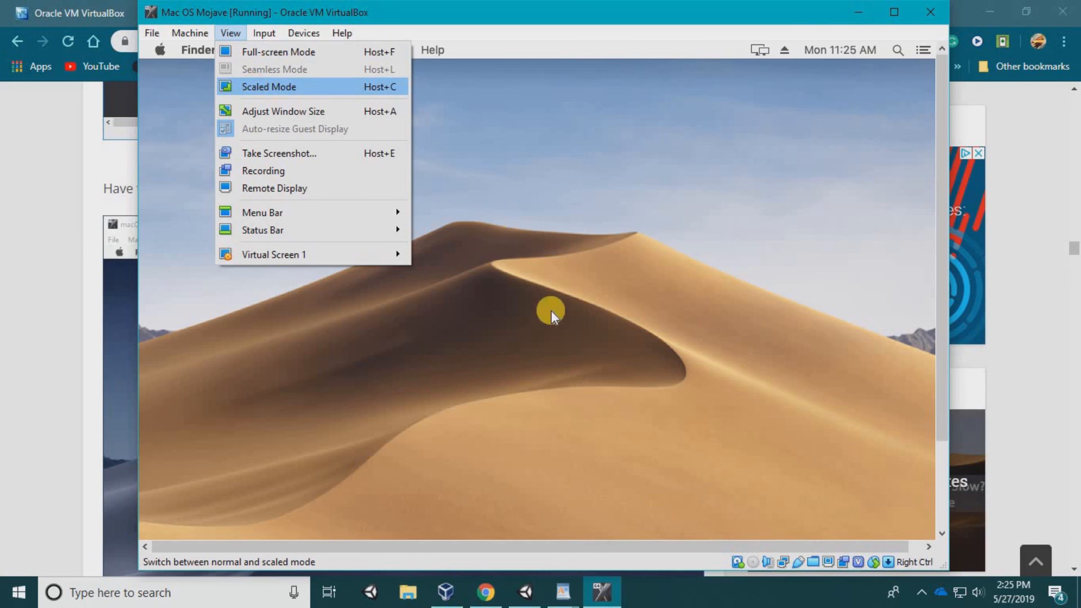
click(269, 87)
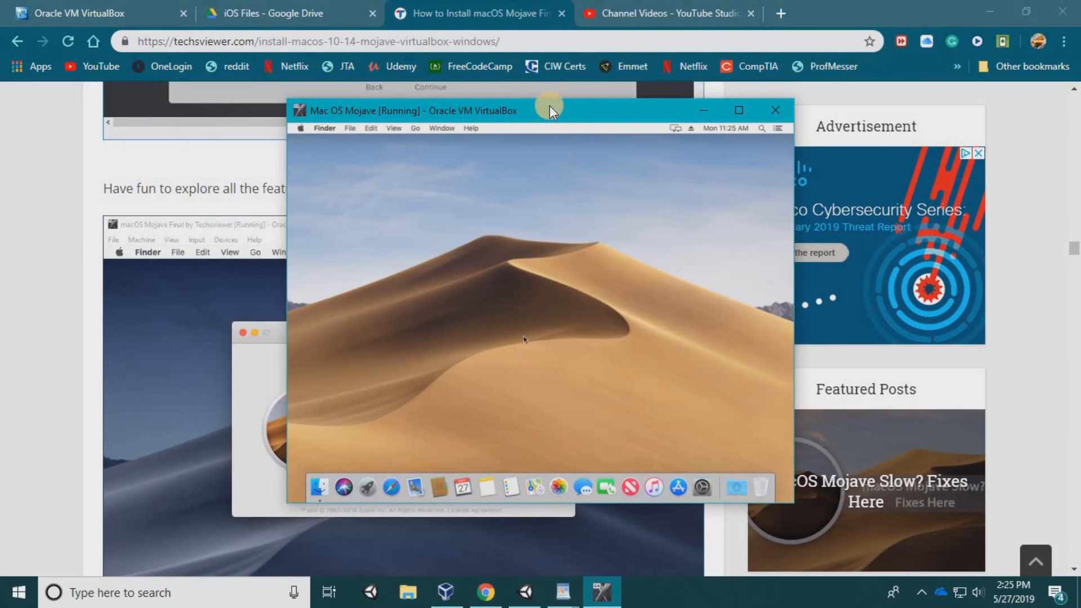
drag(548, 110, 497, 44)
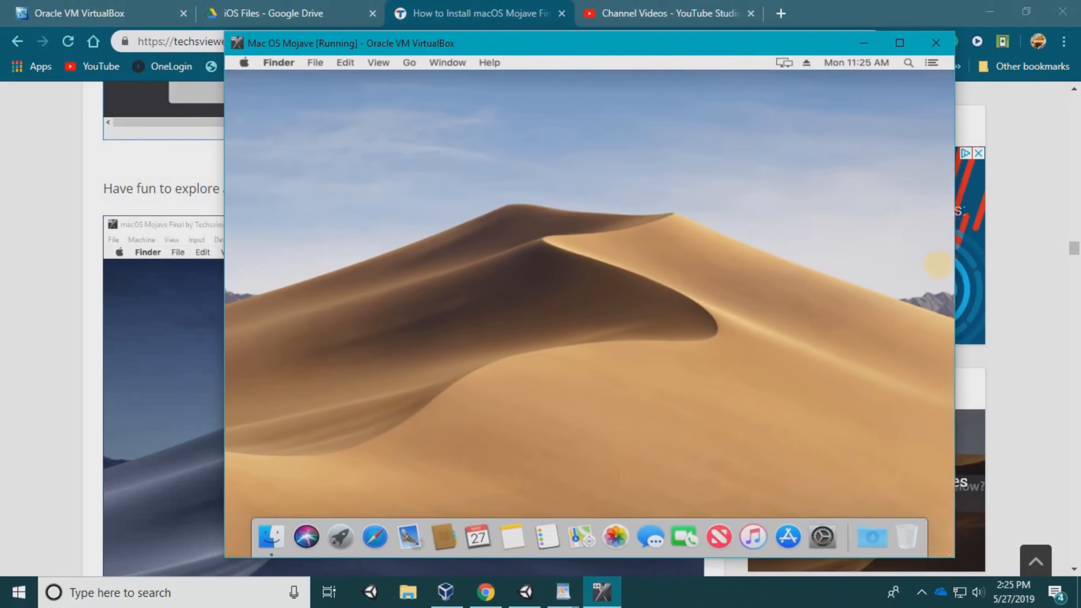
click(898, 43)
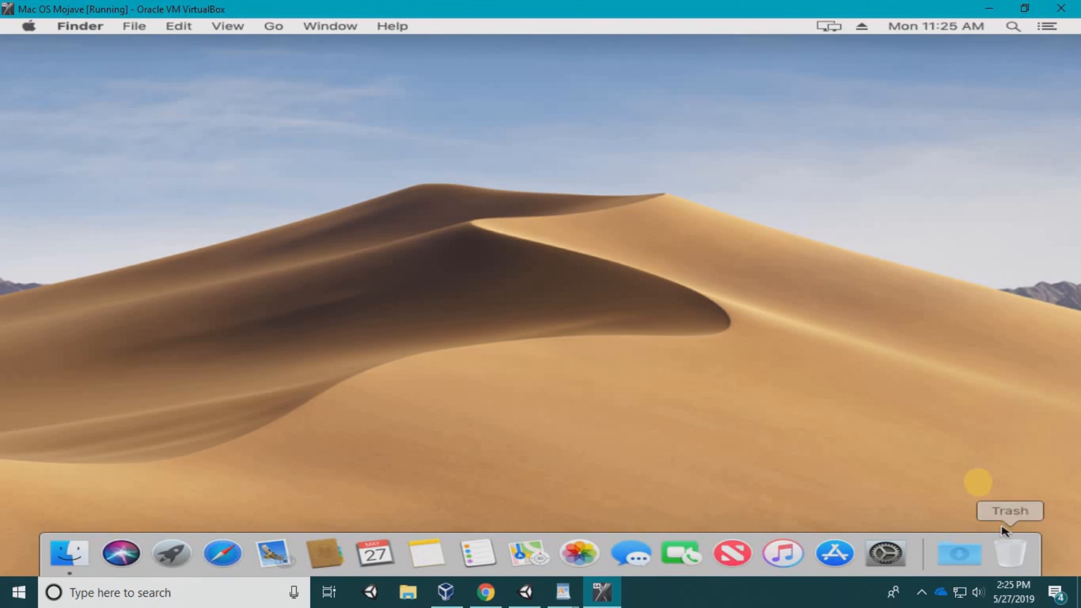
mouse_move(693, 383)
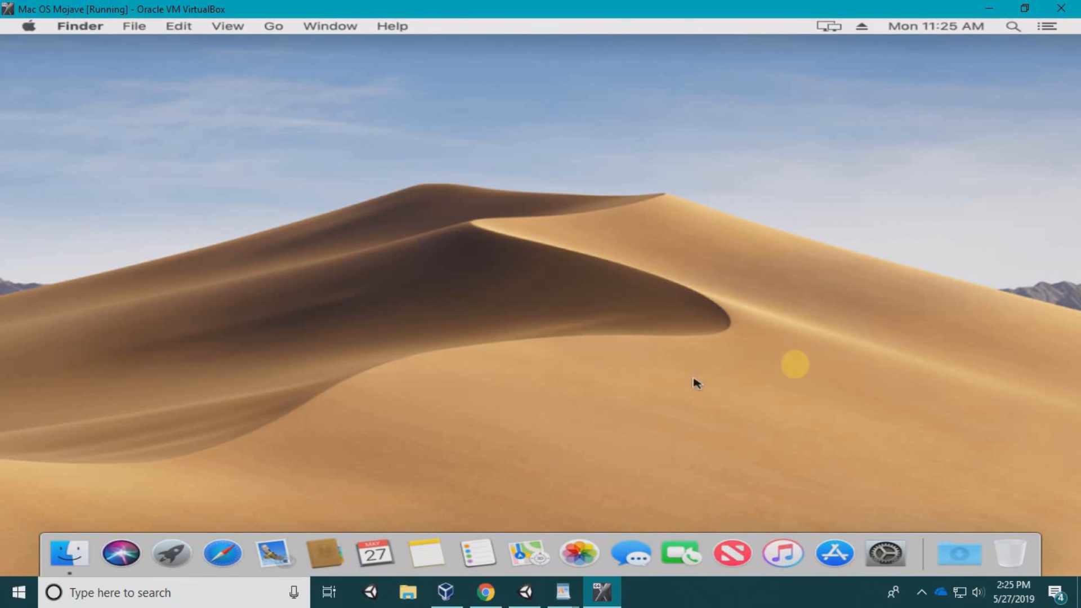
mouse_move(758, 326)
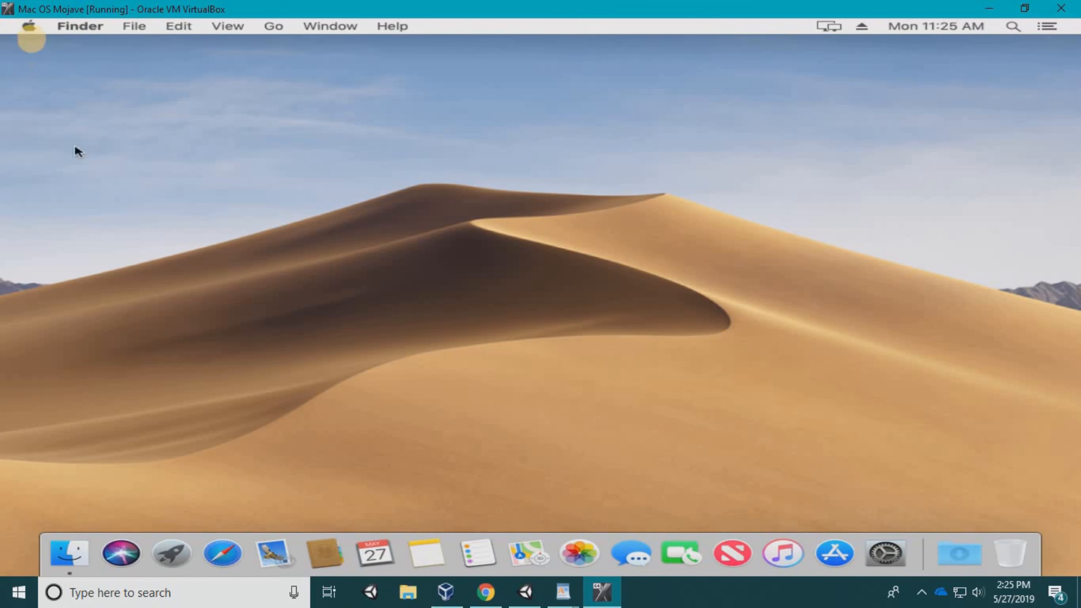
- Install the iTunes Device Support Update from Software Update with Download & Restart
click(33, 26)
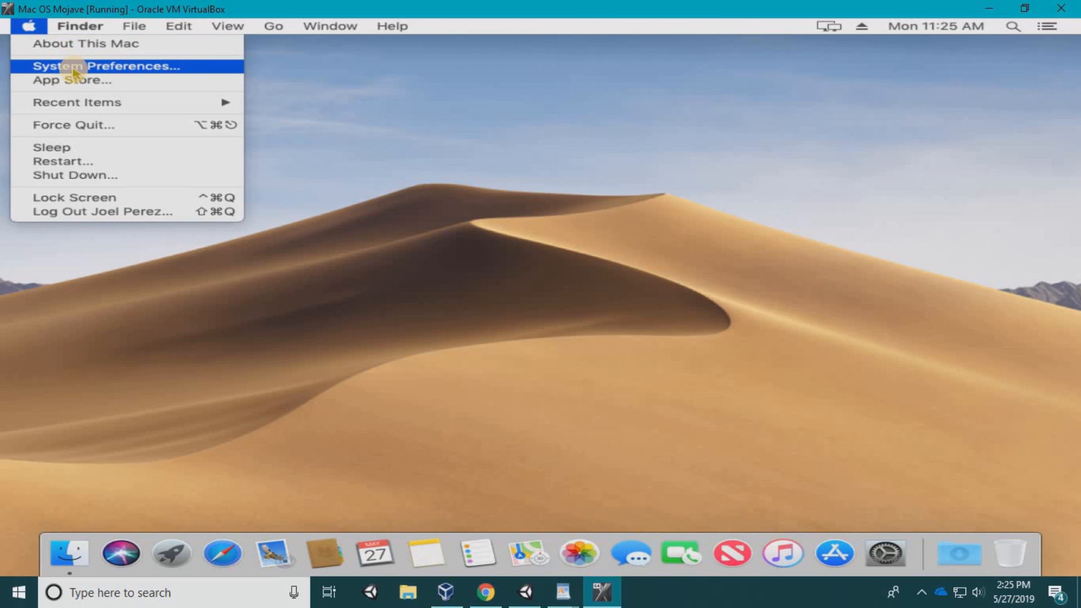
click(102, 66)
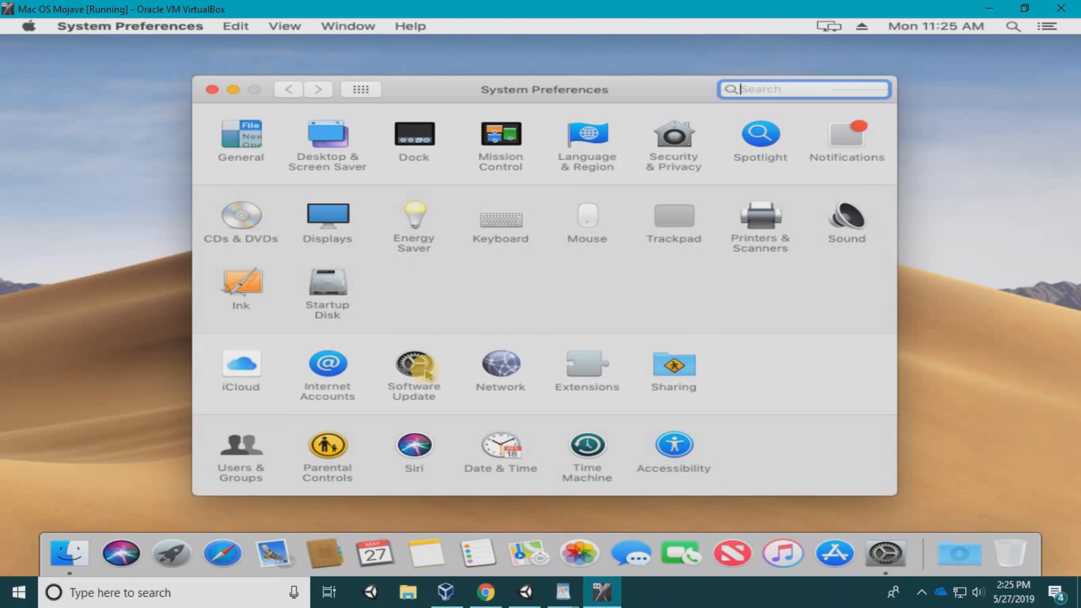
click(414, 364)
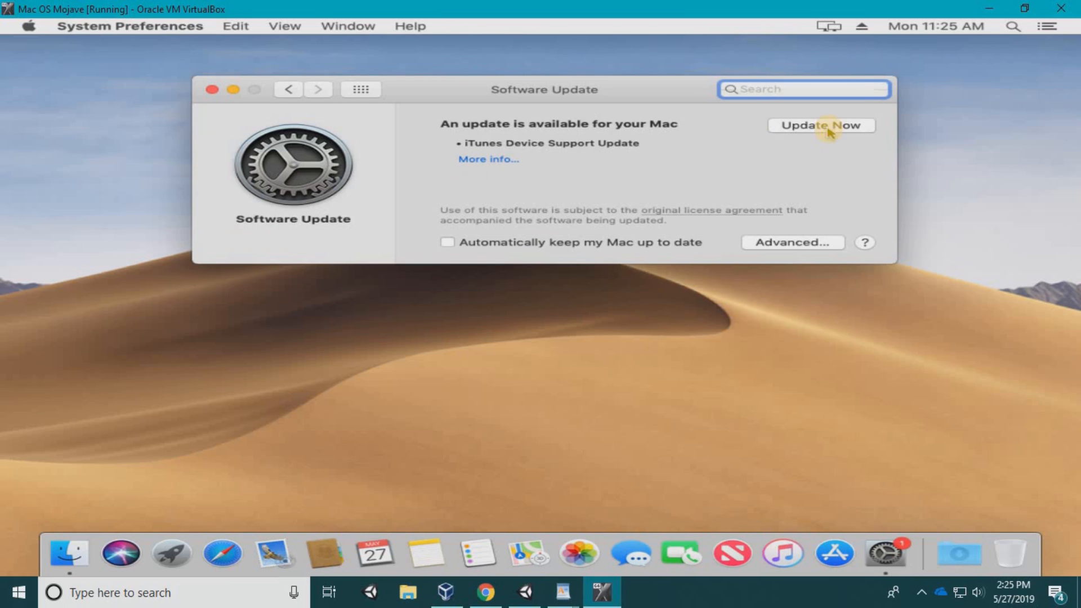
click(821, 125)
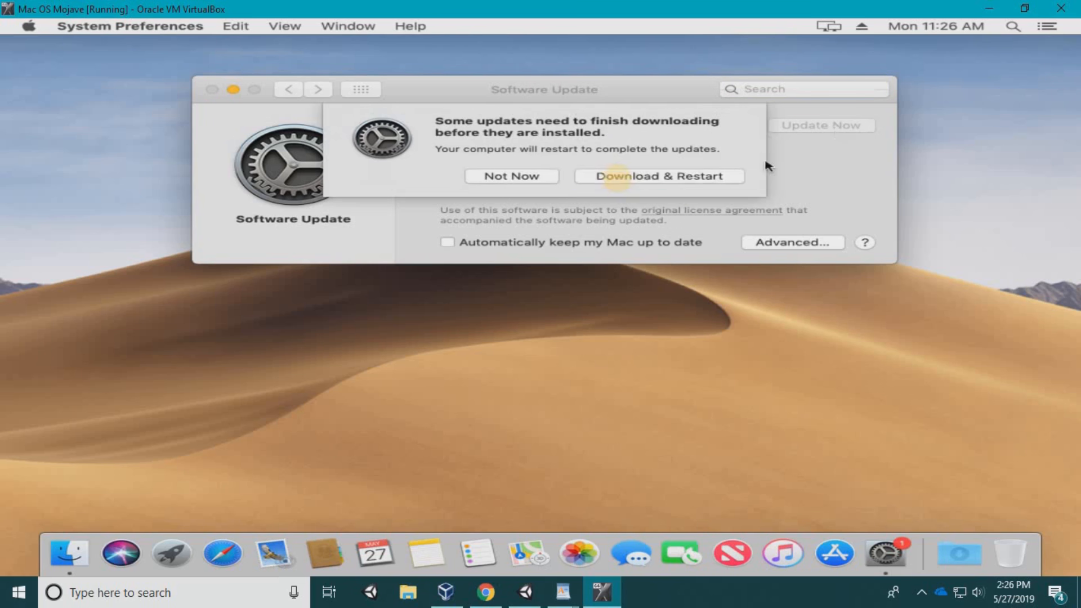
click(659, 177)
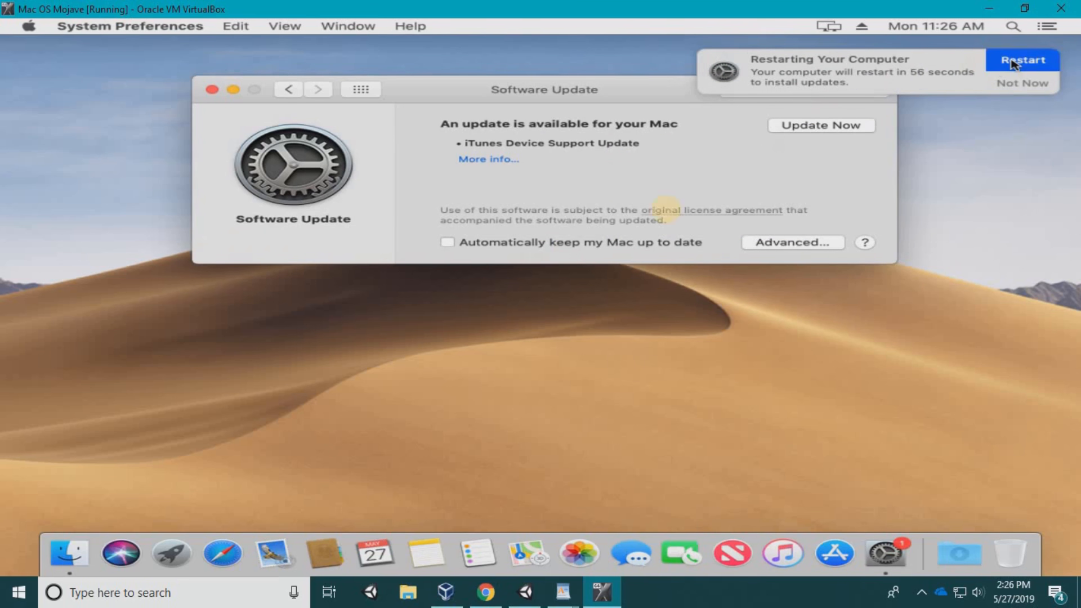
click(1022, 60)
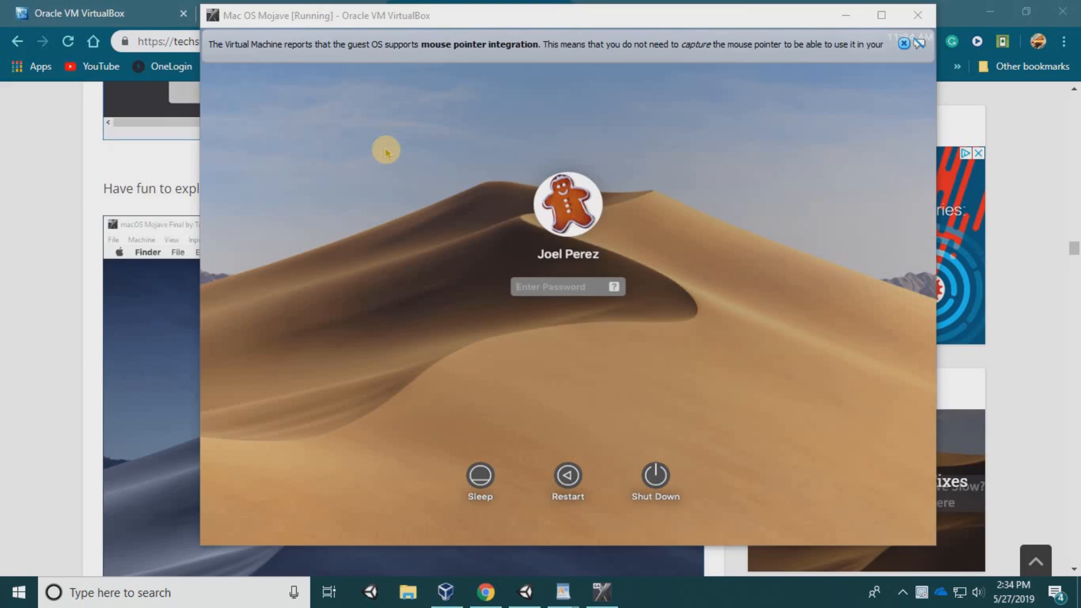
mouse_move(439, 179)
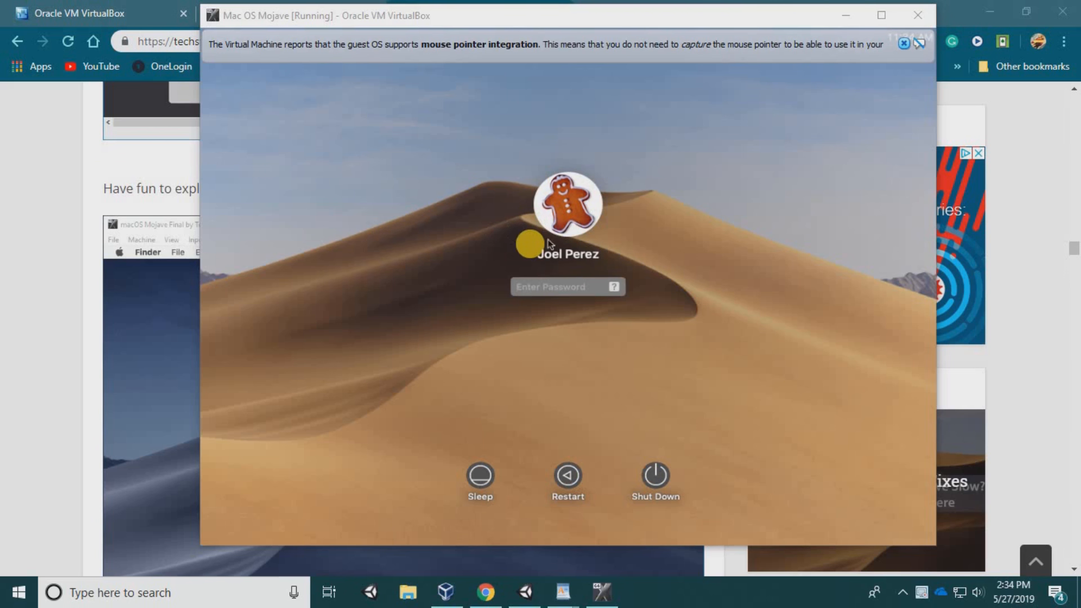
mouse_move(532, 261)
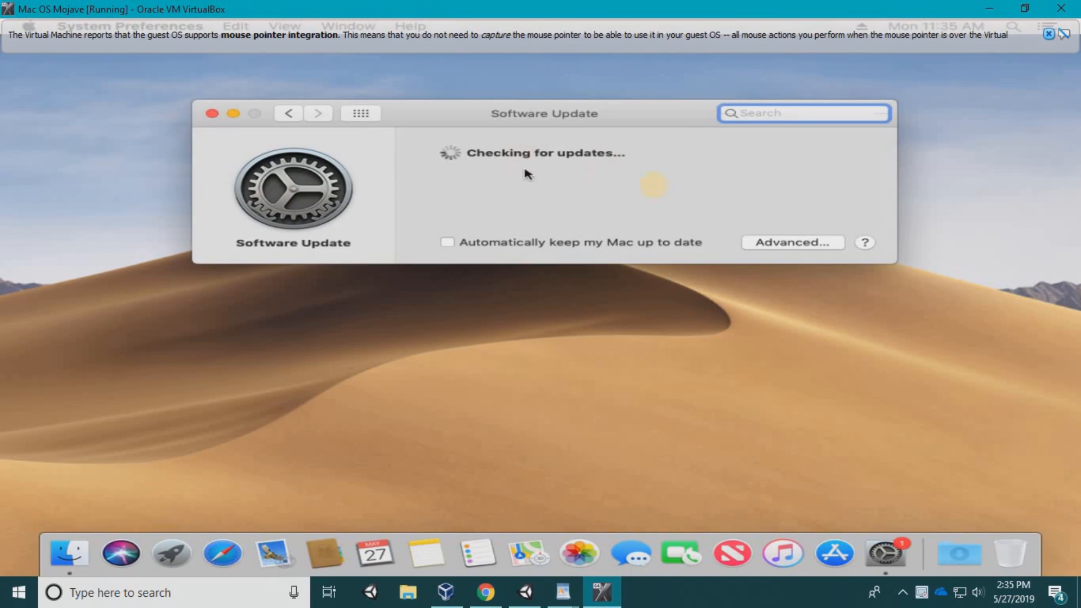
mouse_move(715, 380)
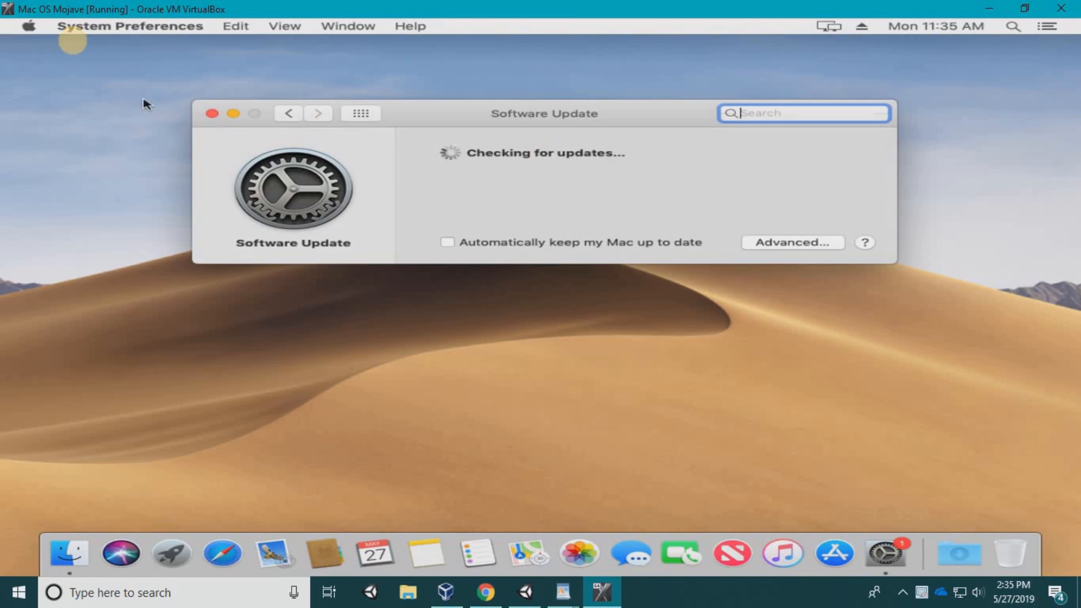
- View the About This Mac overview showing Mojave 10.14.3 and 6 GB memory, then close it
click(31, 26)
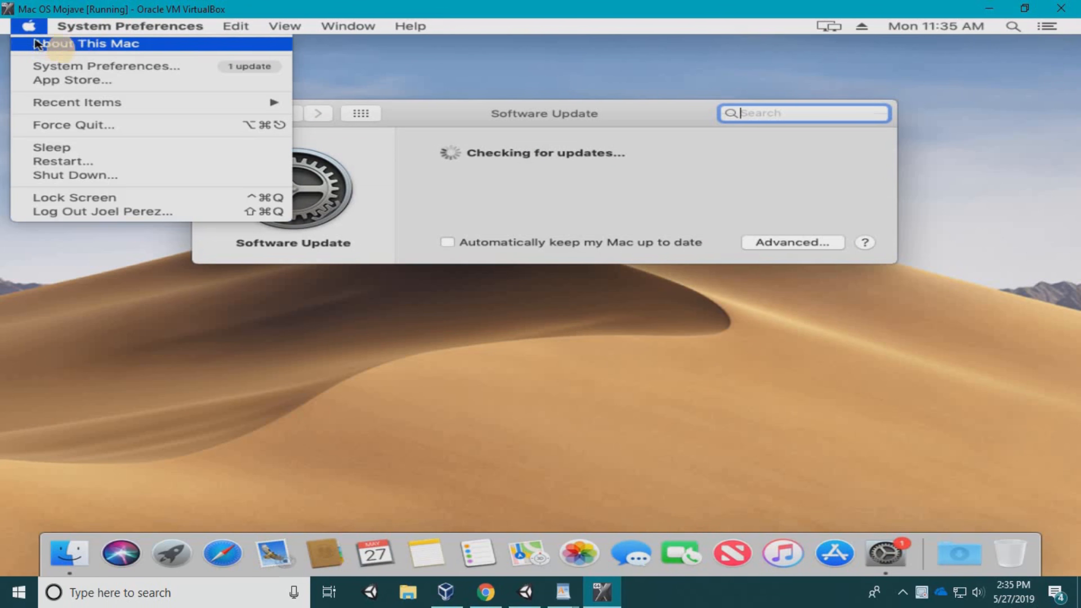
click(73, 44)
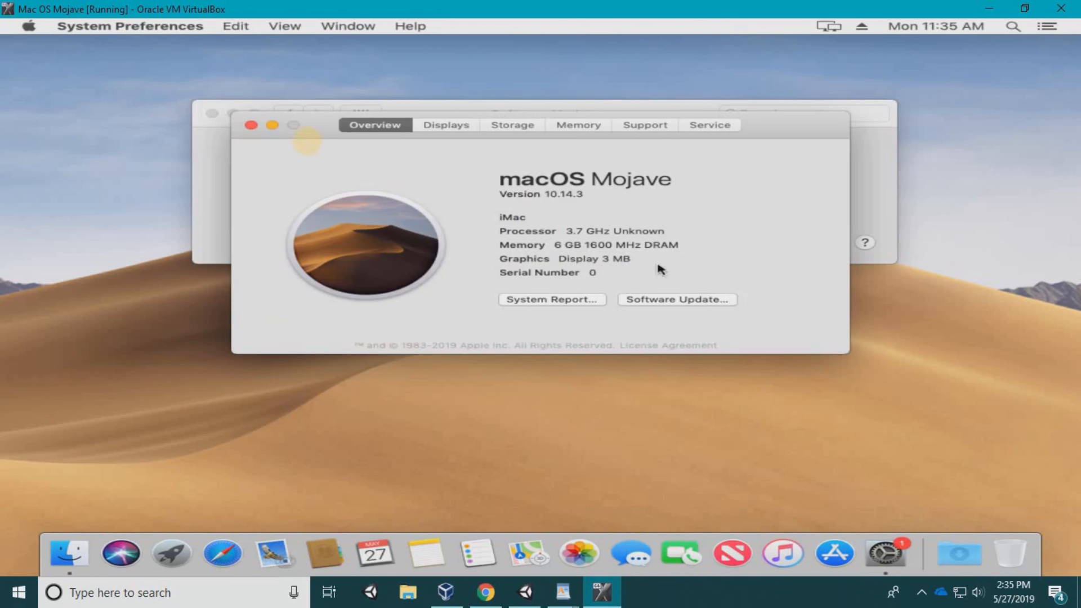
click(677, 300)
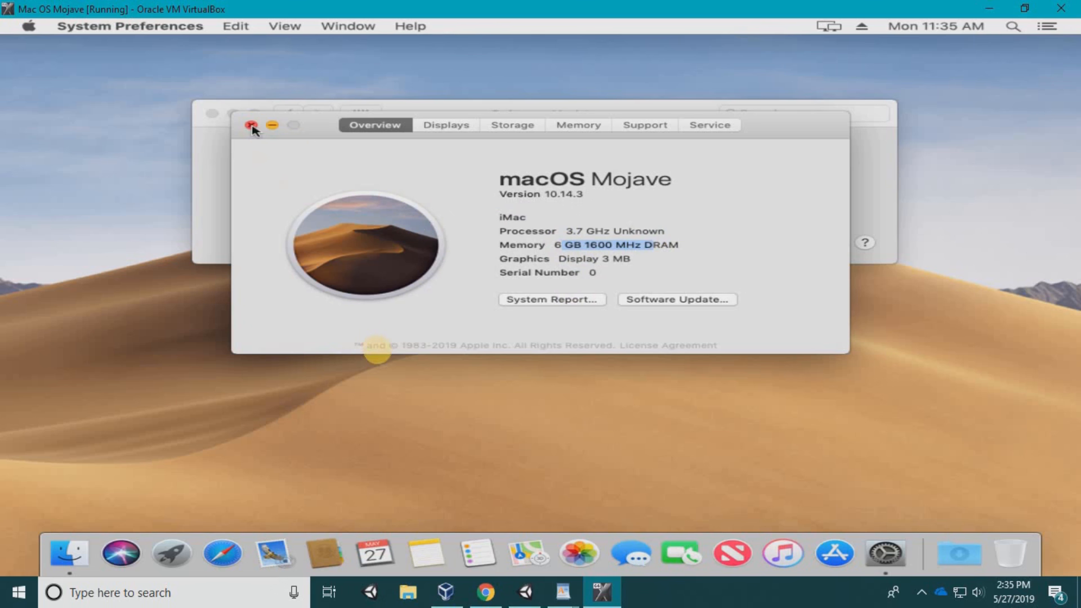
click(251, 125)
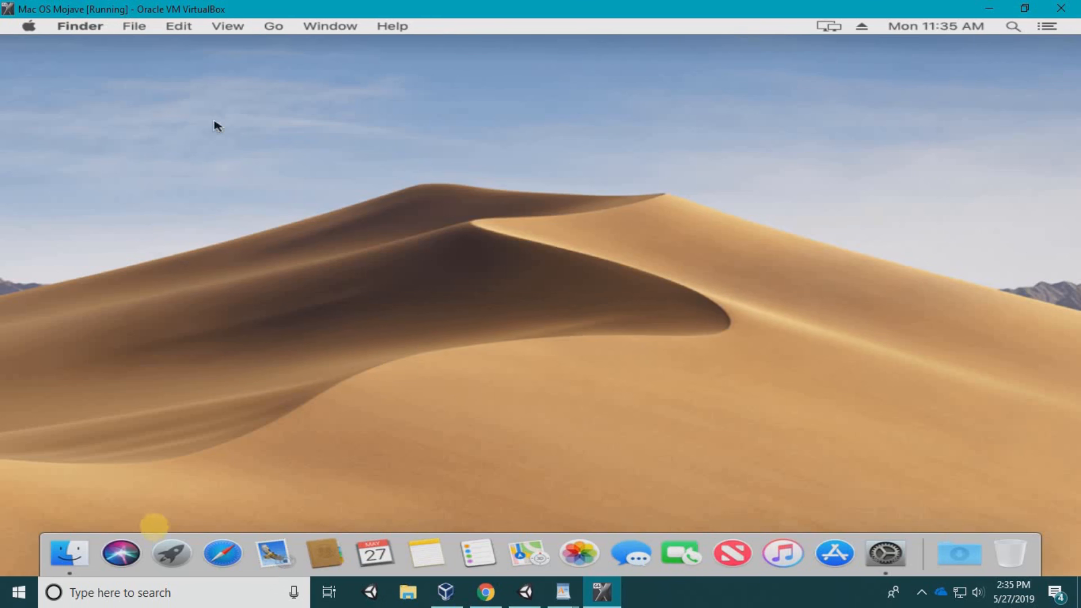
mouse_move(657, 305)
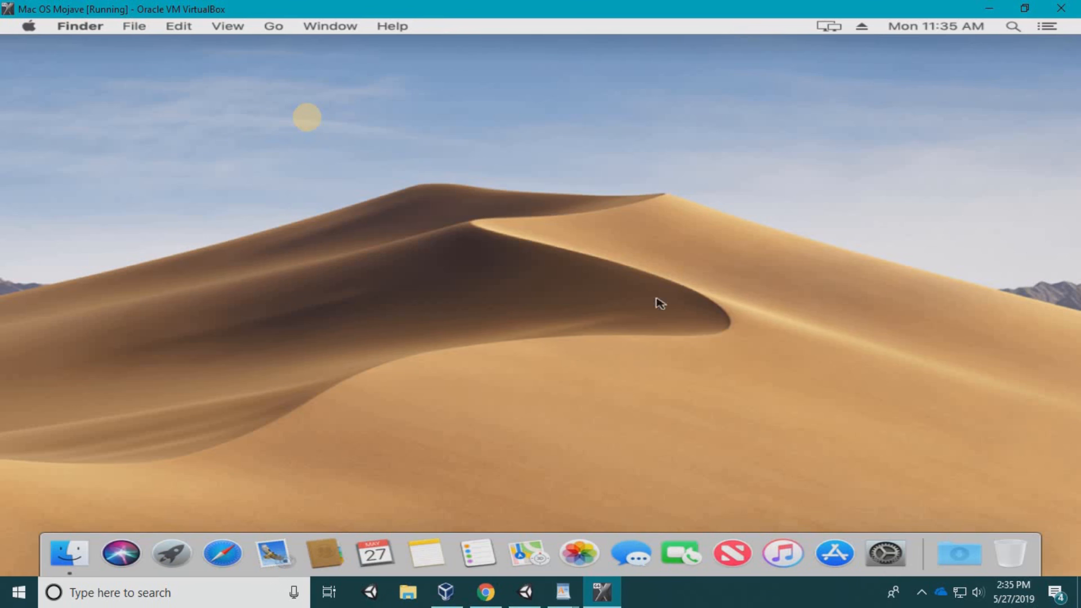